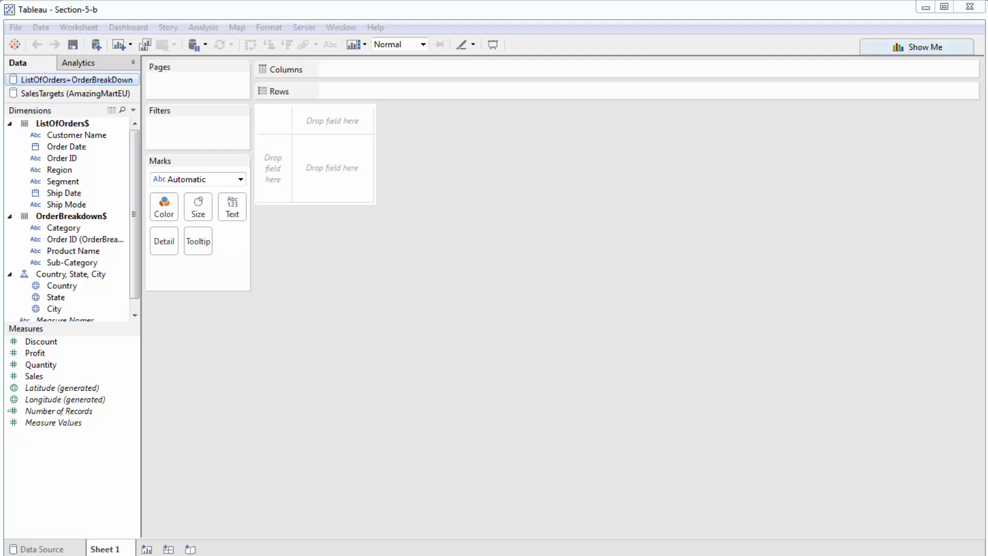
pyautogui.moveTo(271, 134)
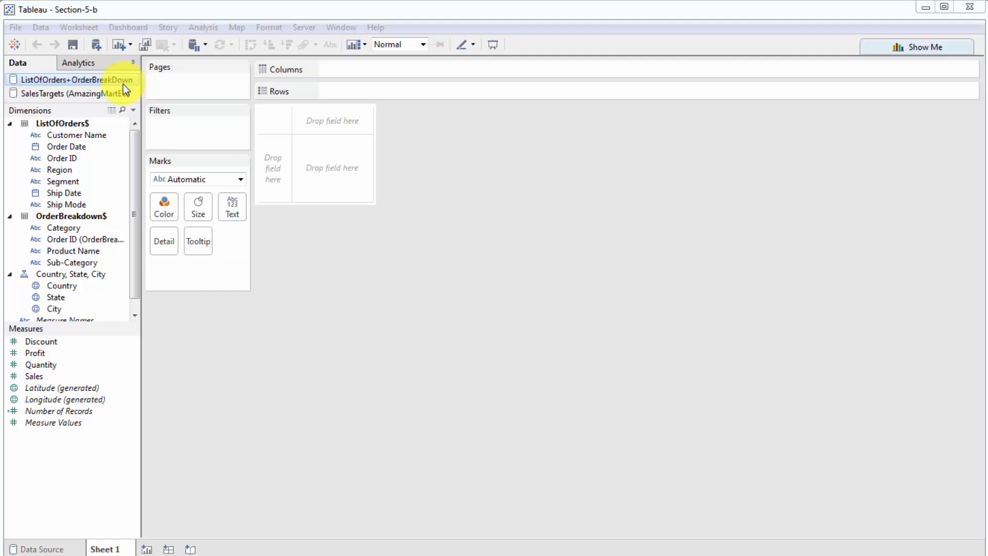
# - Return to the ListOfOrders source and place Order Date on Columns as continuous months
pyautogui.click(72, 93)
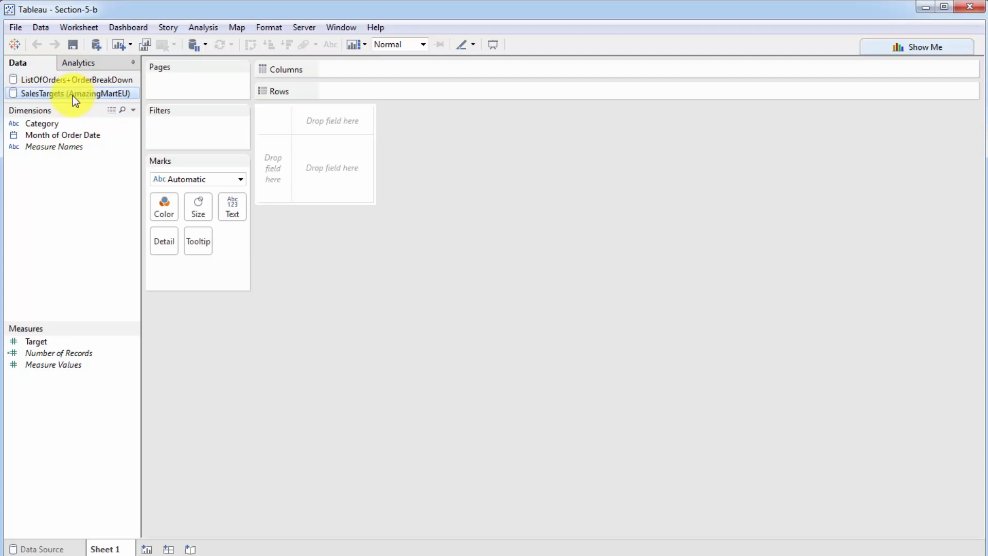
pyautogui.moveTo(56, 368)
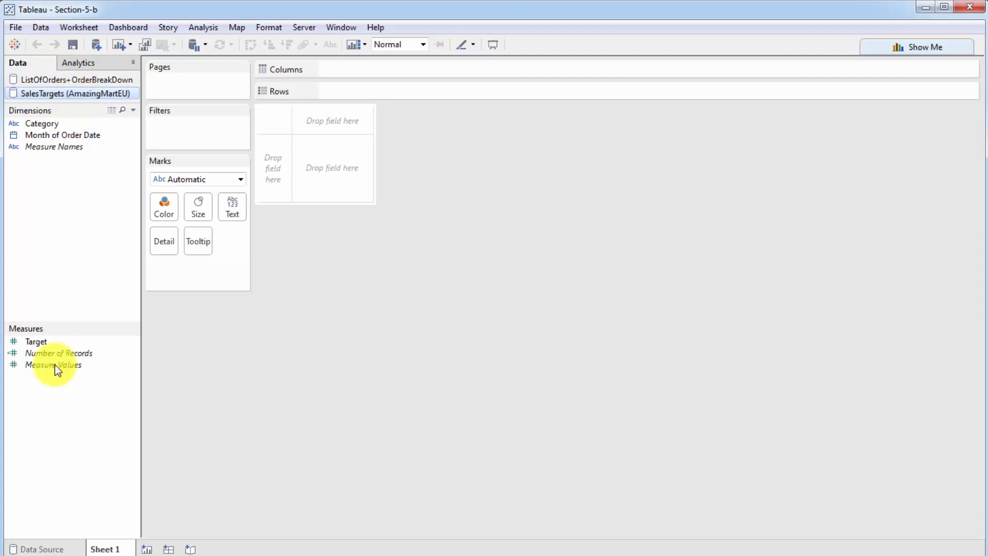
pyautogui.click(72, 79)
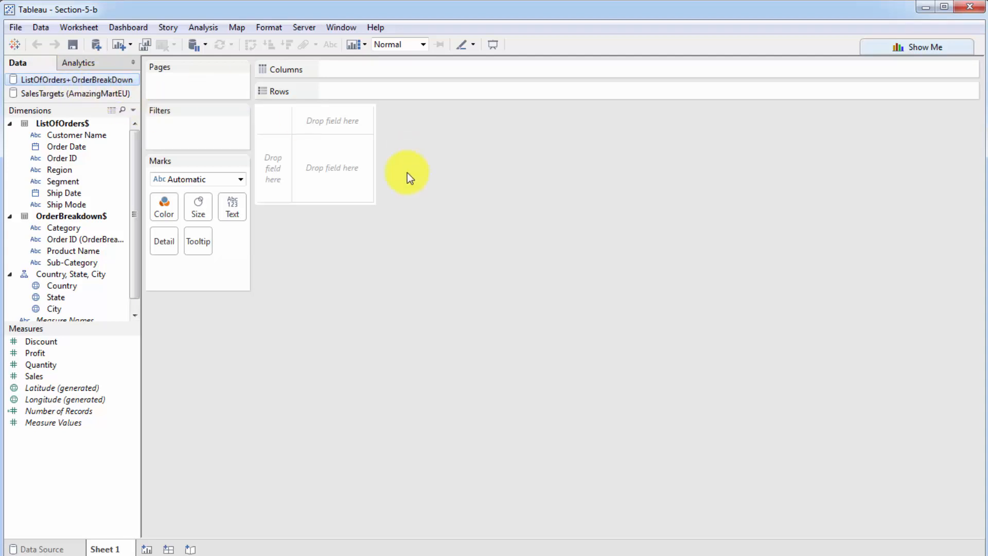
pyautogui.moveTo(464, 274)
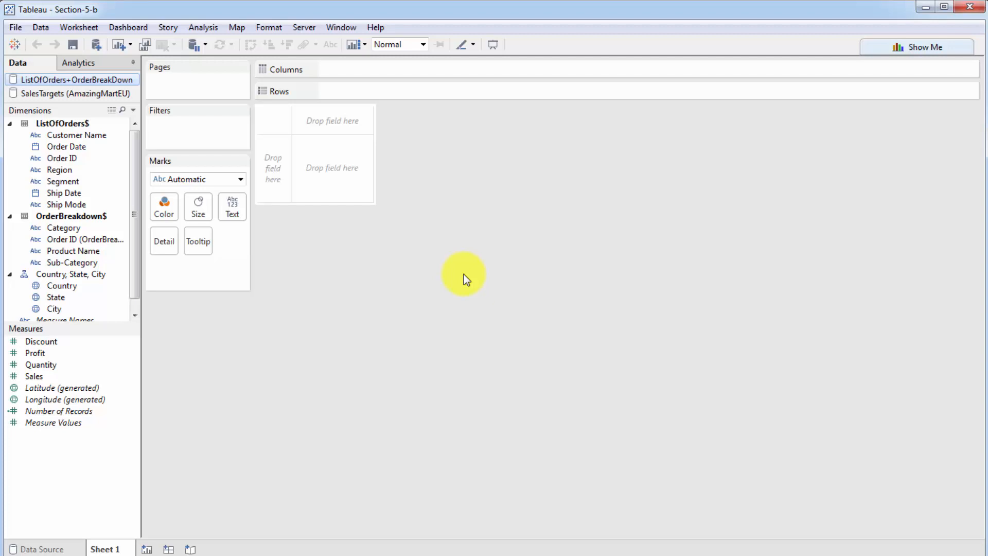
pyautogui.moveTo(420, 297)
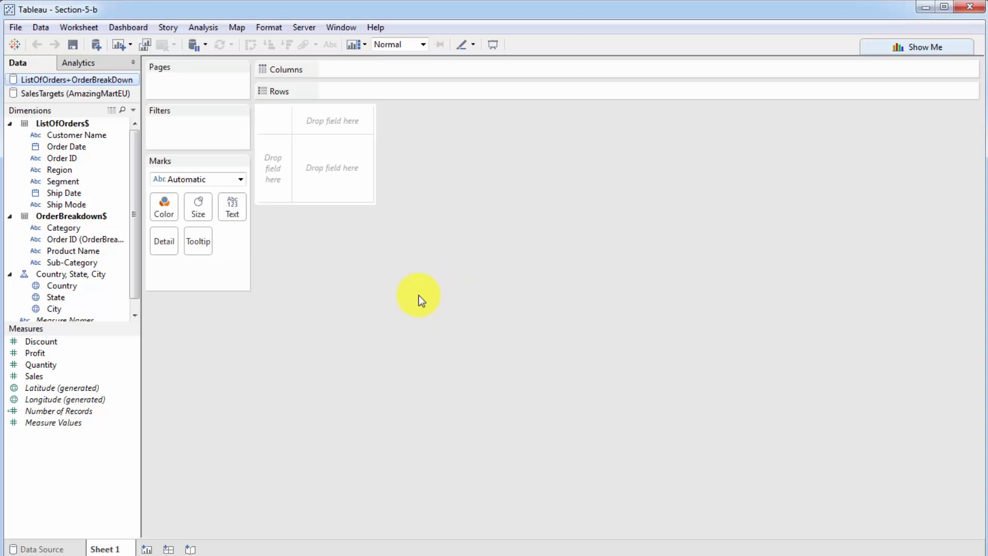
pyautogui.moveTo(353, 283)
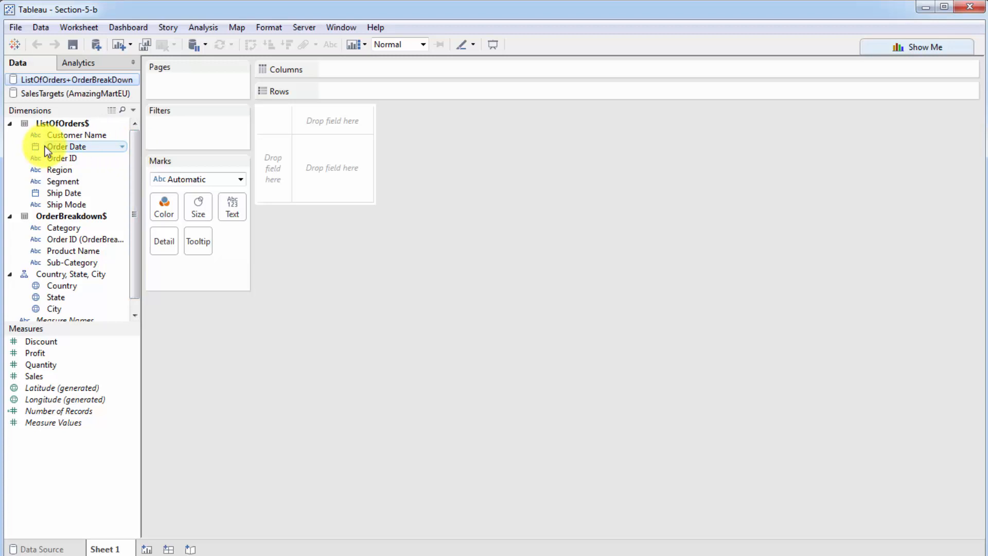
pyautogui.moveTo(66, 146); pyautogui.dragTo(390, 70)
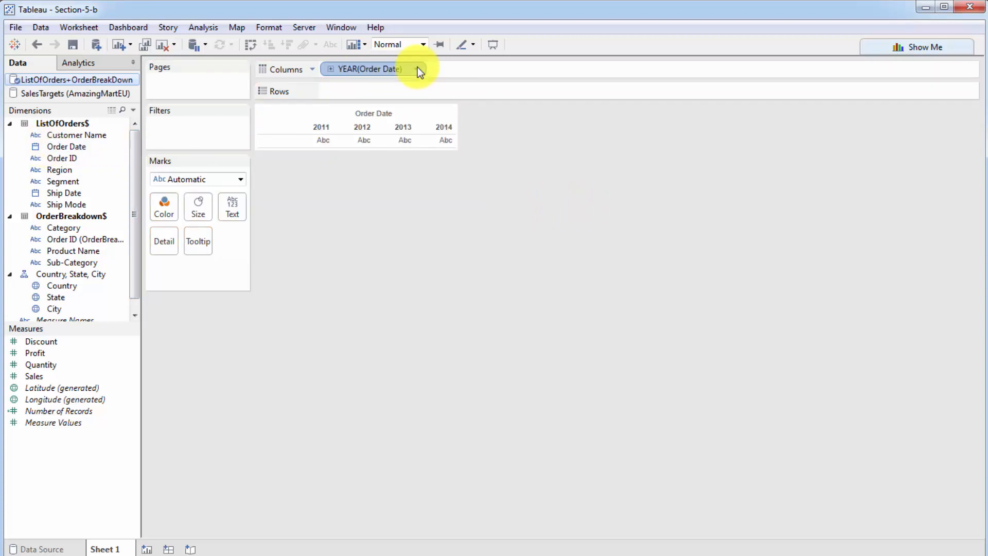
pyautogui.click(415, 68)
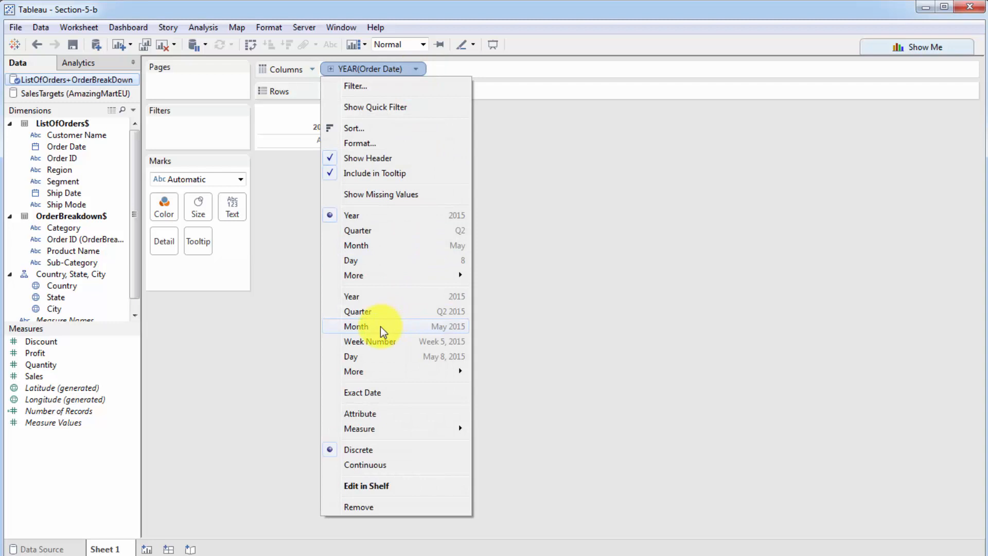
pyautogui.click(356, 327)
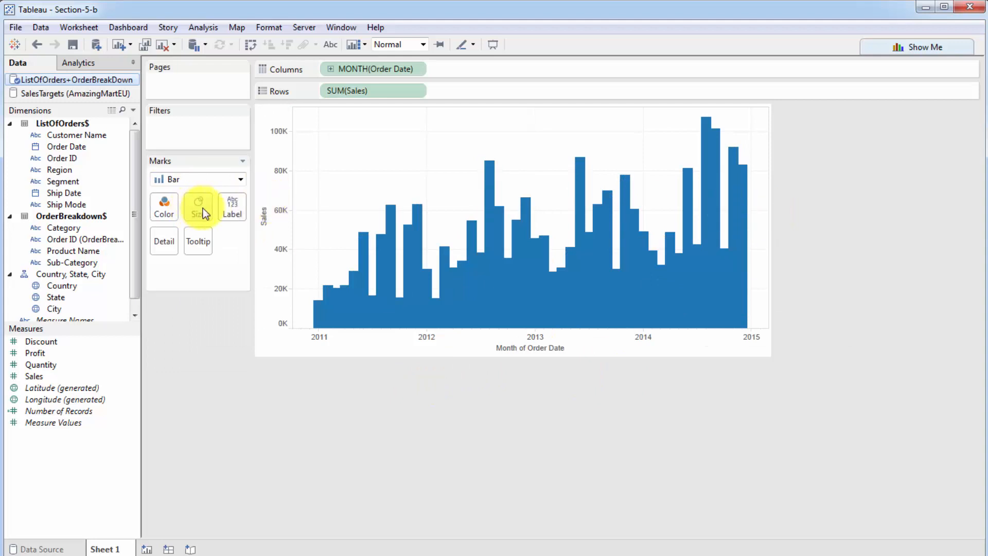
pyautogui.moveTo(70, 325)
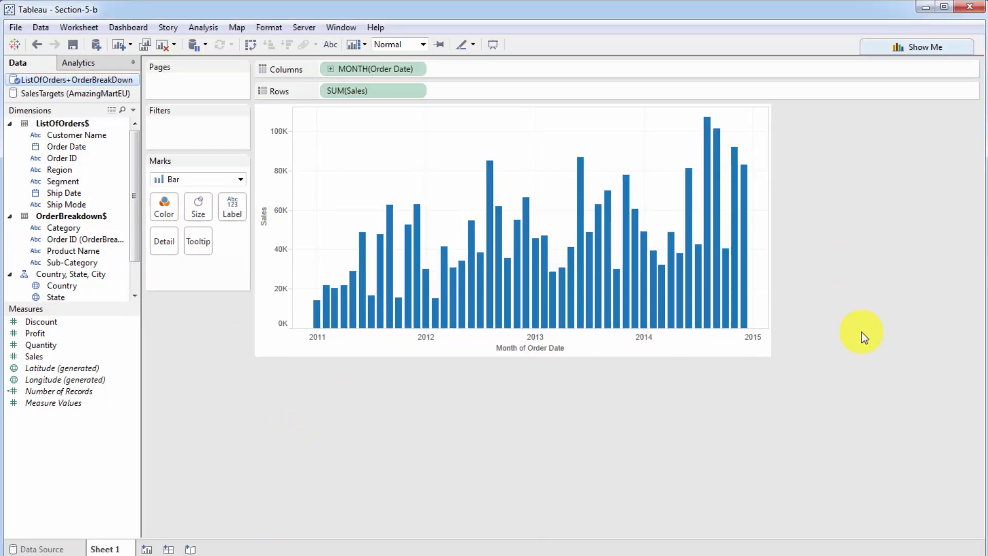
pyautogui.moveTo(597, 382)
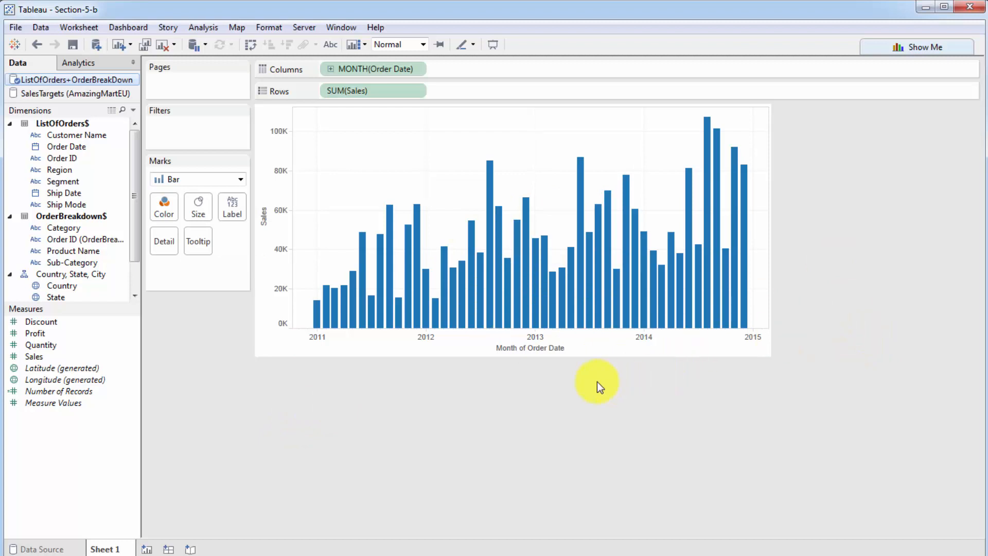
pyautogui.moveTo(299, 189)
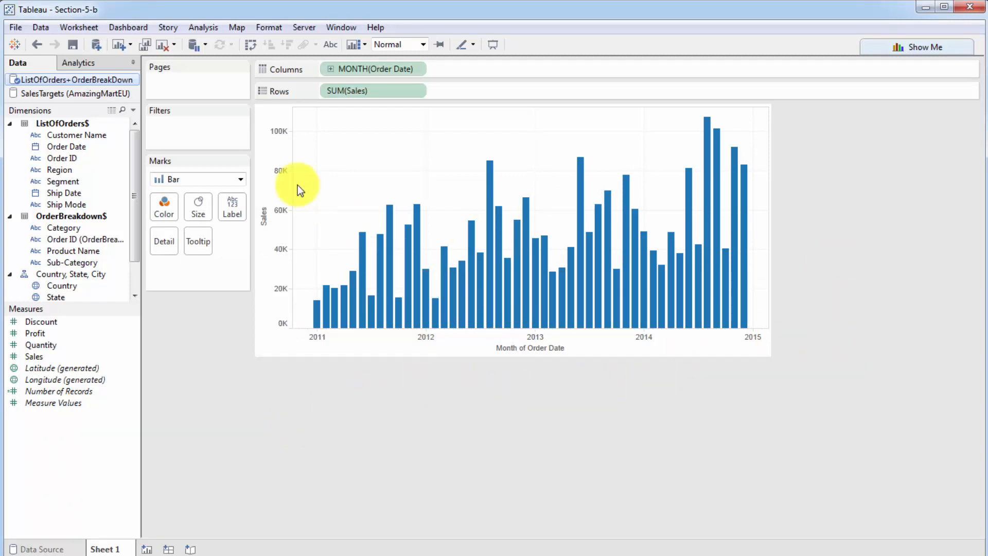
pyautogui.moveTo(778, 383)
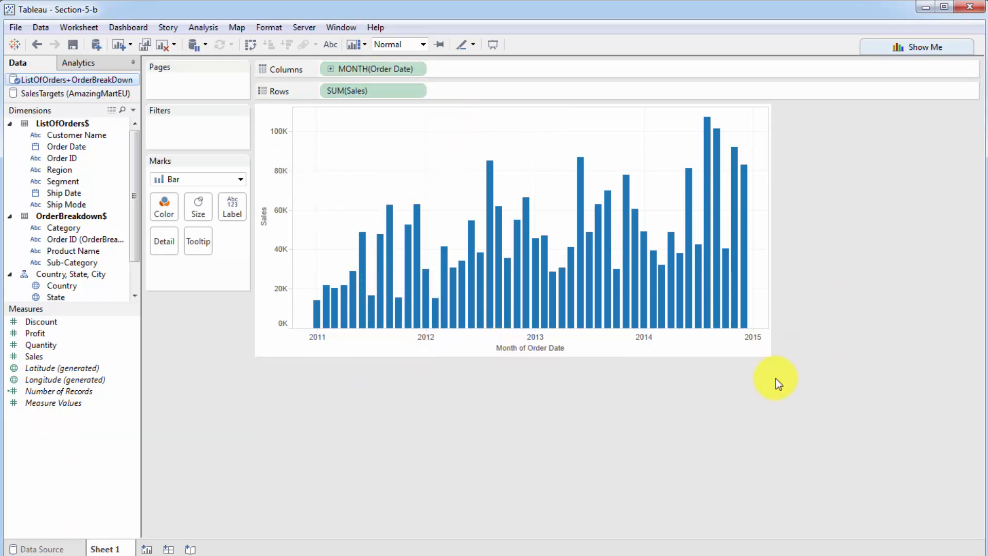
pyautogui.moveTo(425, 359)
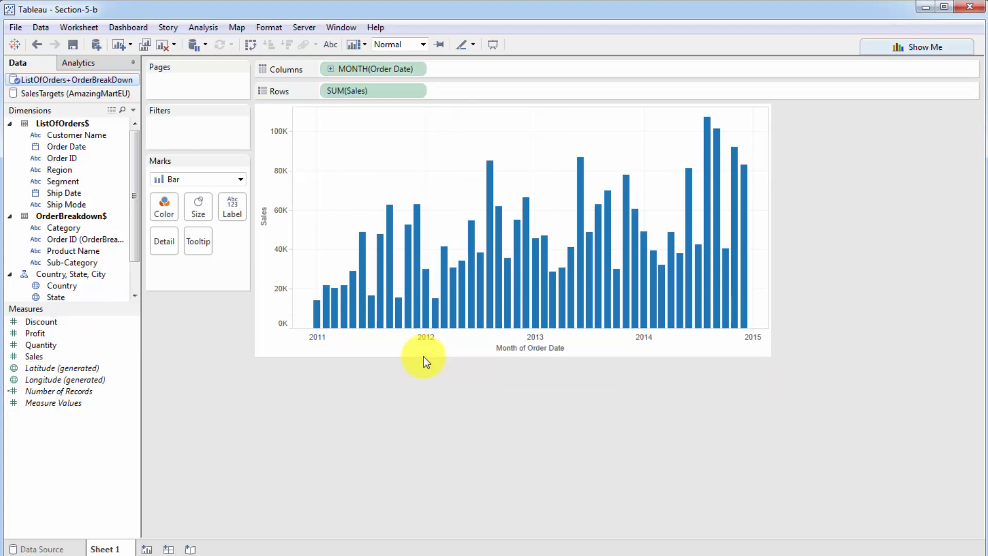
pyautogui.moveTo(120, 186)
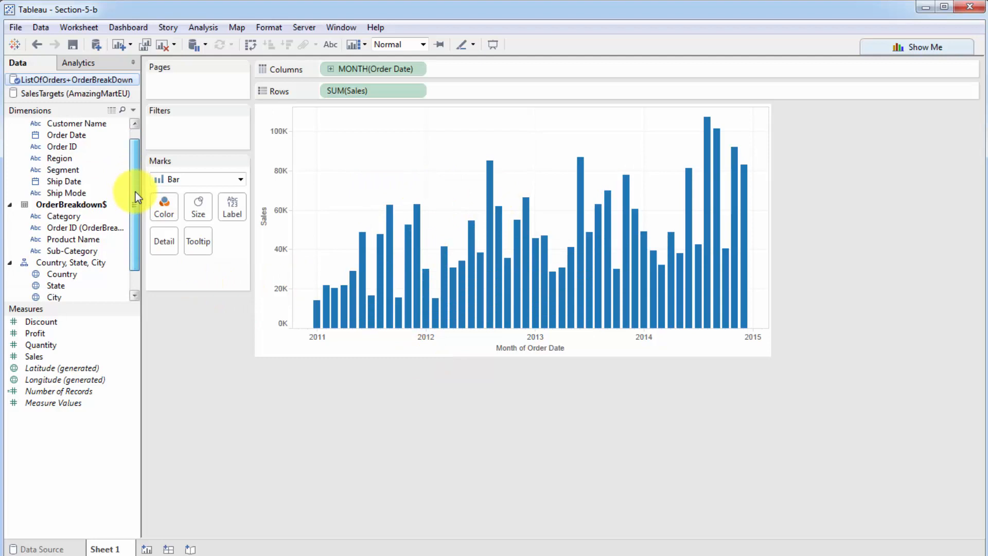
# - Colour the monthly Sales bars by Category: Furniture, Office Supplies, Technology
pyautogui.scroll(3)
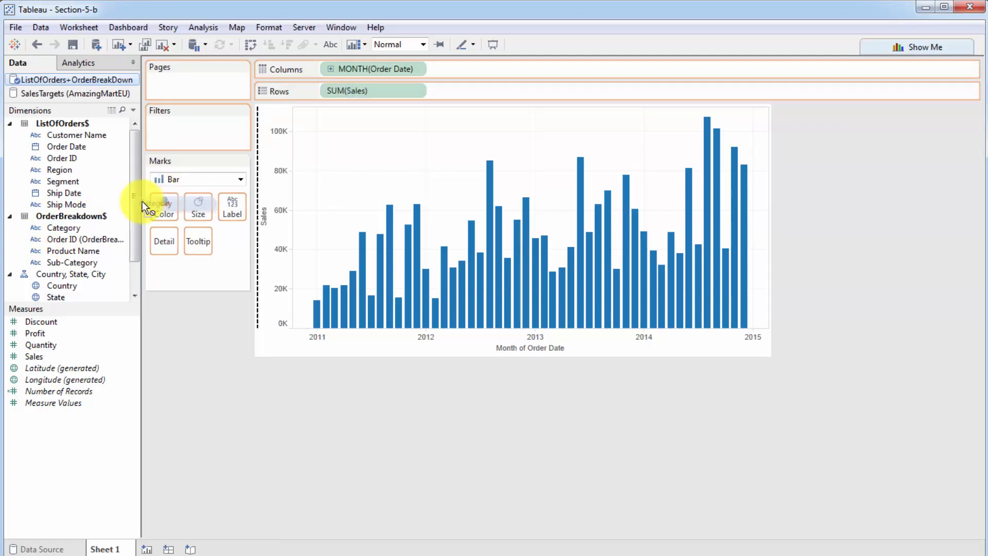
pyautogui.moveTo(64, 227); pyautogui.dragTo(163, 206)
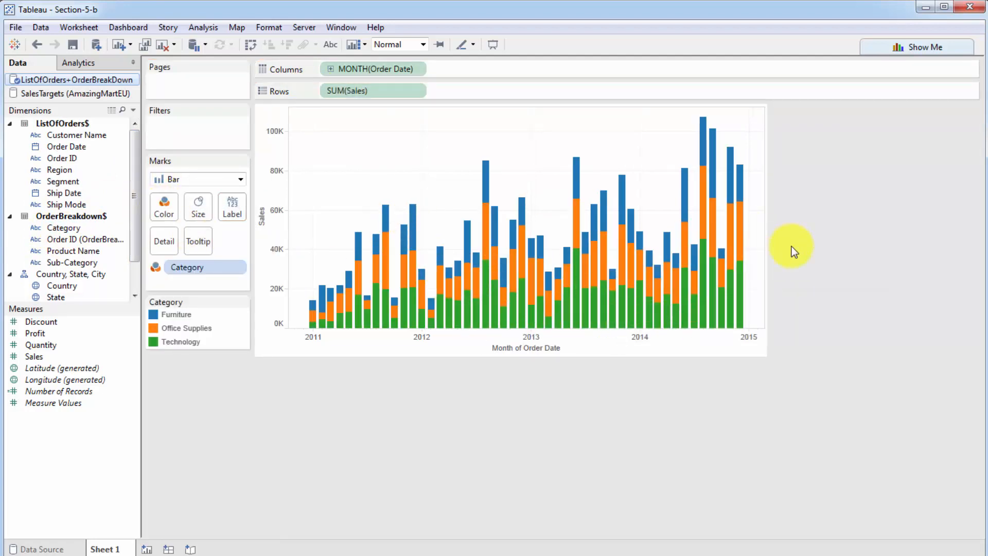
pyautogui.moveTo(559, 200)
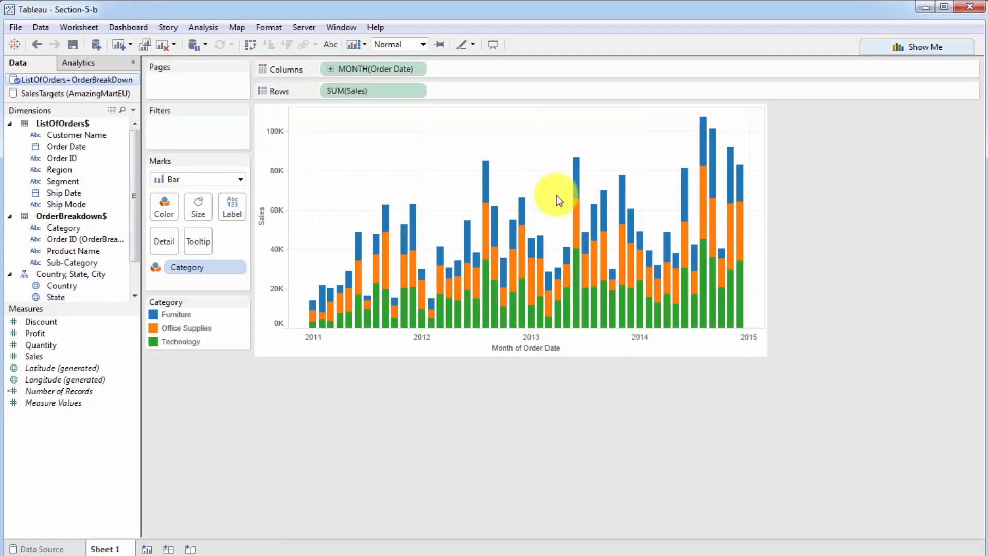
pyautogui.moveTo(504, 314)
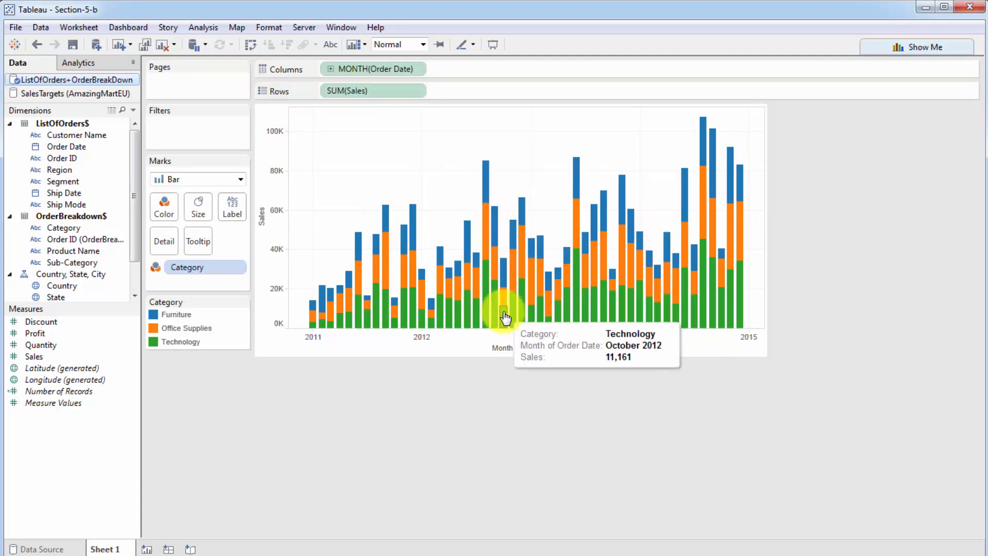
pyautogui.moveTo(305, 258)
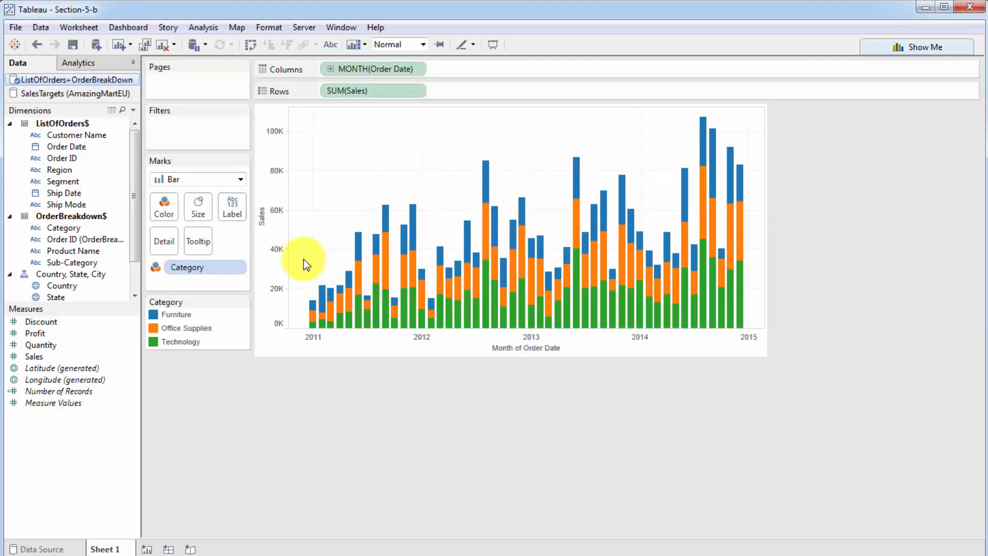
pyautogui.moveTo(314, 280)
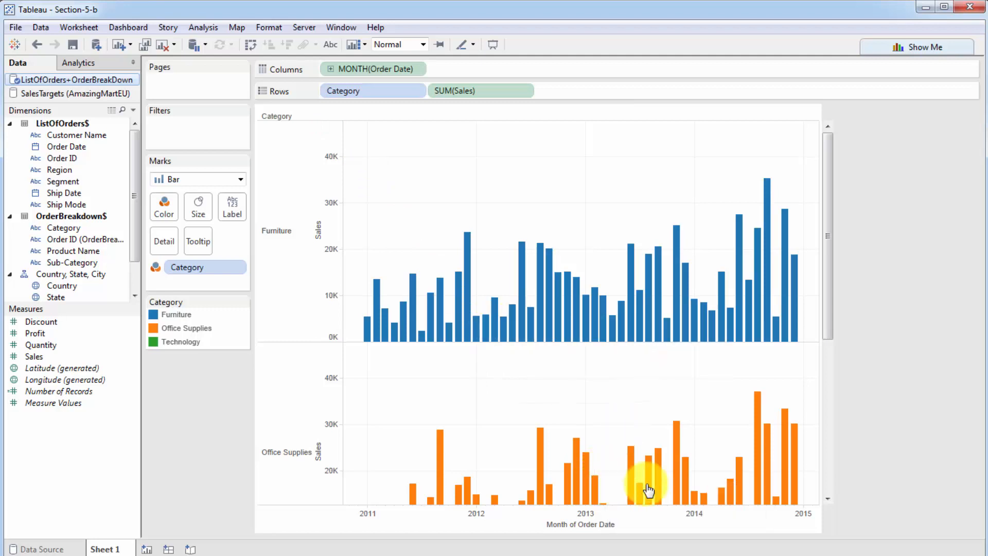
pyautogui.moveTo(519, 315)
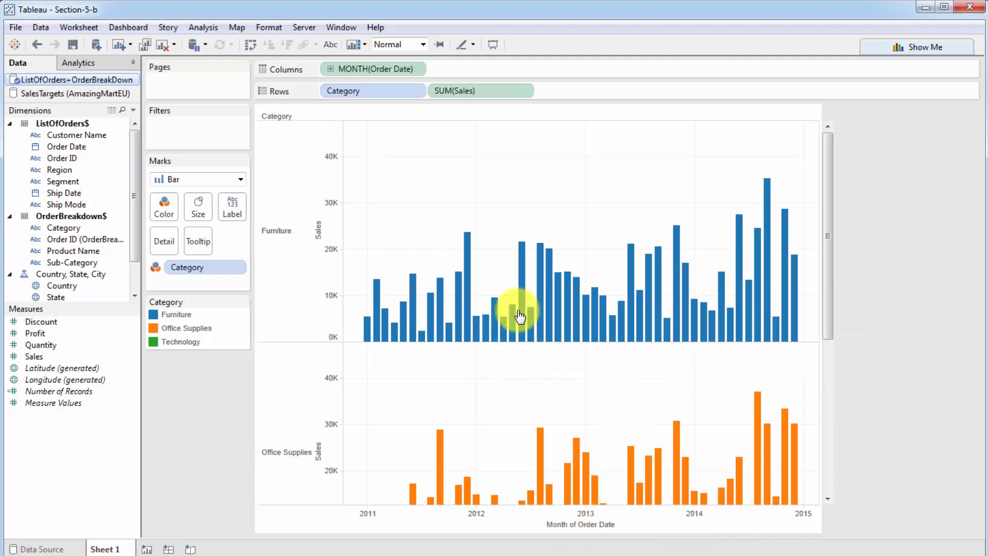
pyautogui.scroll(-3)
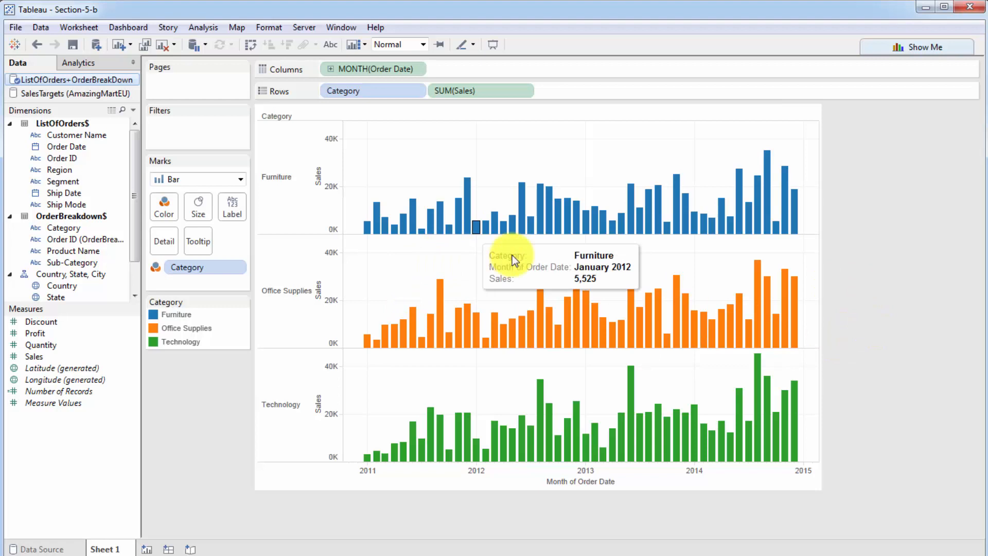
pyautogui.moveTo(337, 488)
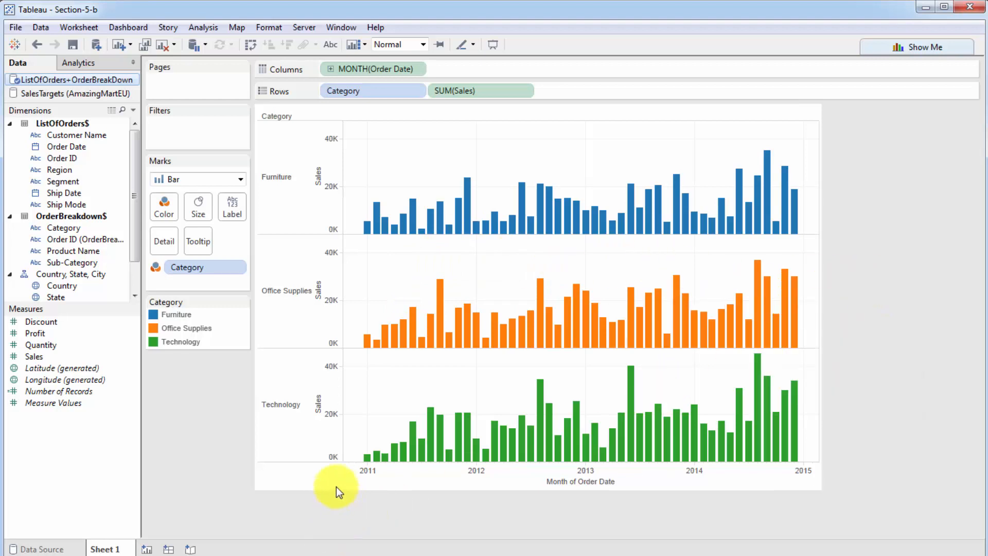
pyautogui.moveTo(274, 314)
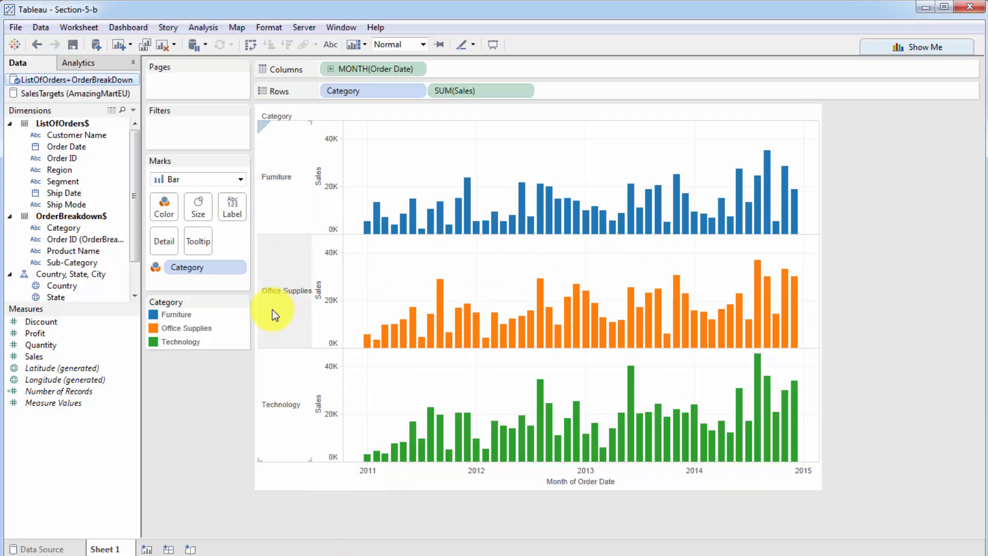
pyautogui.moveTo(301, 354)
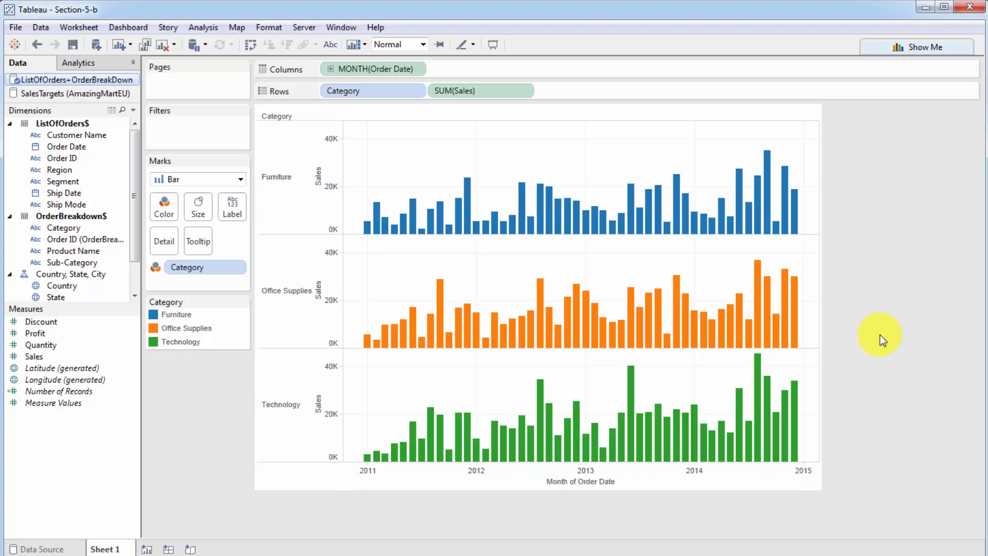
pyautogui.moveTo(878, 334)
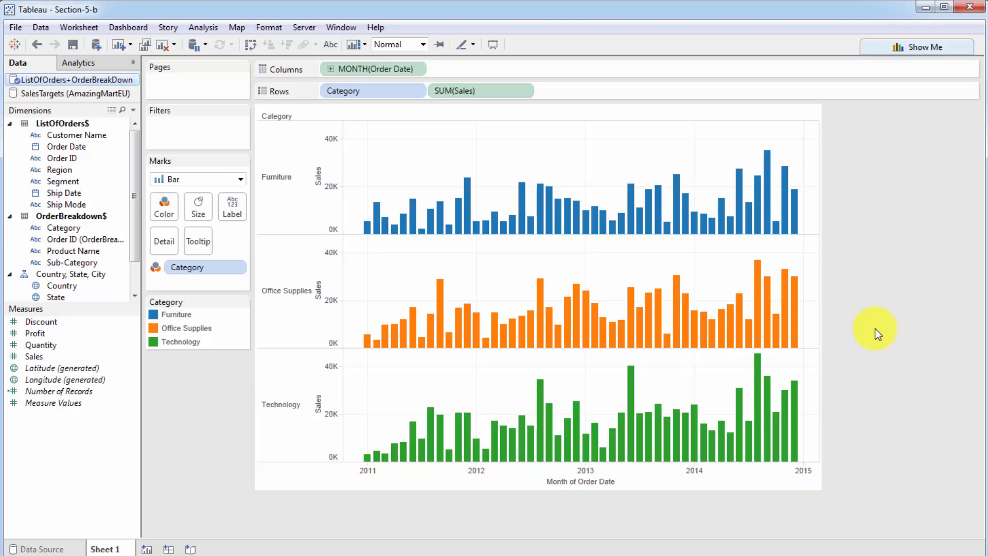
pyautogui.moveTo(786, 289)
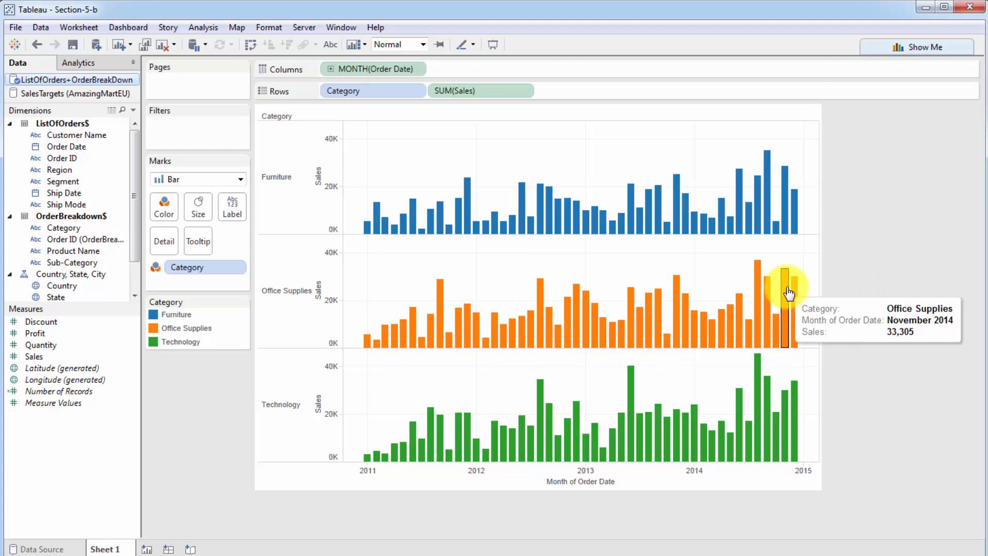
pyautogui.moveTo(813, 300)
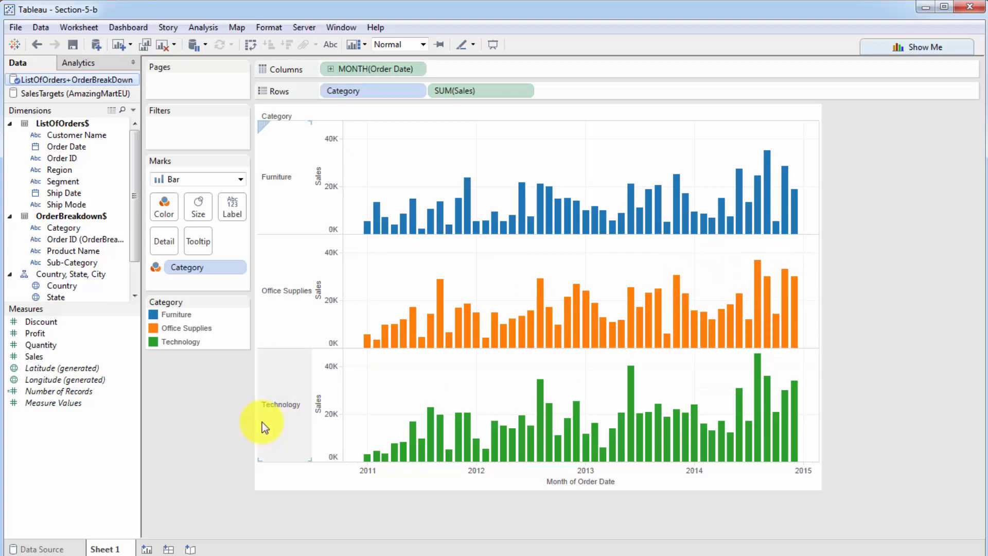
pyautogui.moveTo(180, 102)
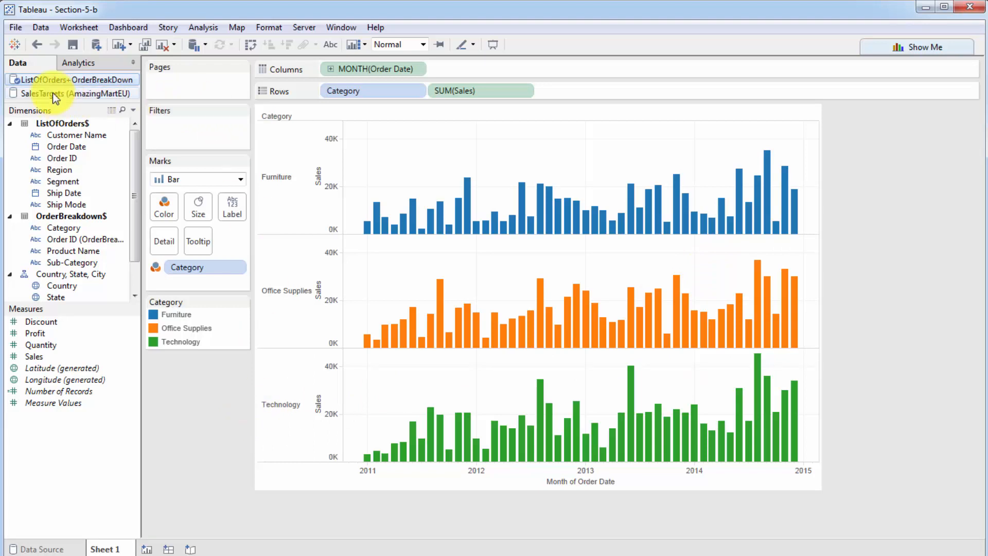
# - Toggle between the ListOfOrders and SalesTargets data sources, ending on SalesTargets
pyautogui.click(74, 93)
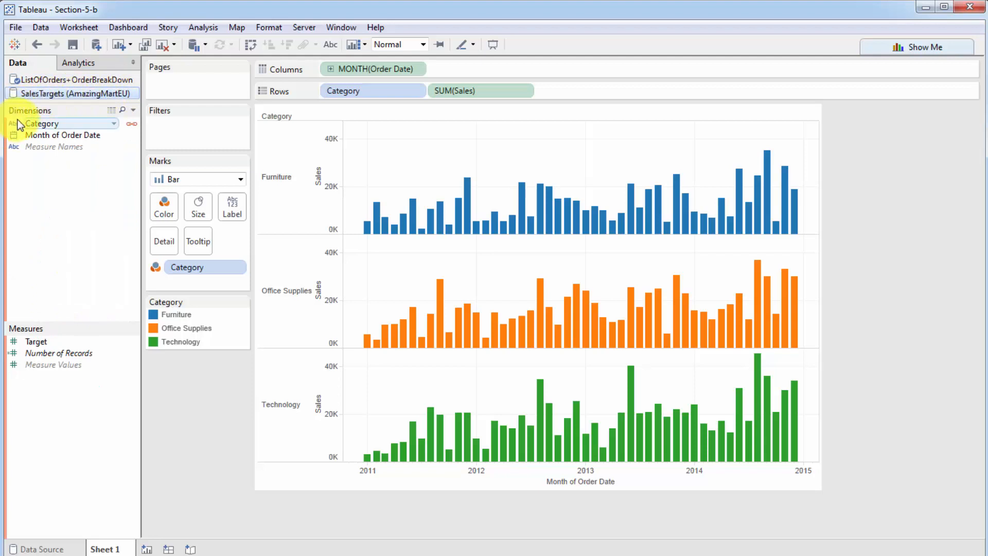
pyautogui.moveTo(11, 230)
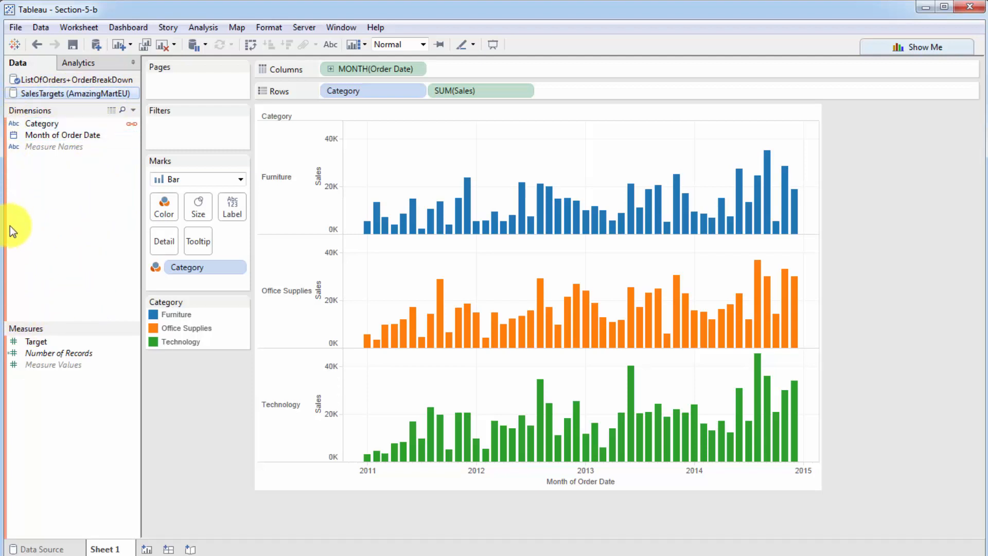
pyautogui.moveTo(47, 299)
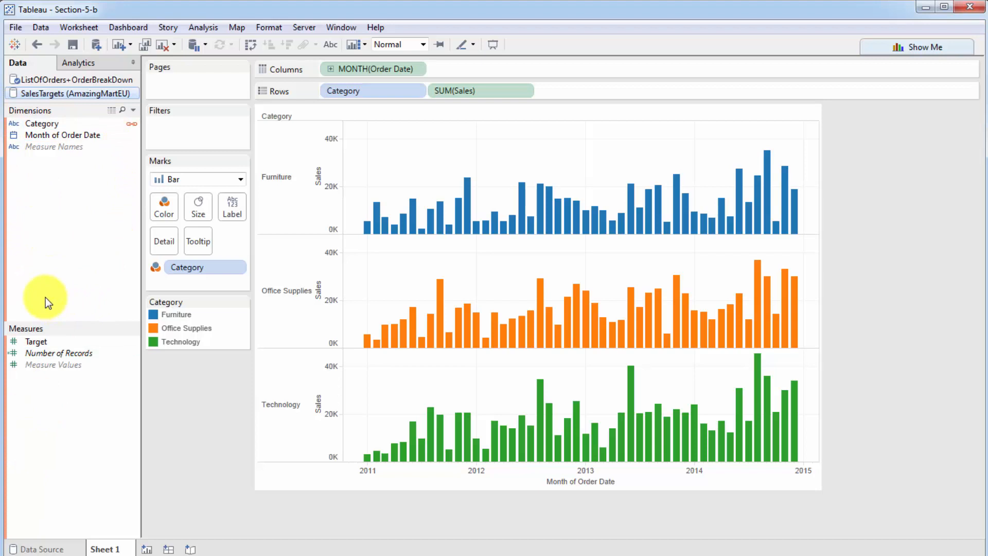
pyautogui.moveTo(103, 256)
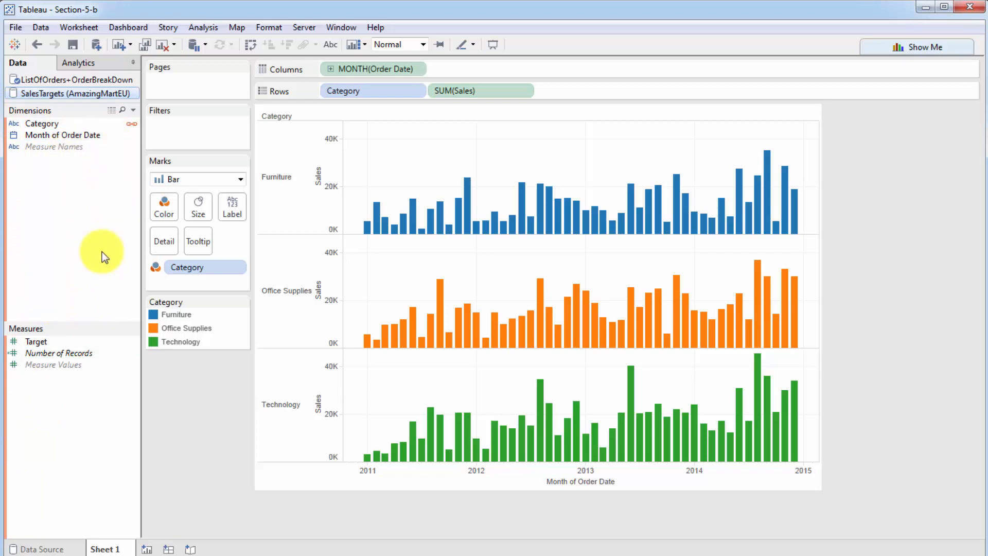
pyautogui.moveTo(76, 92)
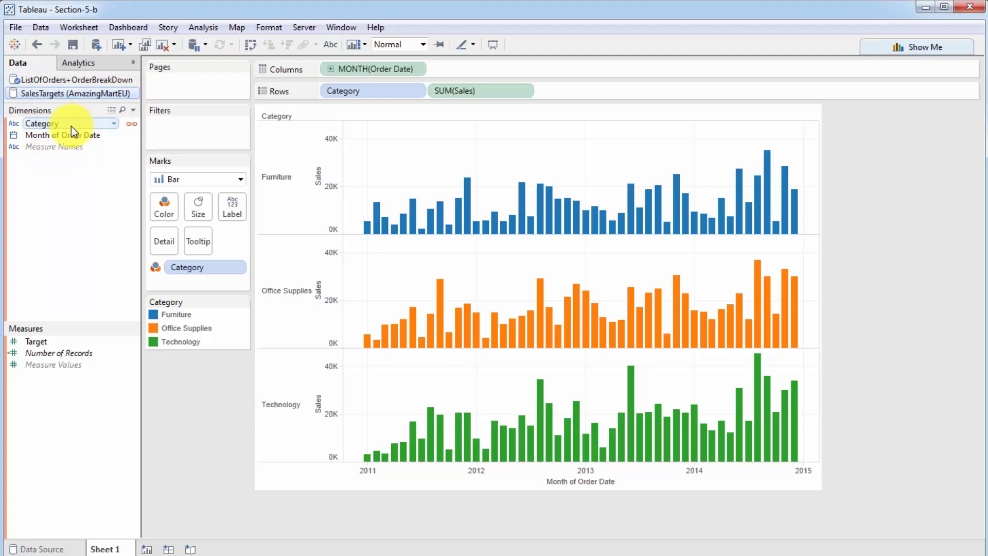
pyautogui.moveTo(77, 130)
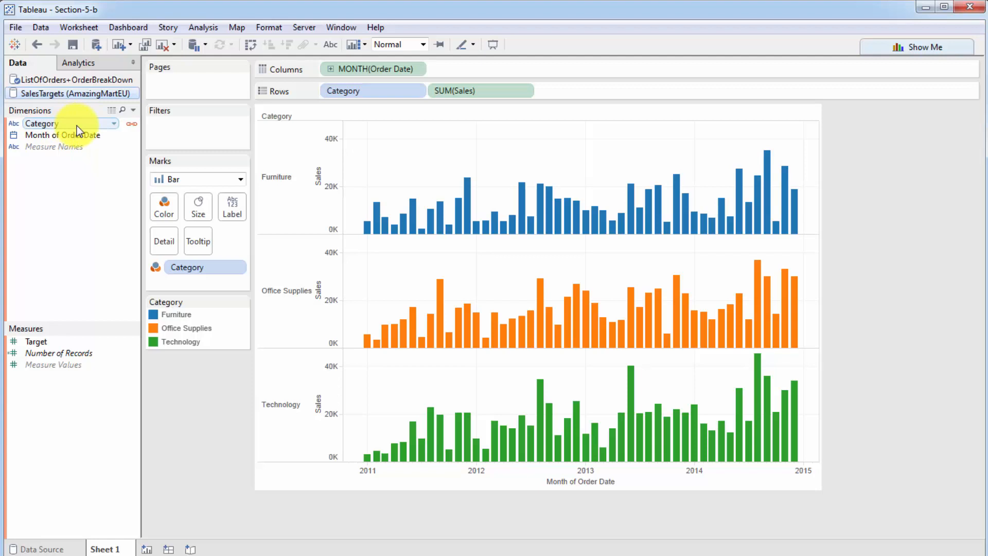
pyautogui.click(73, 79)
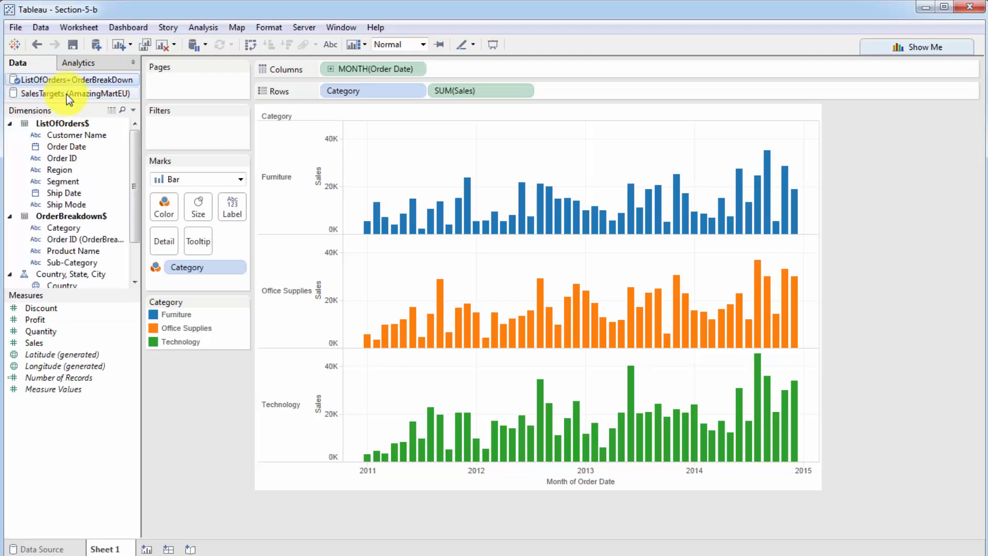
pyautogui.click(68, 94)
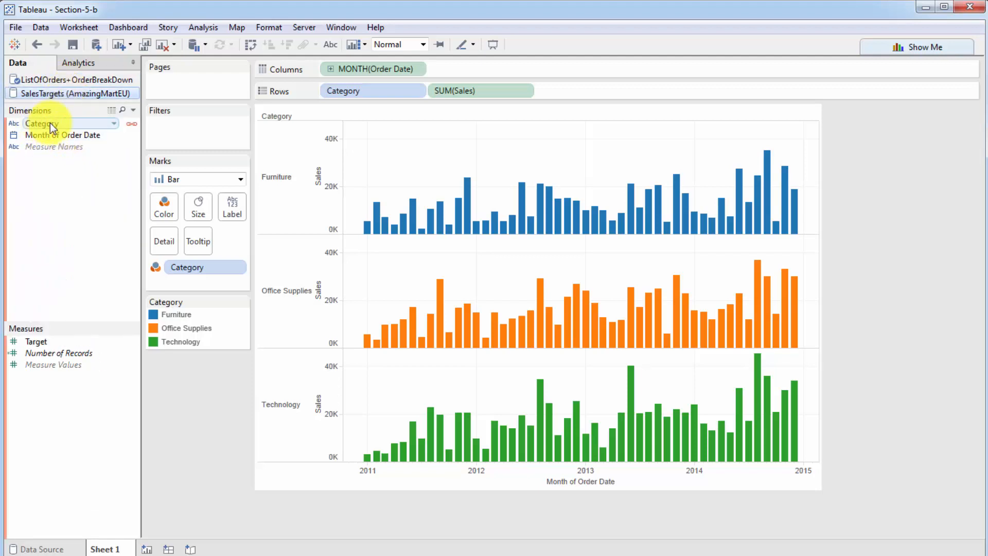
pyautogui.click(74, 79)
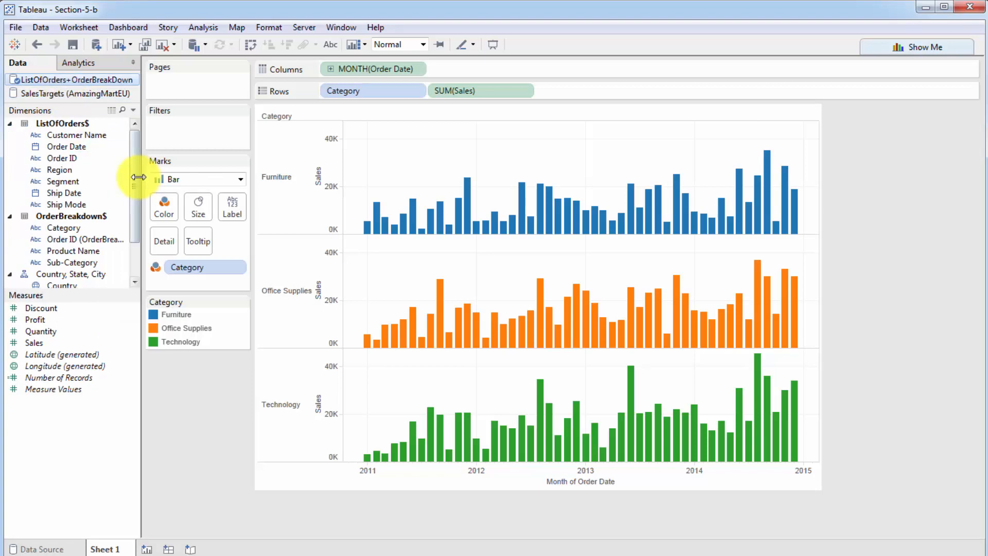
pyautogui.click(73, 94)
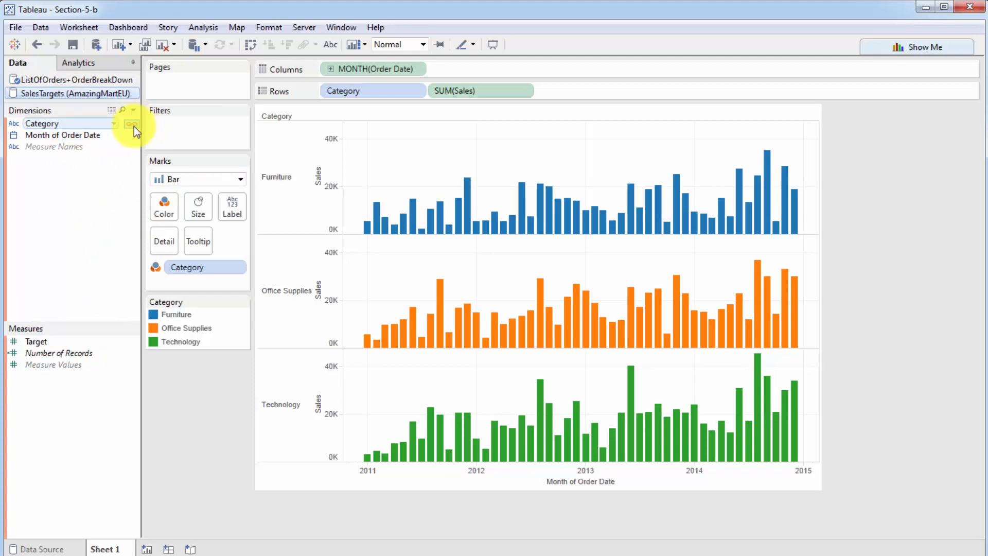
pyautogui.moveTo(131, 124)
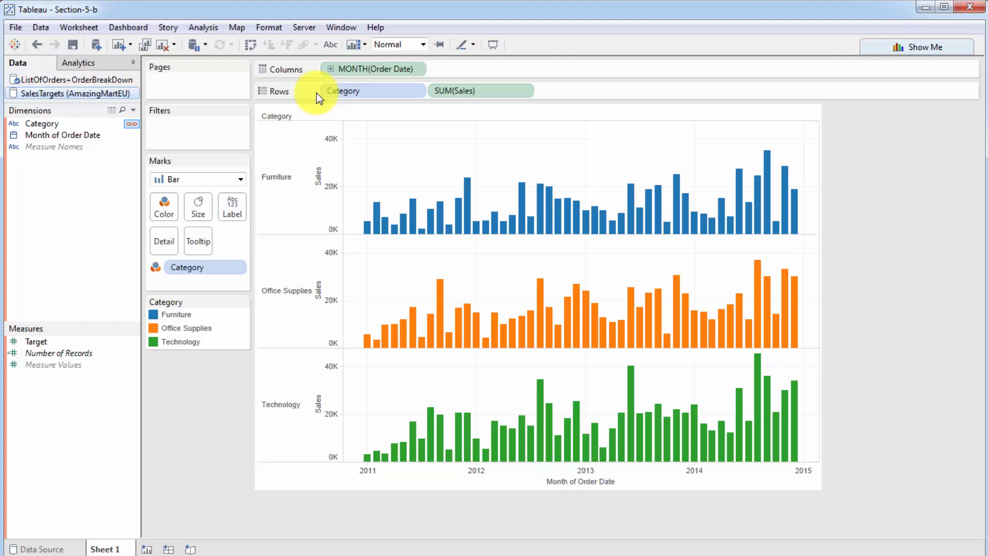
pyautogui.moveTo(200, 358)
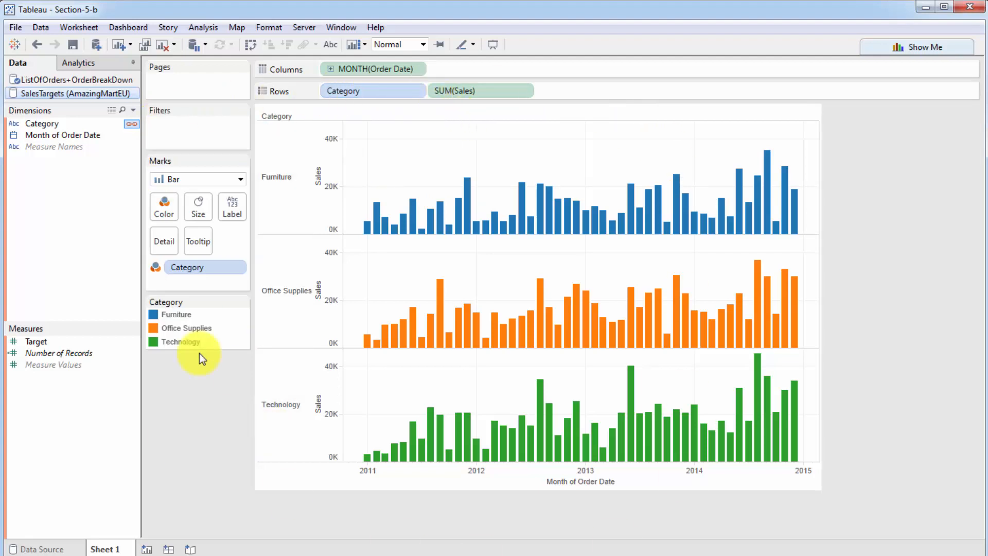
pyautogui.moveTo(107, 157)
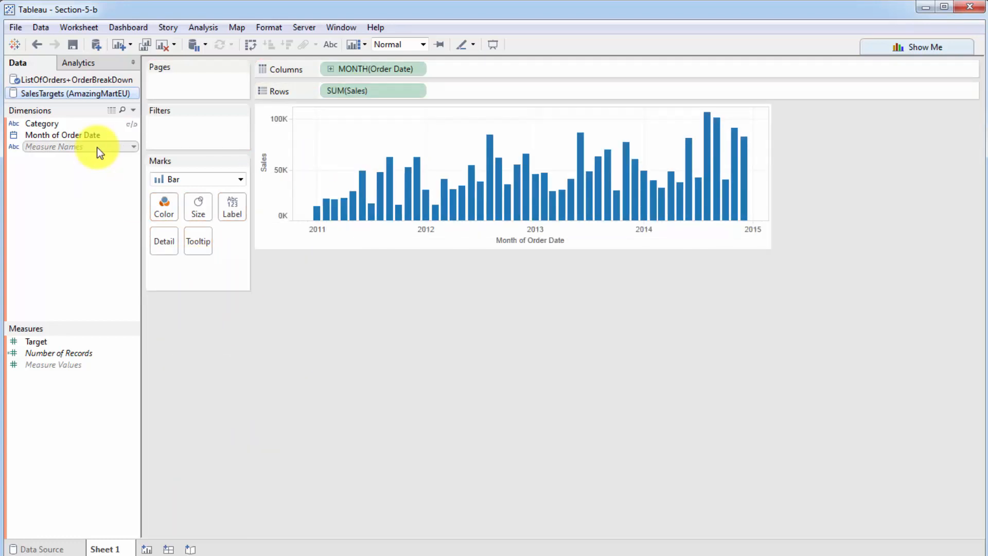
pyautogui.moveTo(155, 155)
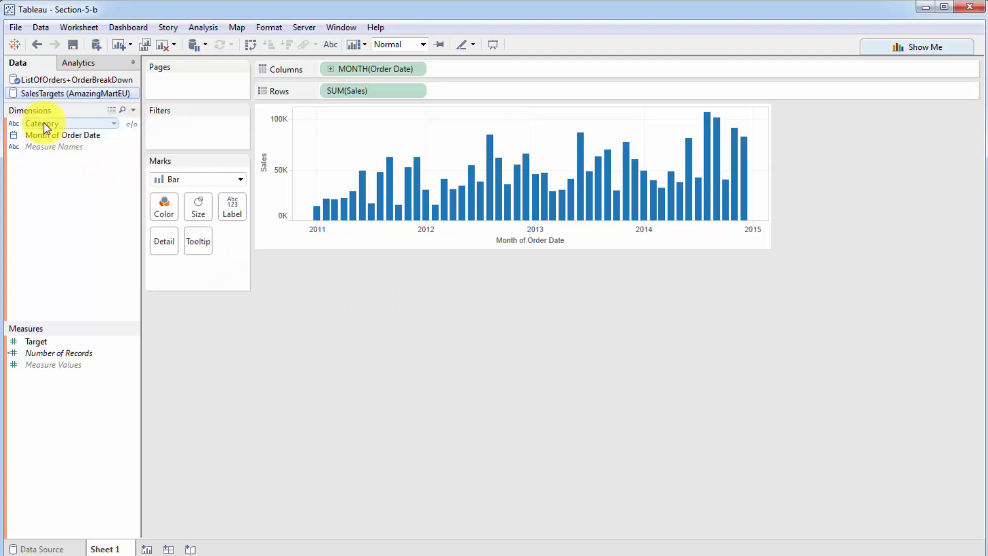
pyautogui.moveTo(727, 70)
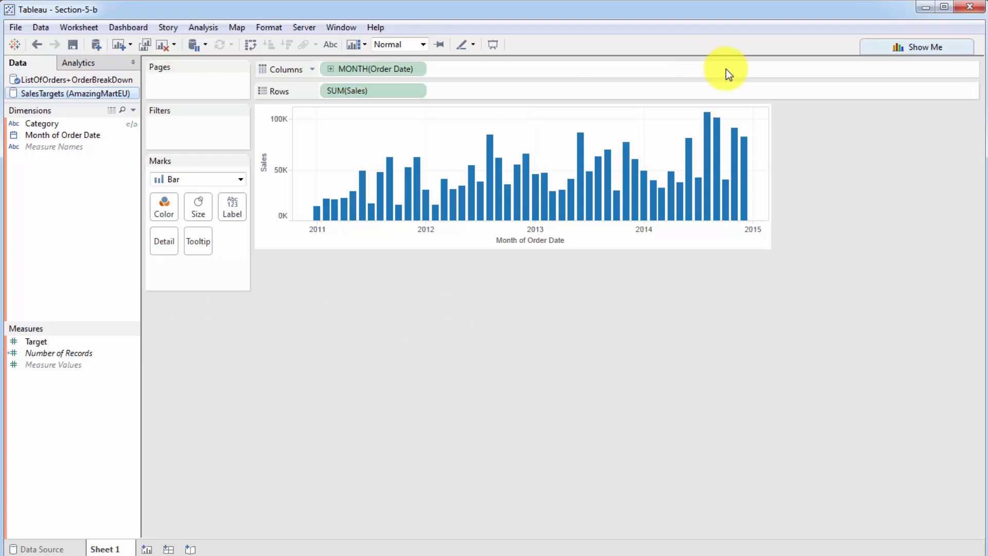
pyautogui.moveTo(107, 154)
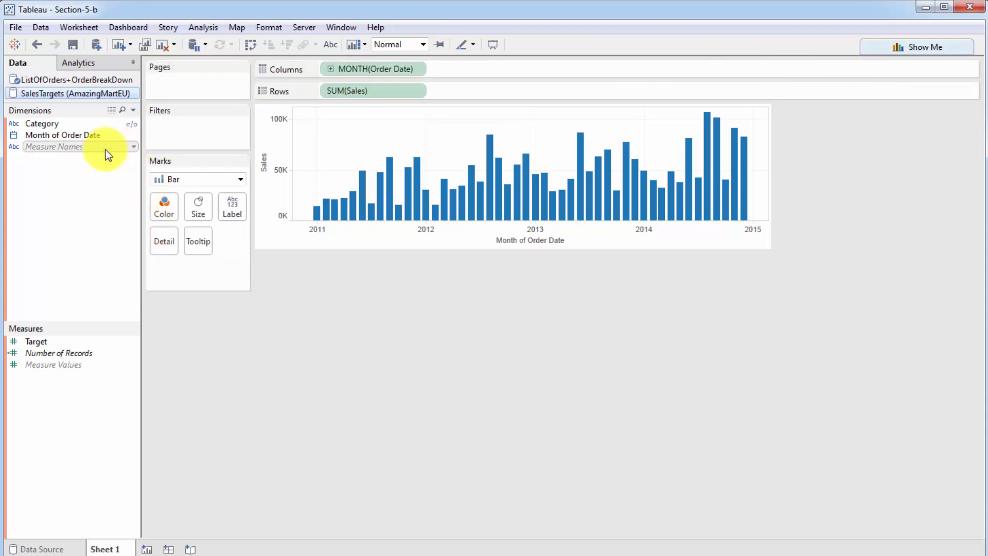
pyautogui.moveTo(371, 189)
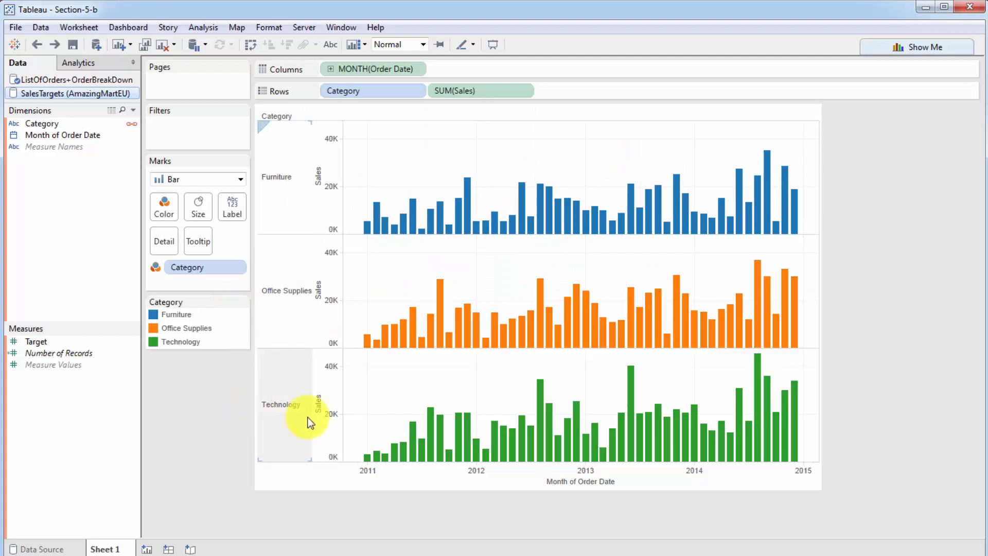
pyautogui.moveTo(211, 444)
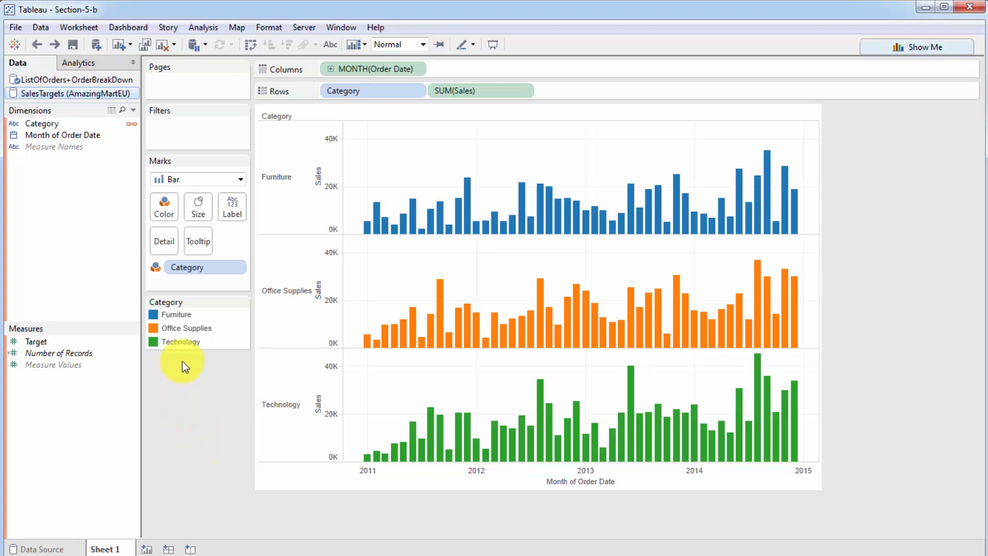
pyautogui.moveTo(522, 183)
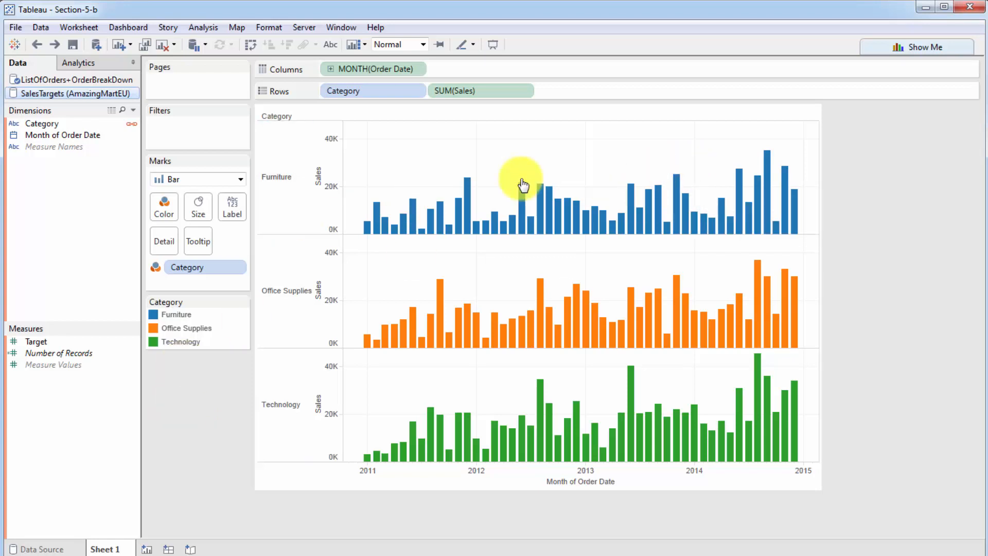
pyautogui.moveTo(470, 200)
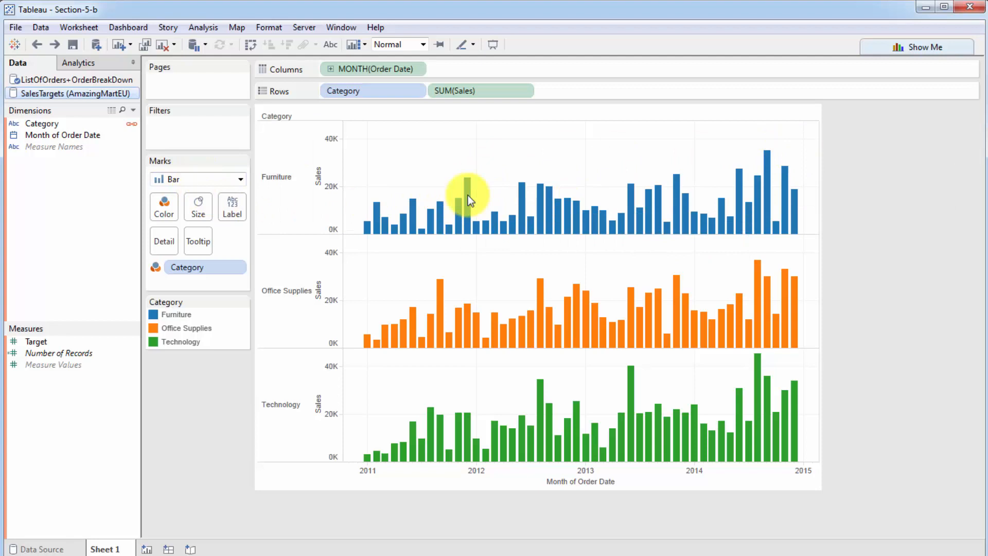
pyautogui.moveTo(308, 200)
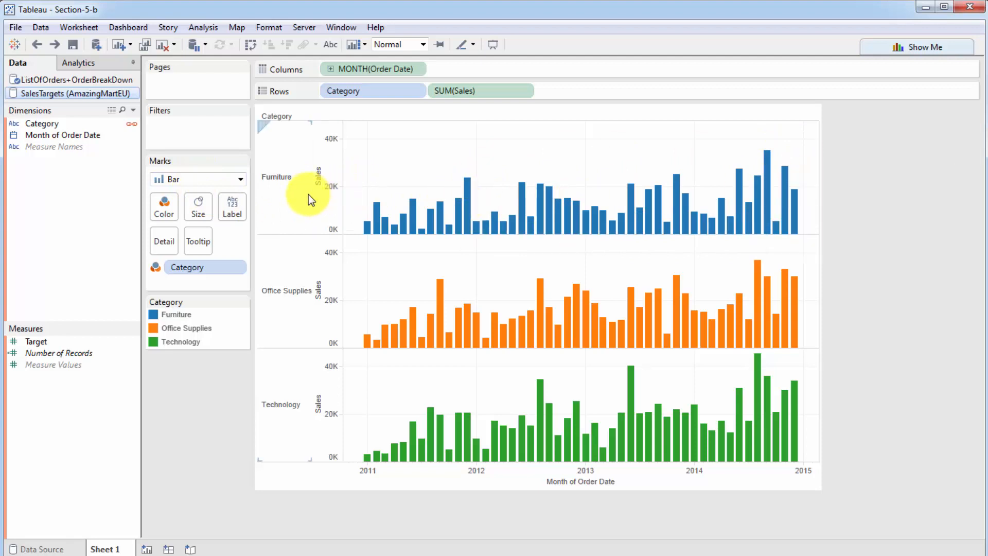
pyautogui.moveTo(135, 165)
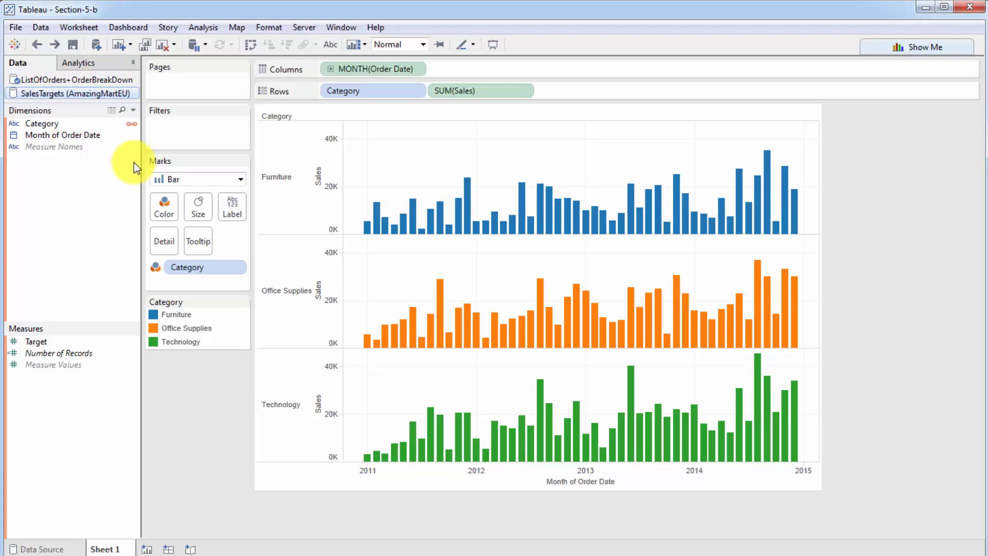
pyautogui.moveTo(103, 157)
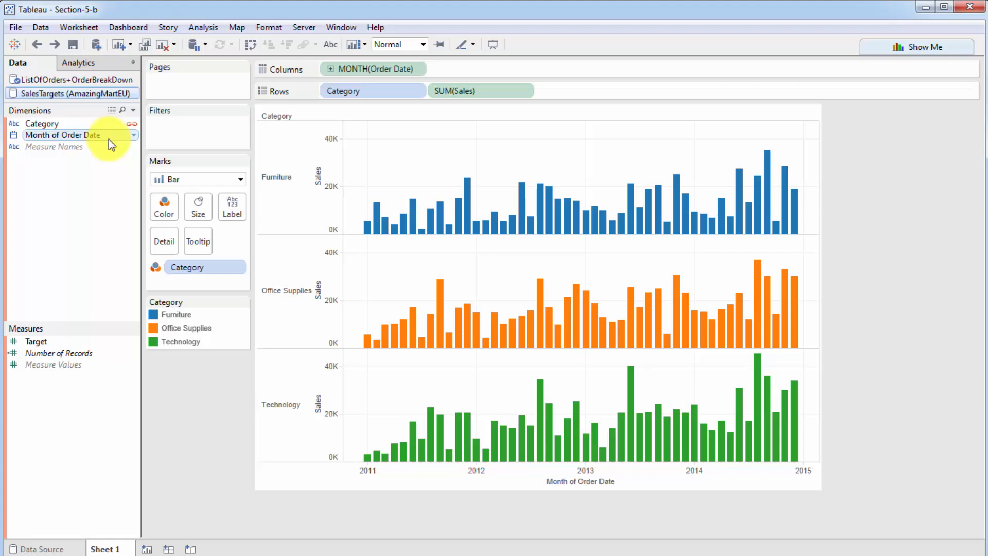
pyautogui.moveTo(82, 134)
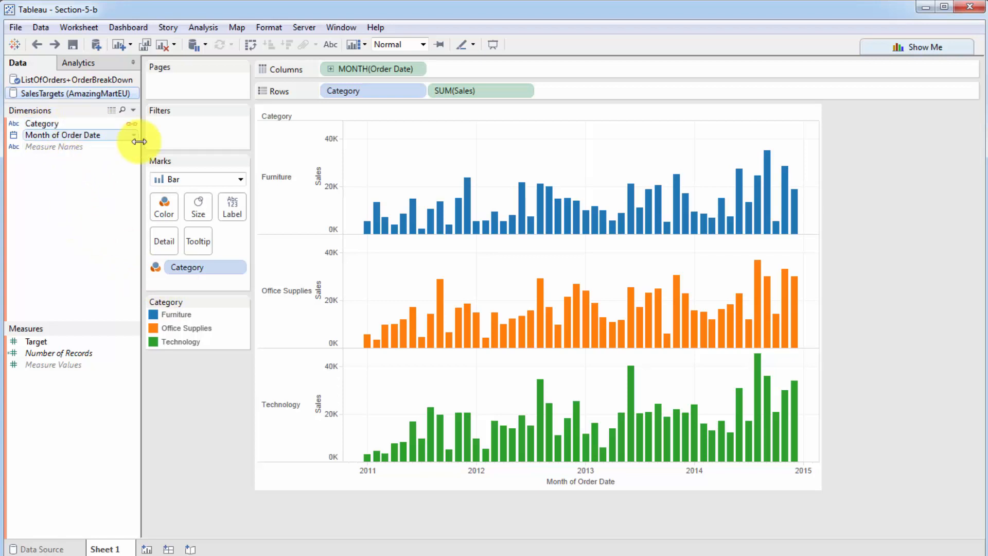
pyautogui.moveTo(112, 152)
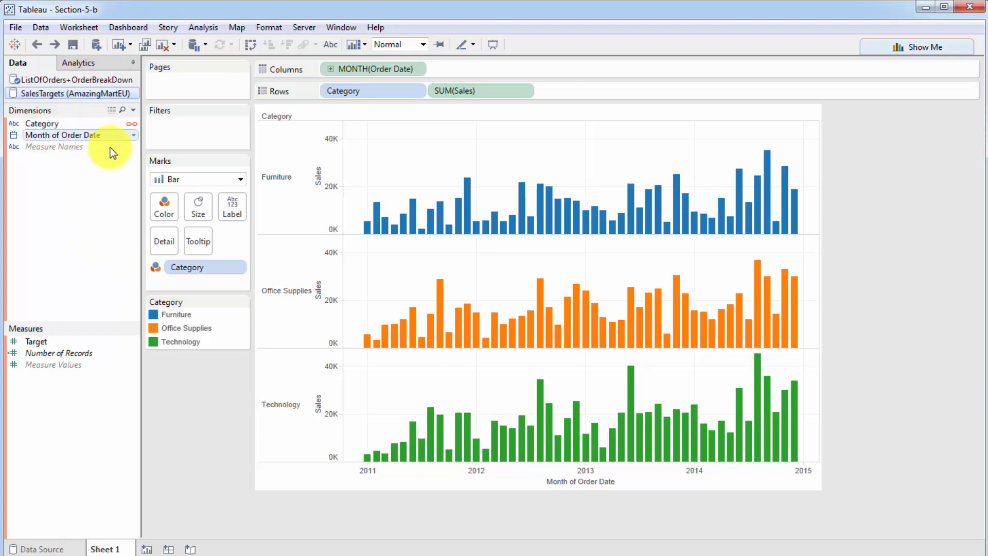
# - View the SalesTargets table of monthly Target values per Category on the Data Source page
pyautogui.click(41, 549)
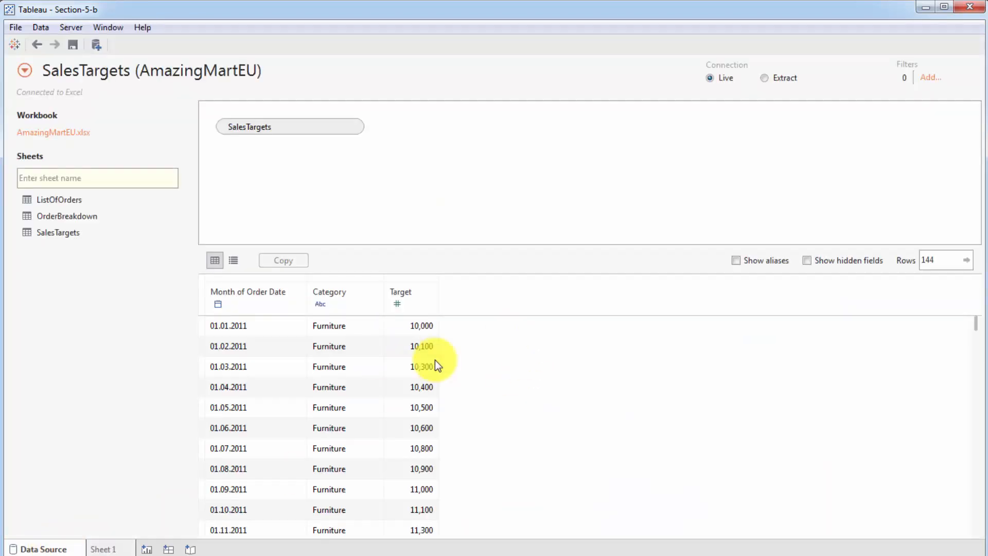
# - Inspect a monthly Target figure in the grid, then return to the Sheet 1 chart
pyautogui.click(328, 346)
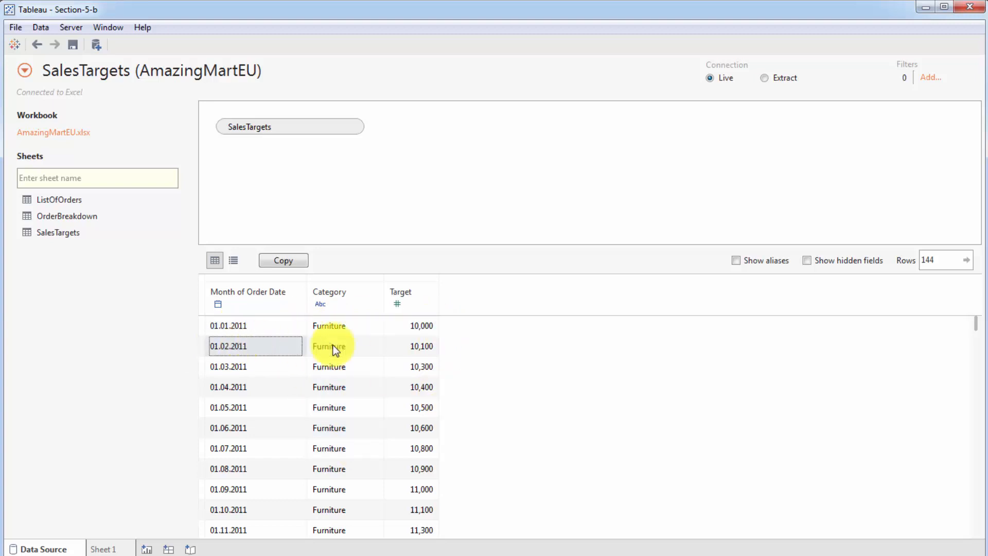
pyautogui.click(255, 407)
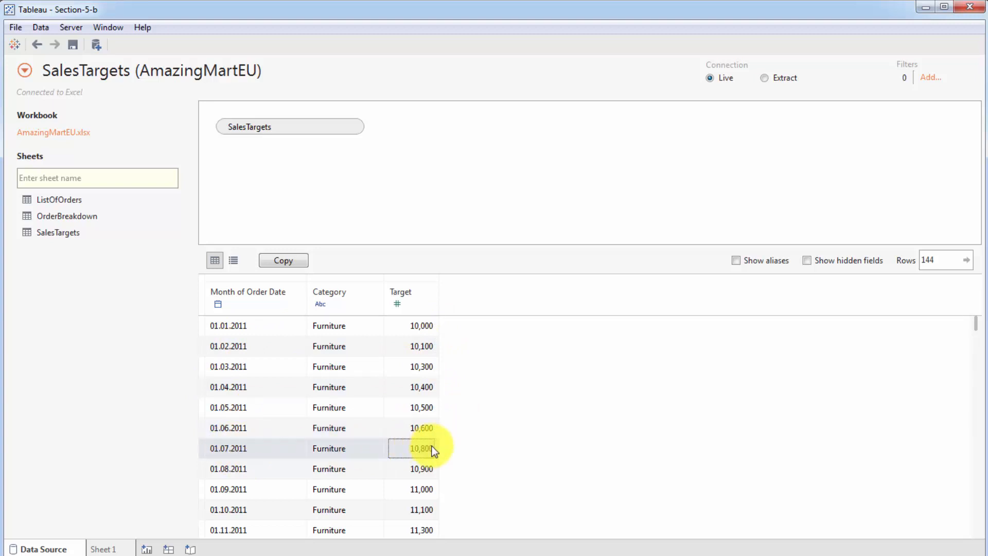
pyautogui.moveTo(236, 471)
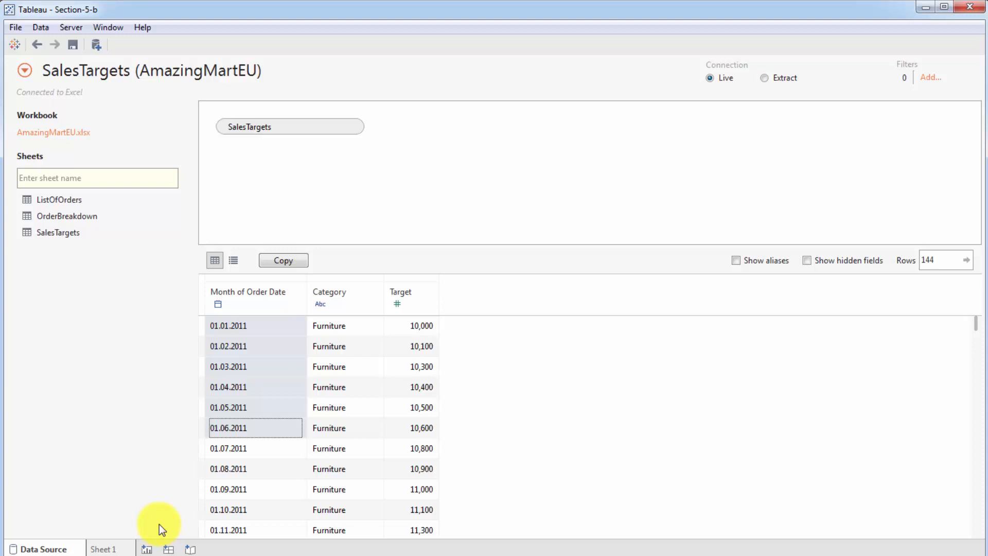
pyautogui.click(104, 549)
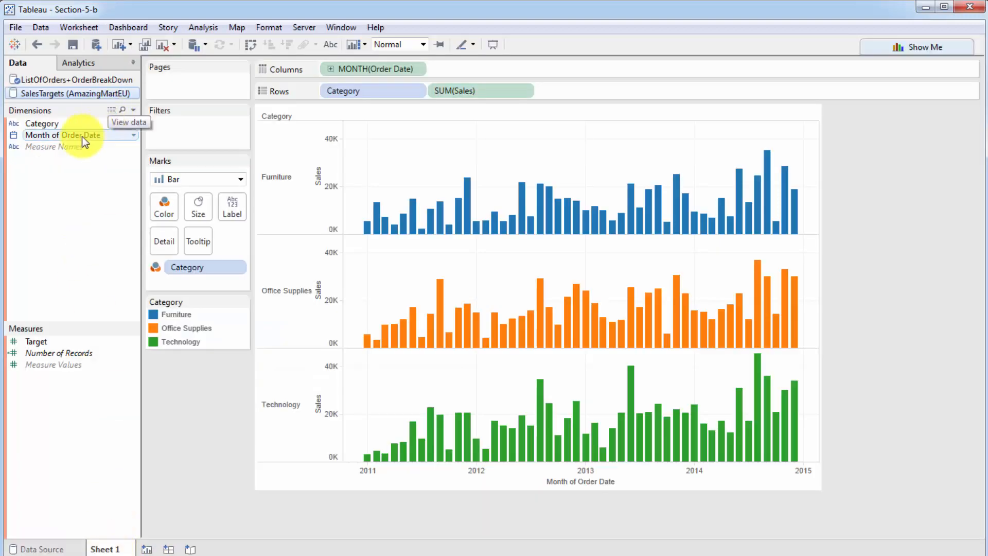
pyautogui.moveTo(43, 123)
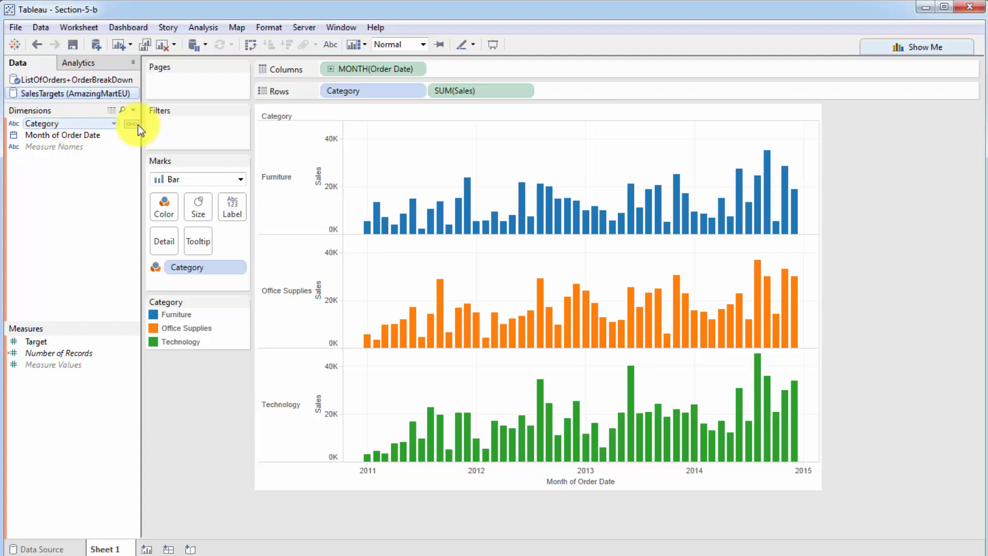
pyautogui.moveTo(131, 124)
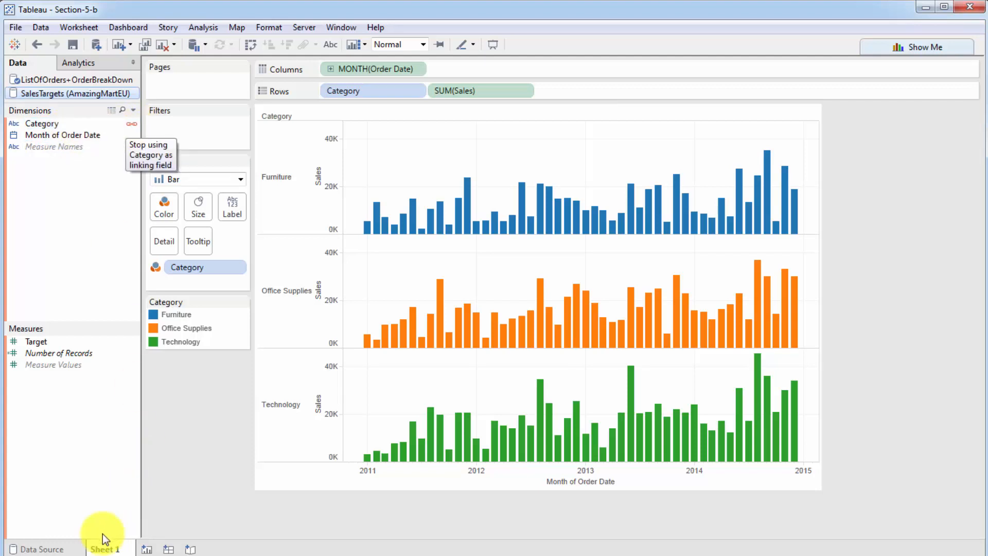
# - Flip between the Data Source and Sheet 1 tabs, ending on the SalesTargets preview
pyautogui.click(42, 549)
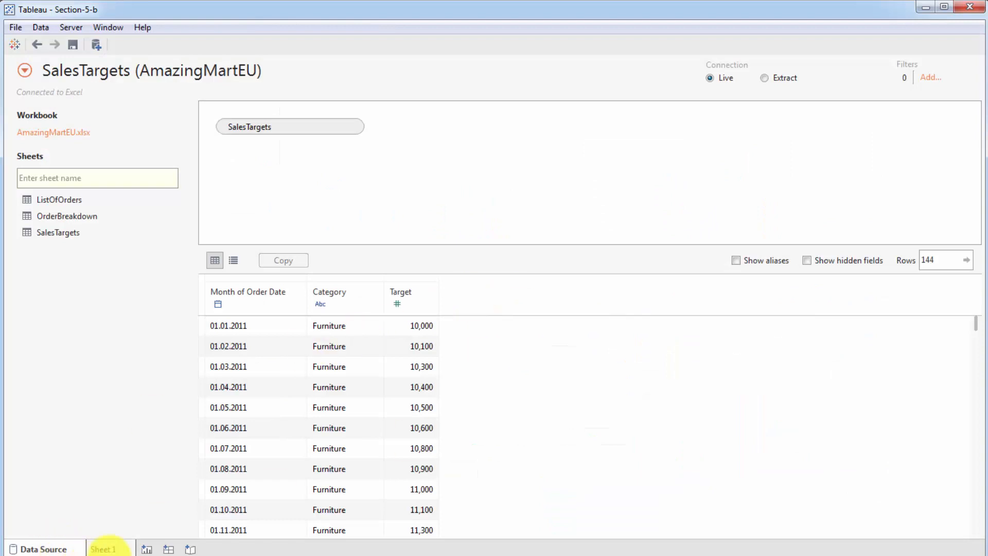
pyautogui.click(104, 549)
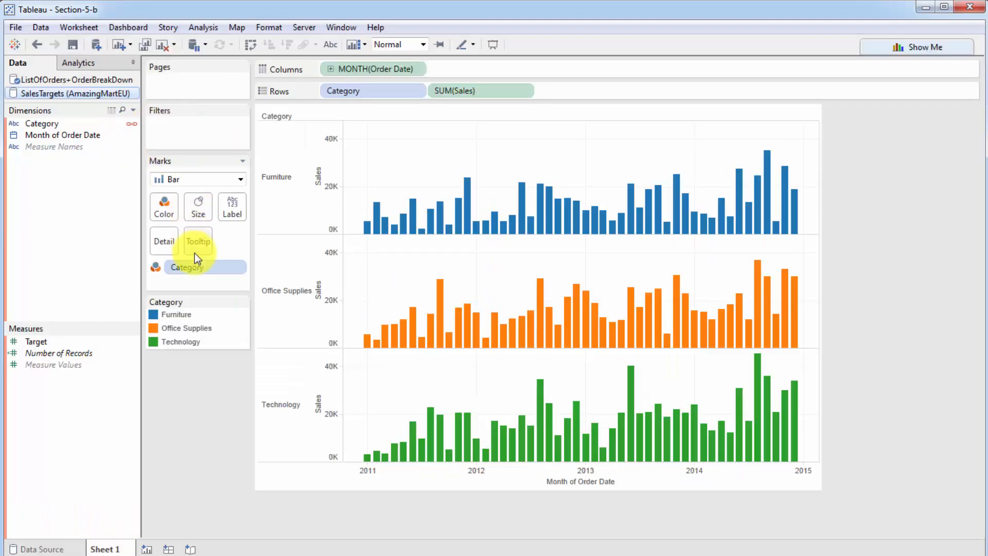
pyautogui.moveTo(92, 100)
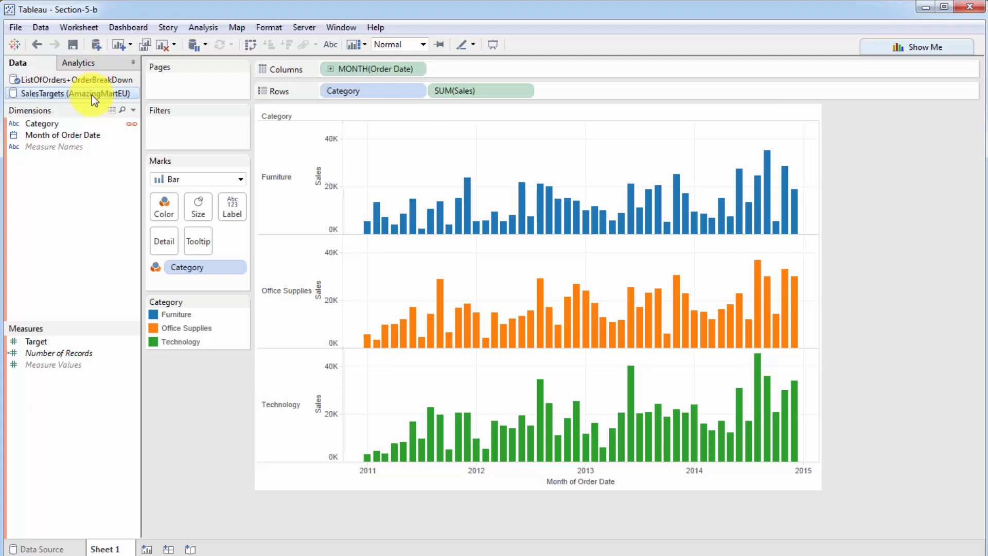
pyautogui.moveTo(197, 206)
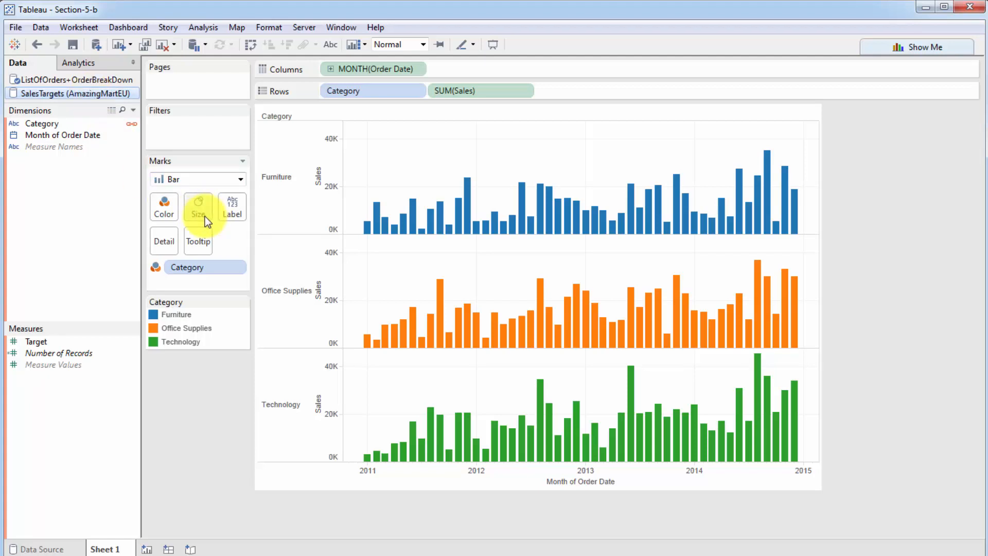
pyautogui.moveTo(121, 178)
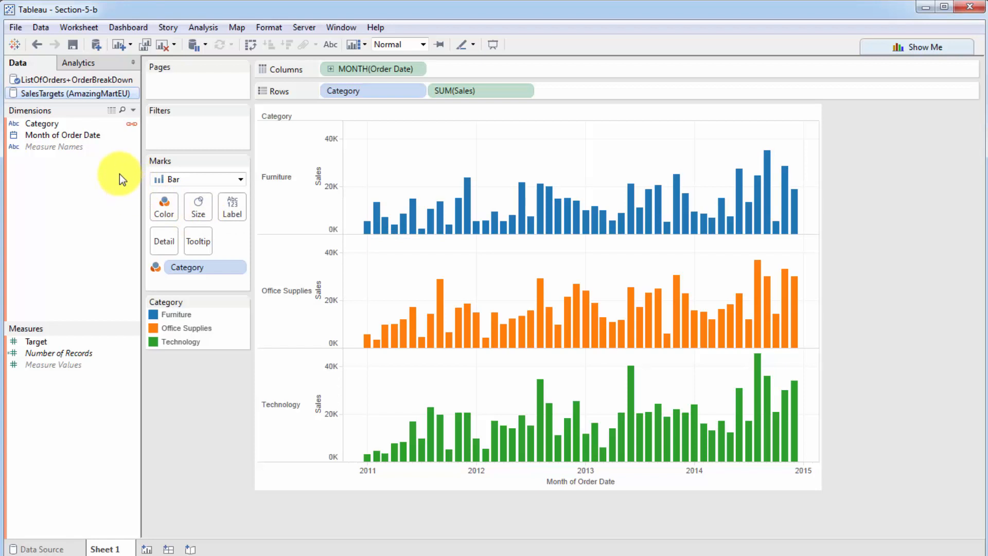
pyautogui.click(42, 549)
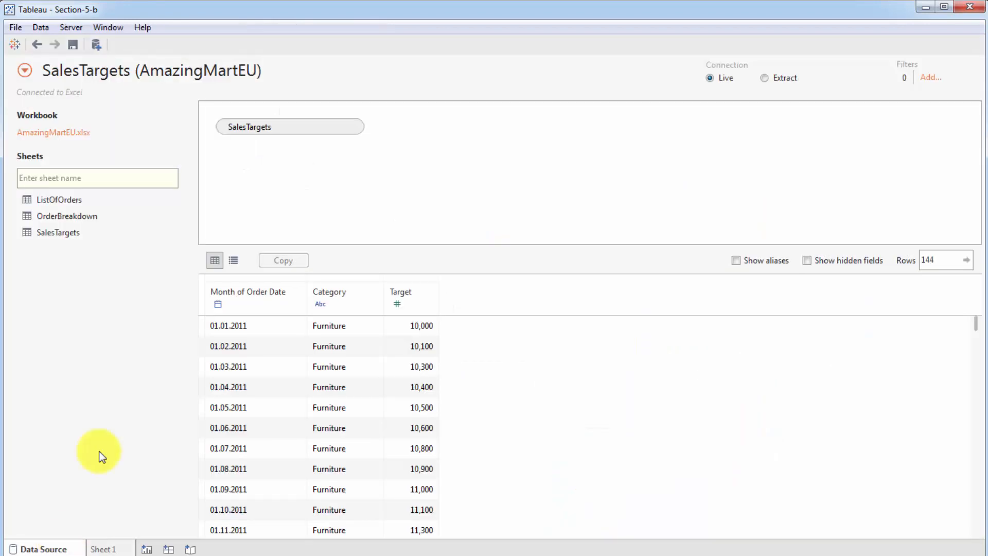
# - Scroll through the SalesTargets monthly target rows, then return to the Sheet 1 chart
pyautogui.scroll(-3)
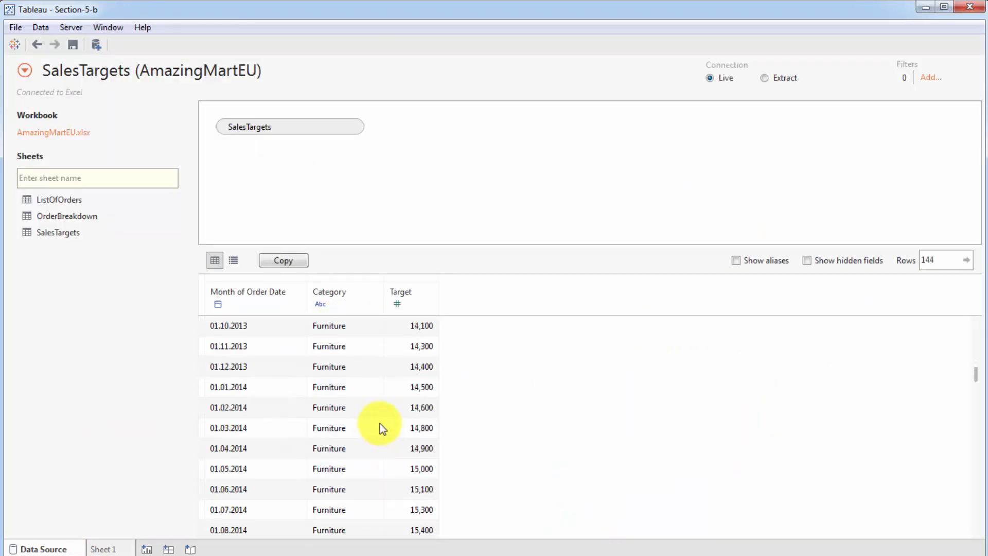
pyautogui.scroll(-3)
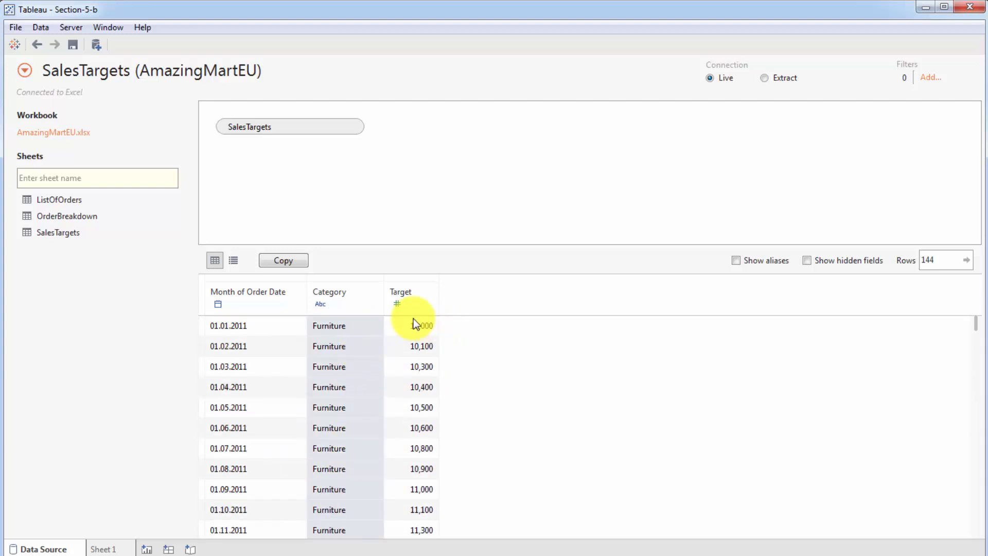
pyautogui.moveTo(230, 346)
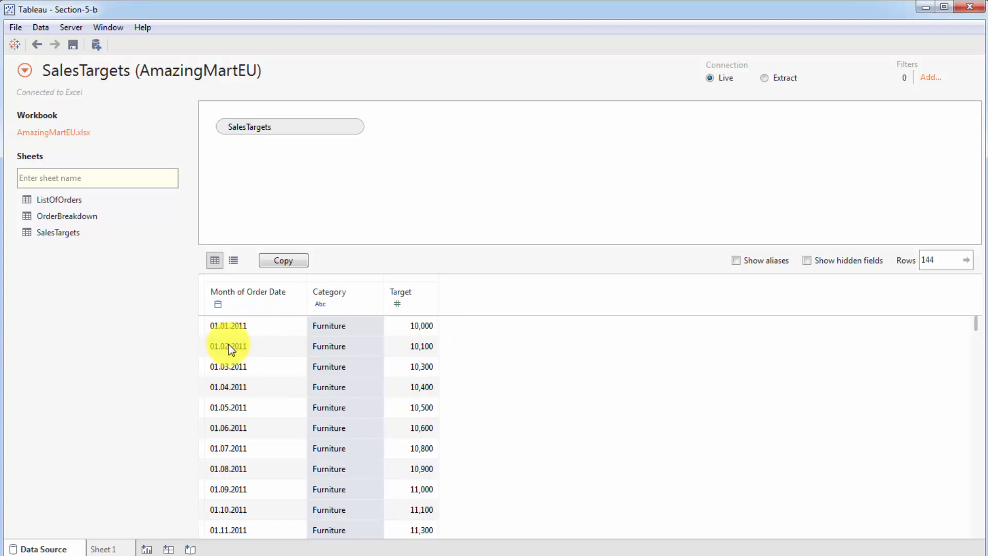
pyautogui.moveTo(227, 420)
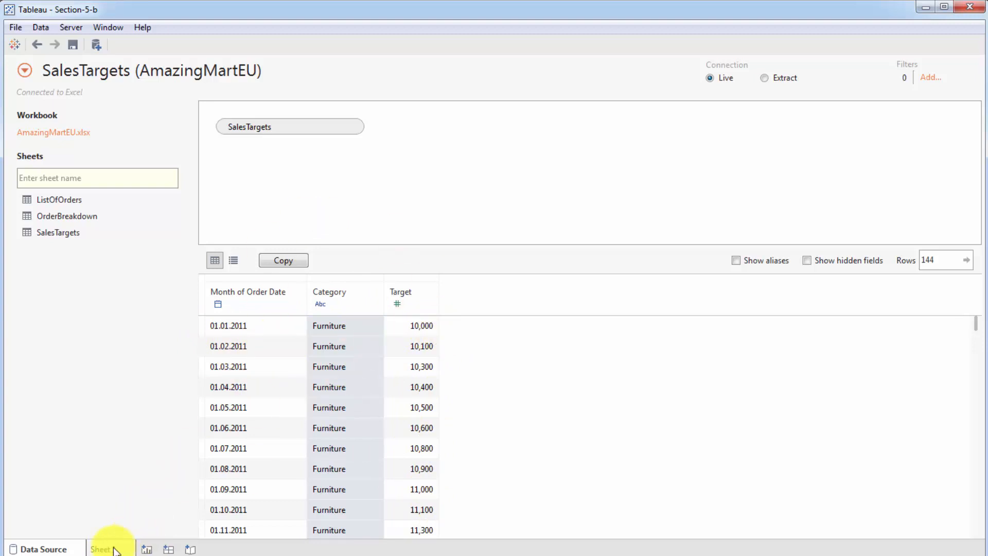
pyautogui.click(112, 549)
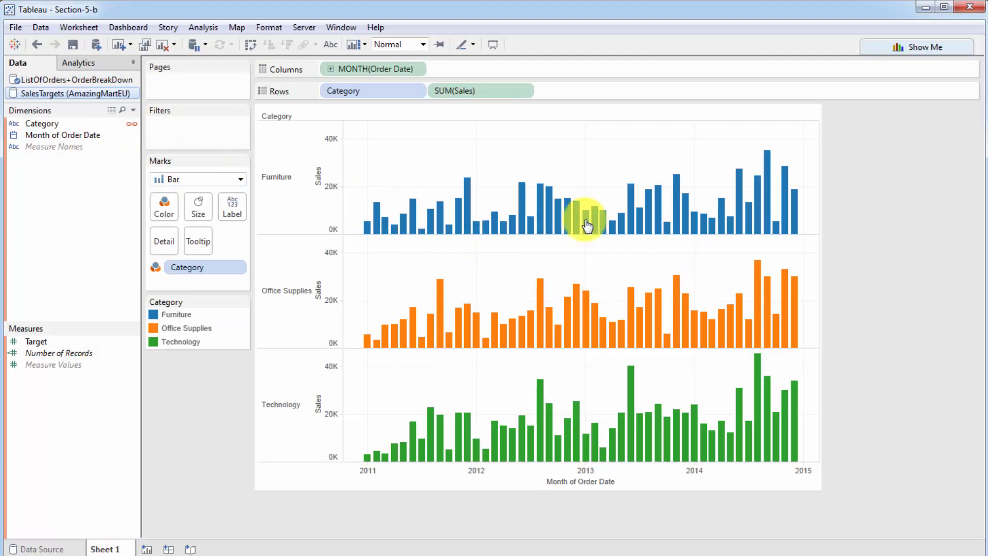
pyautogui.moveTo(168, 454)
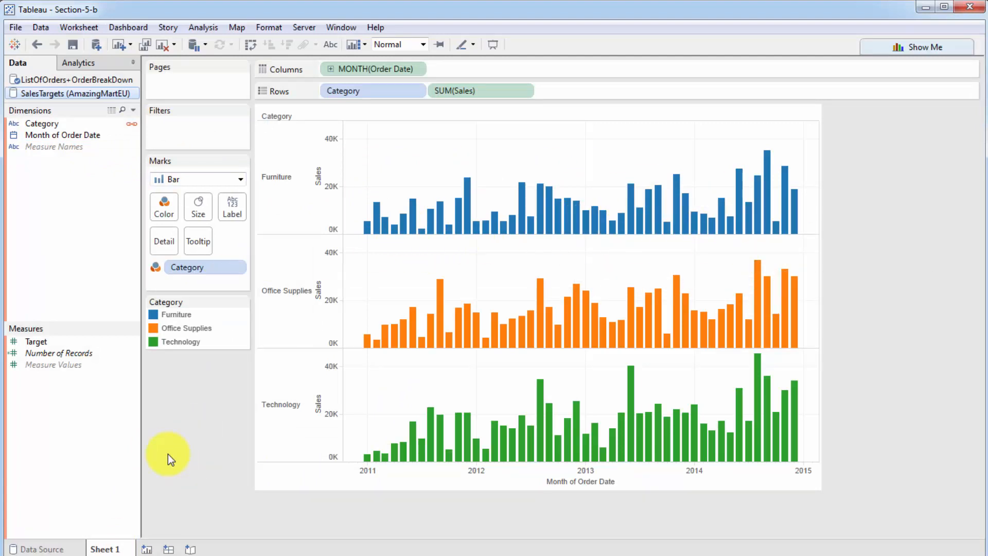
# - Put SUM(Target) on Rows, adding grey Target bars beneath each Category's Sales panel
pyautogui.click(36, 341)
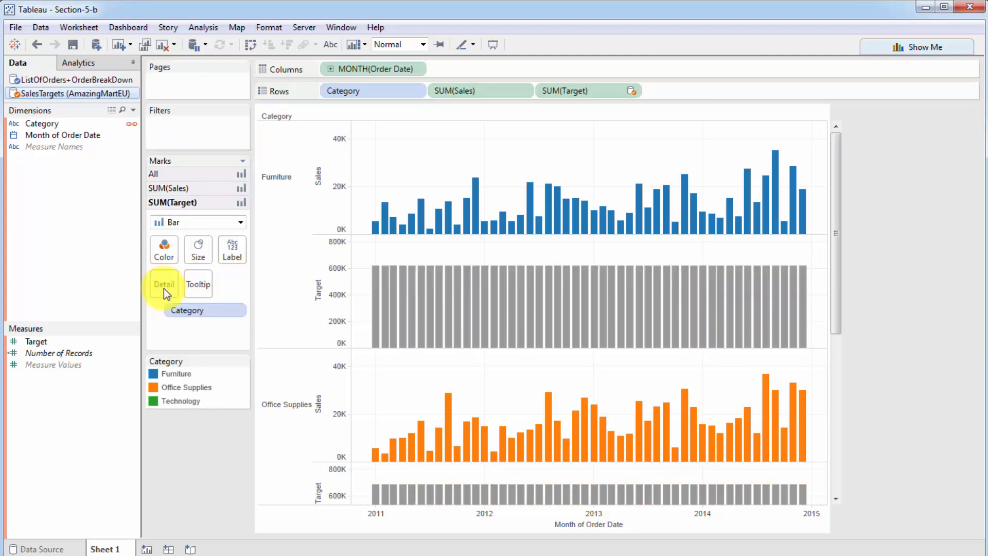
pyautogui.moveTo(384, 278)
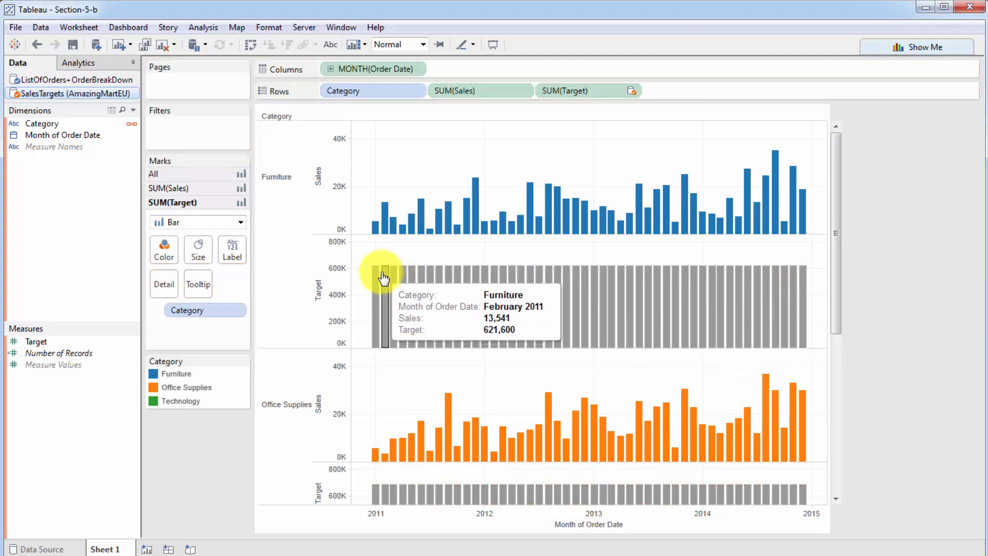
pyautogui.moveTo(778, 280)
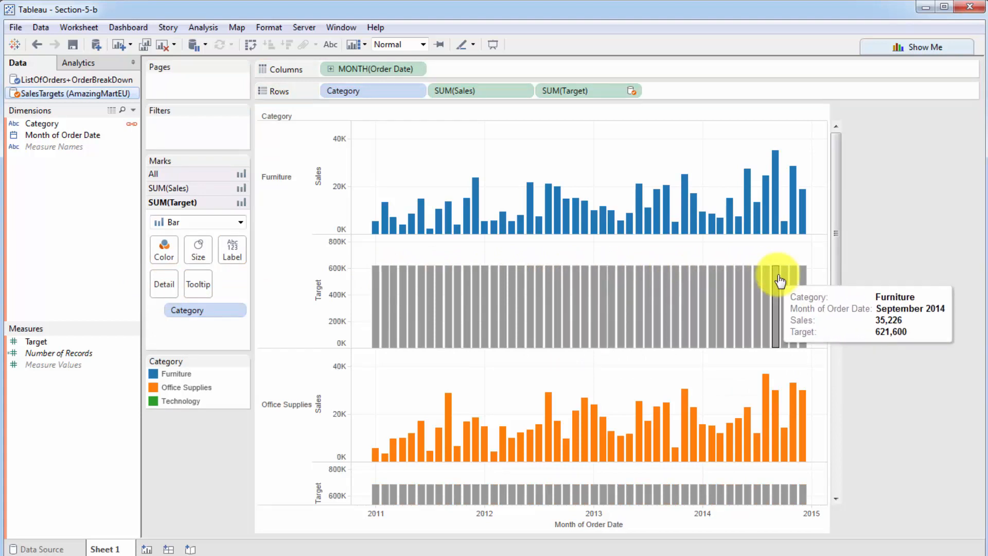
pyautogui.moveTo(481, 280)
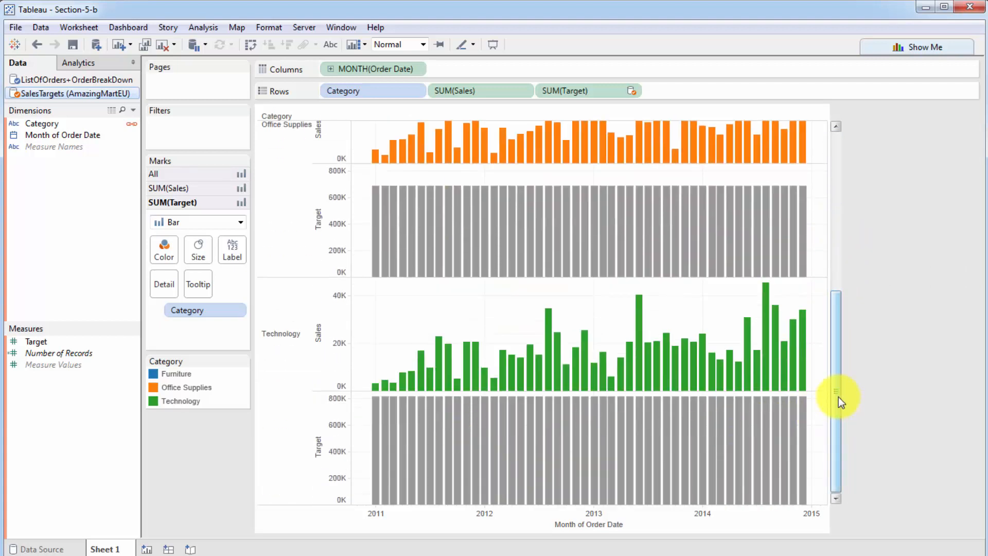
pyautogui.scroll(3)
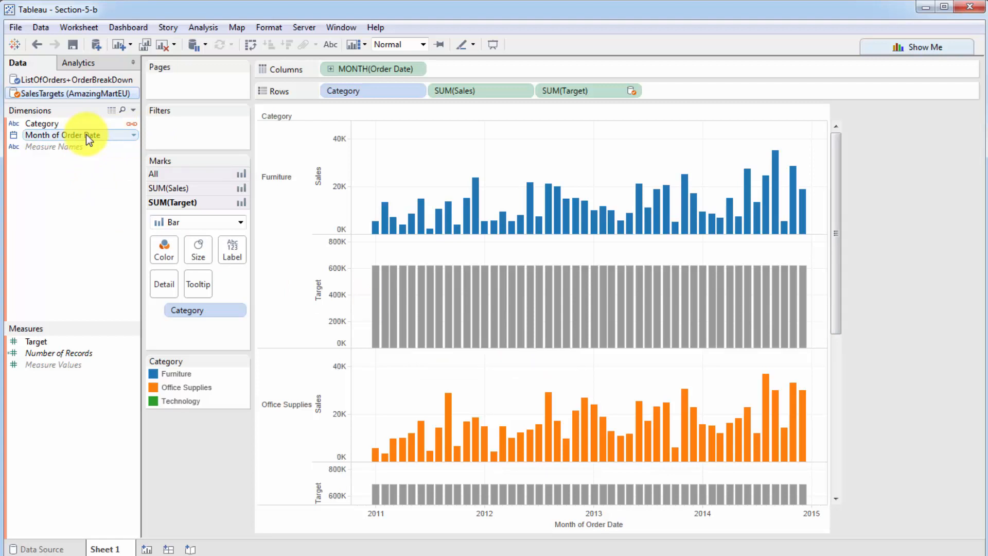
pyautogui.moveTo(106, 139)
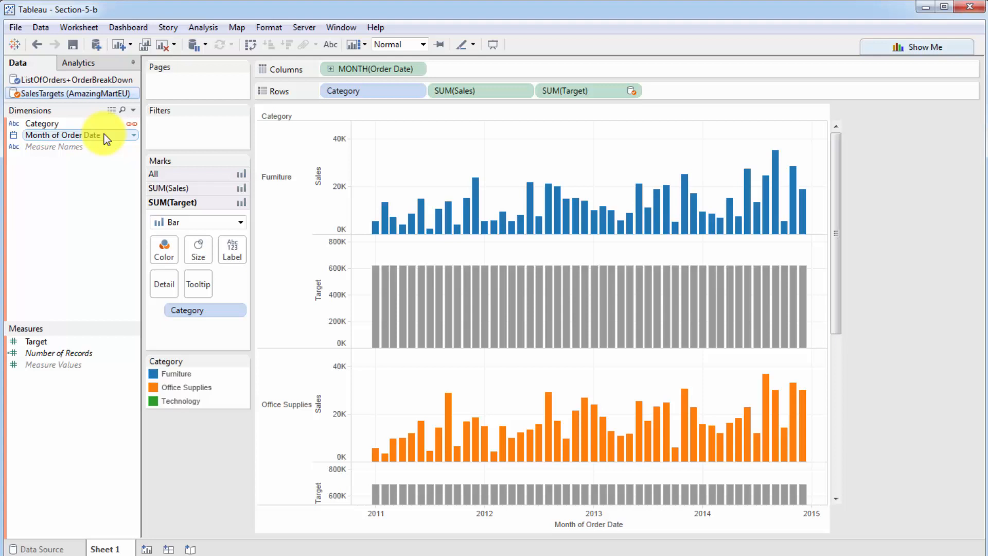
pyautogui.moveTo(98, 141)
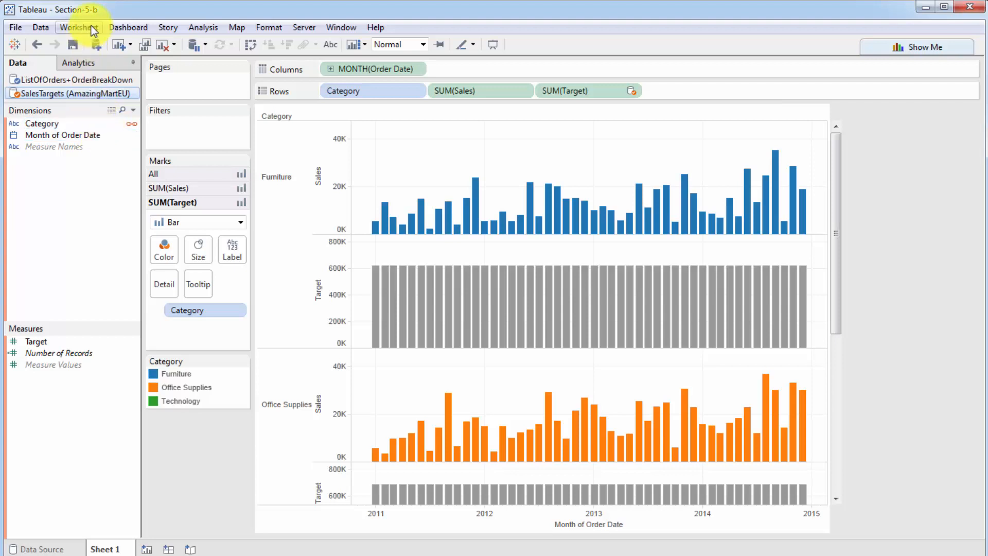
pyautogui.click(78, 28)
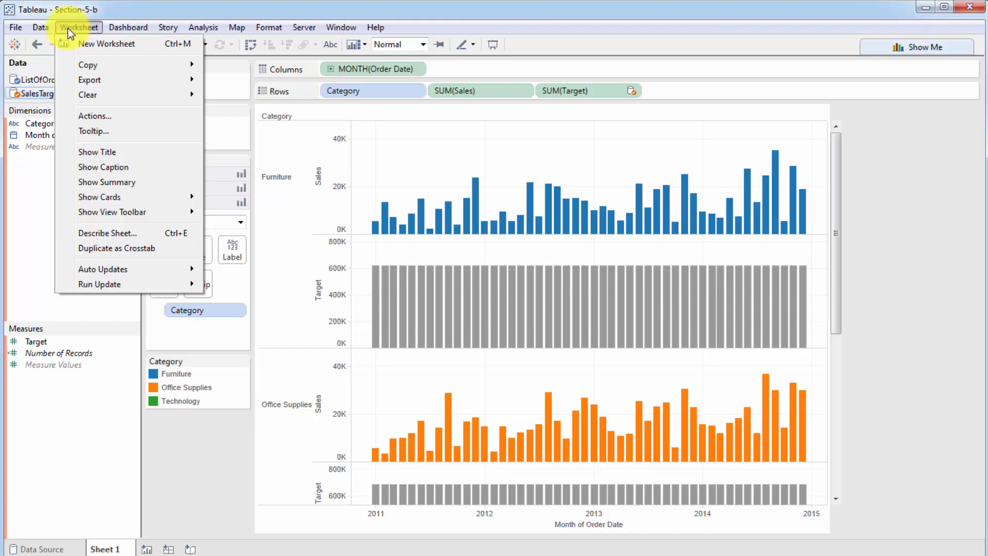
# - Set relationships to Custom and map MONTH(Order Date) to MONTH(Month of Order Date)
pyautogui.click(41, 28)
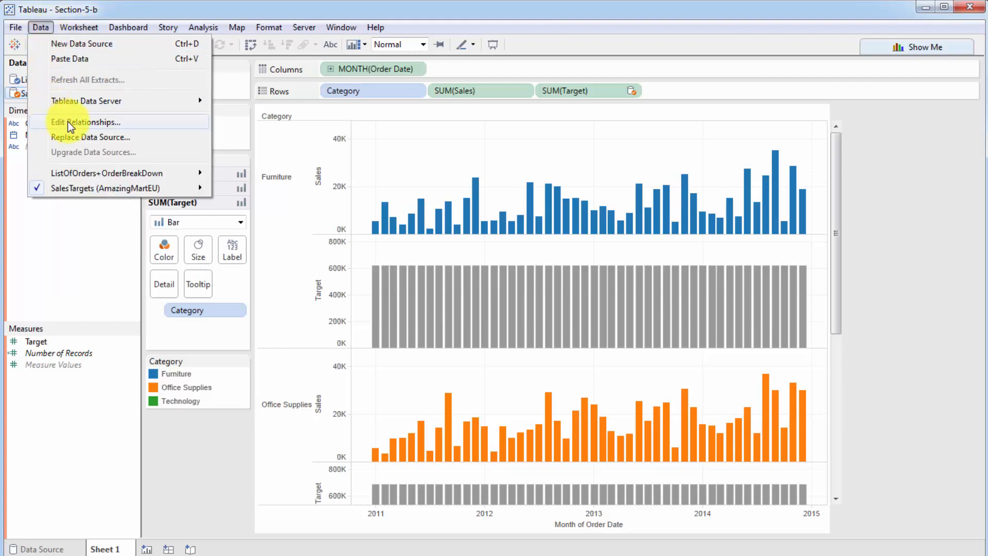
pyautogui.click(87, 121)
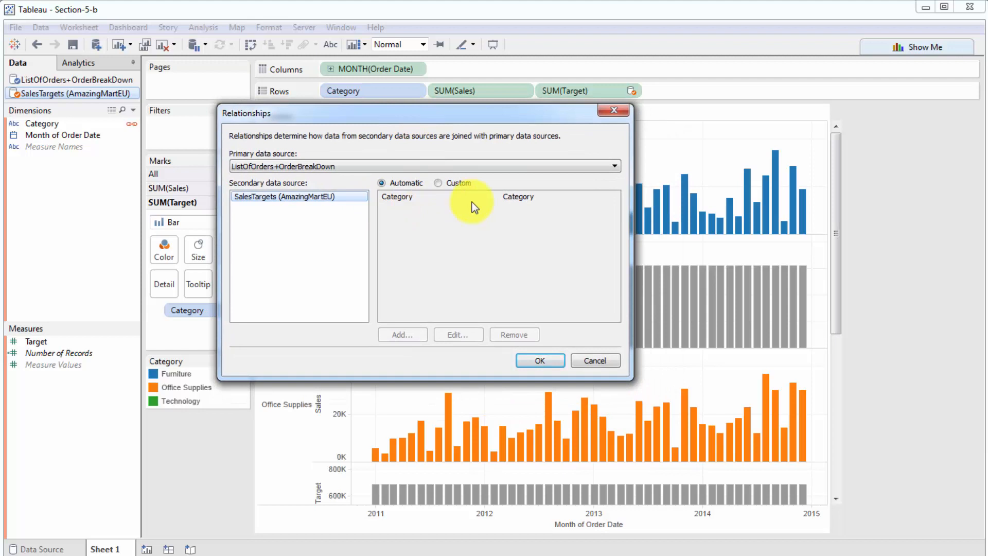
pyautogui.moveTo(460, 201)
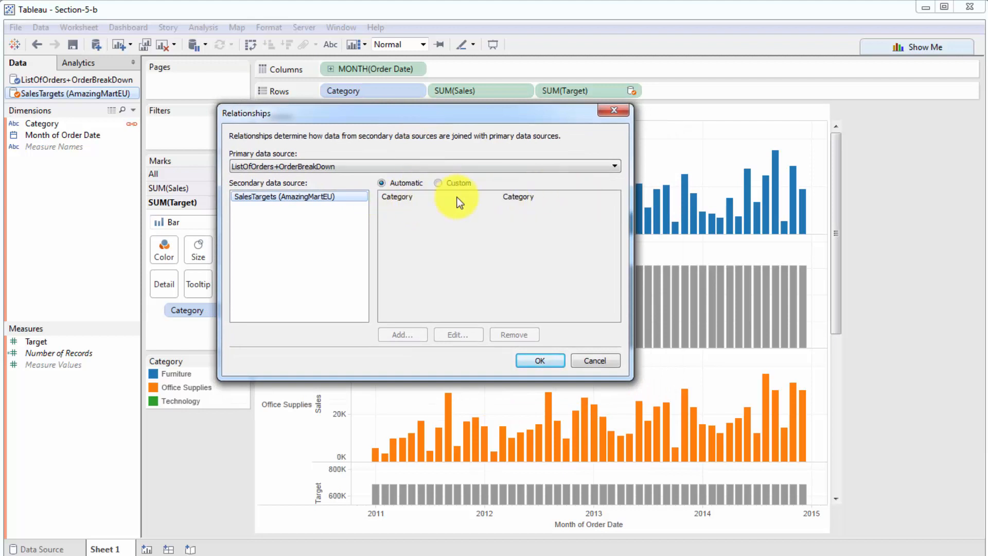
pyautogui.click(438, 183)
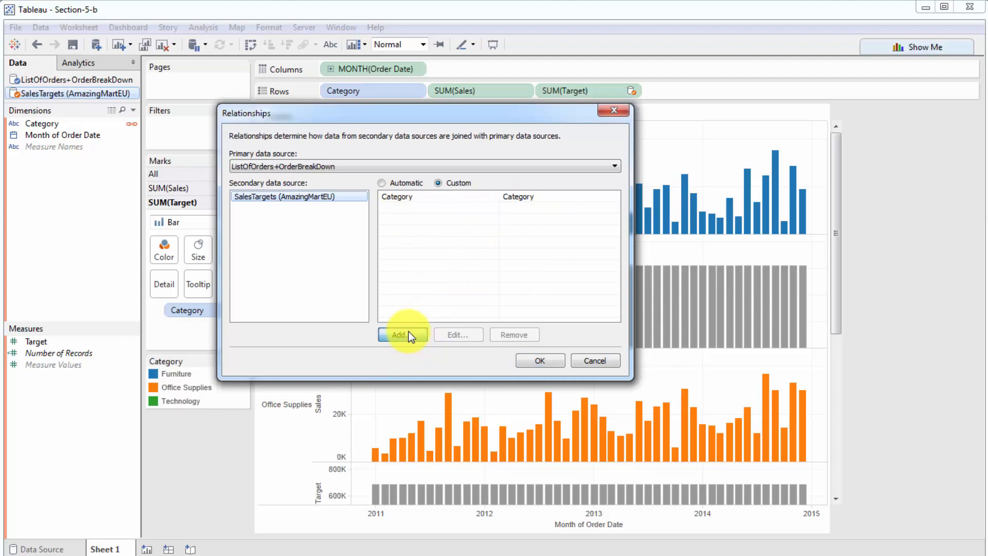
pyautogui.click(402, 334)
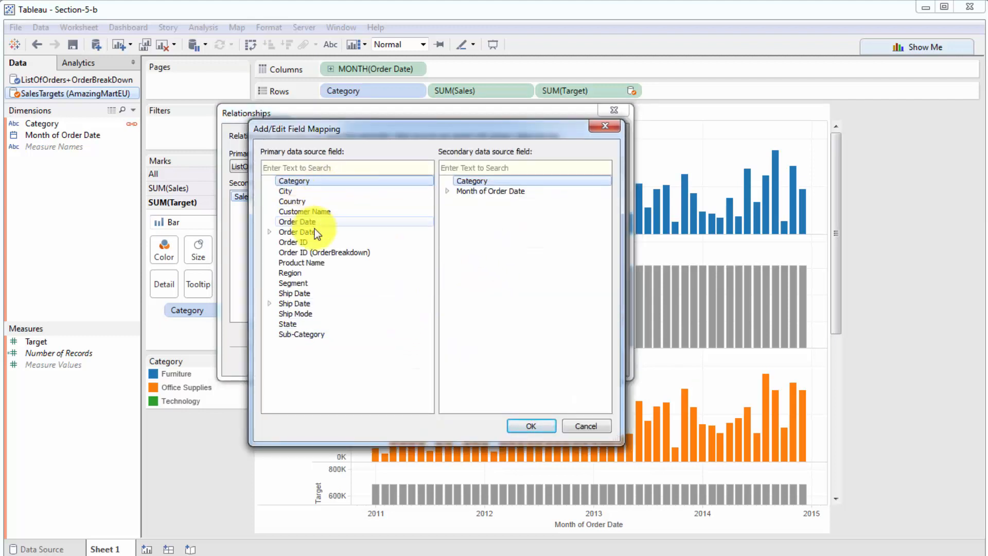
pyautogui.click(269, 232)
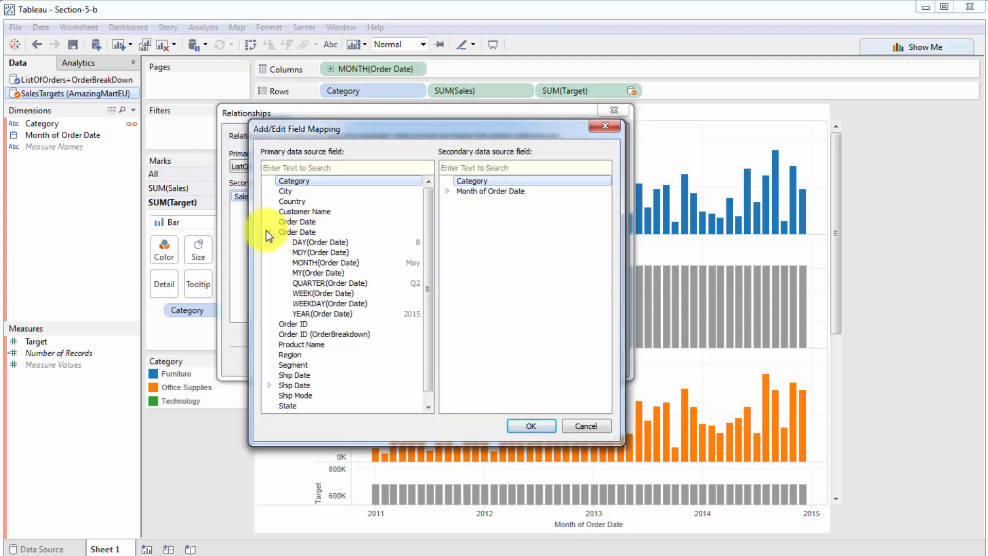
pyautogui.click(326, 263)
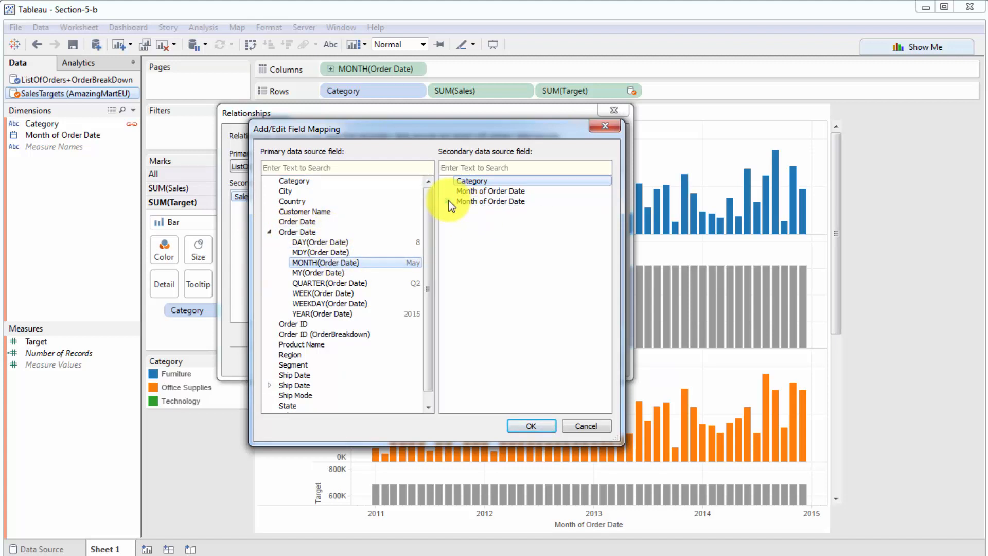
pyautogui.click(447, 201)
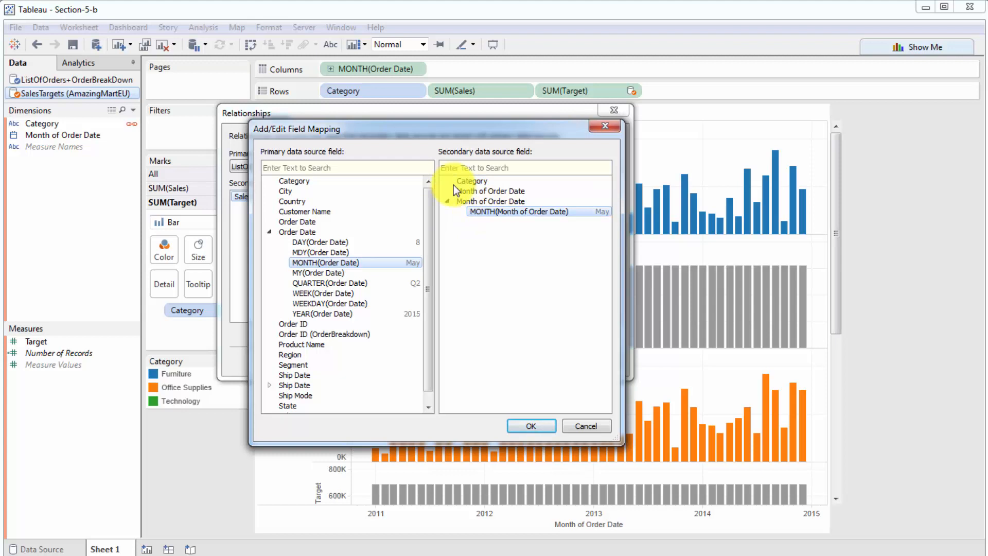
pyautogui.click(529, 426)
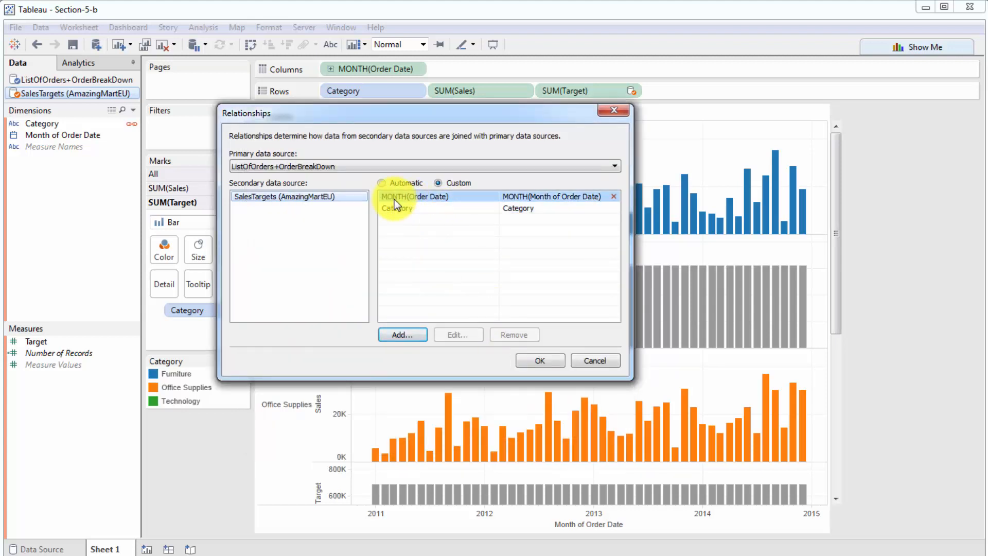
pyautogui.moveTo(496, 200)
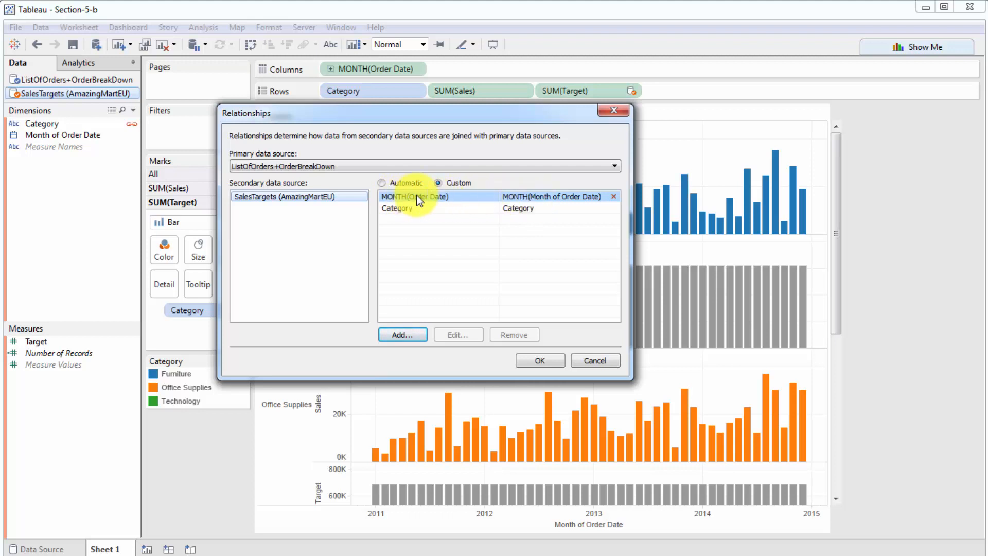
# - Add a second mapping linking the years of Order Date and Month of Order Date
pyautogui.click(397, 207)
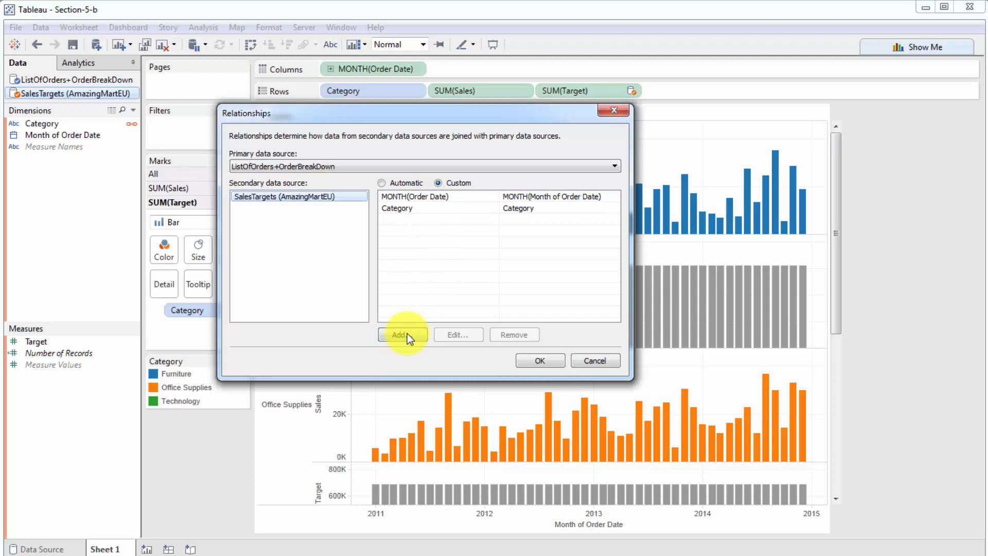
pyautogui.click(401, 334)
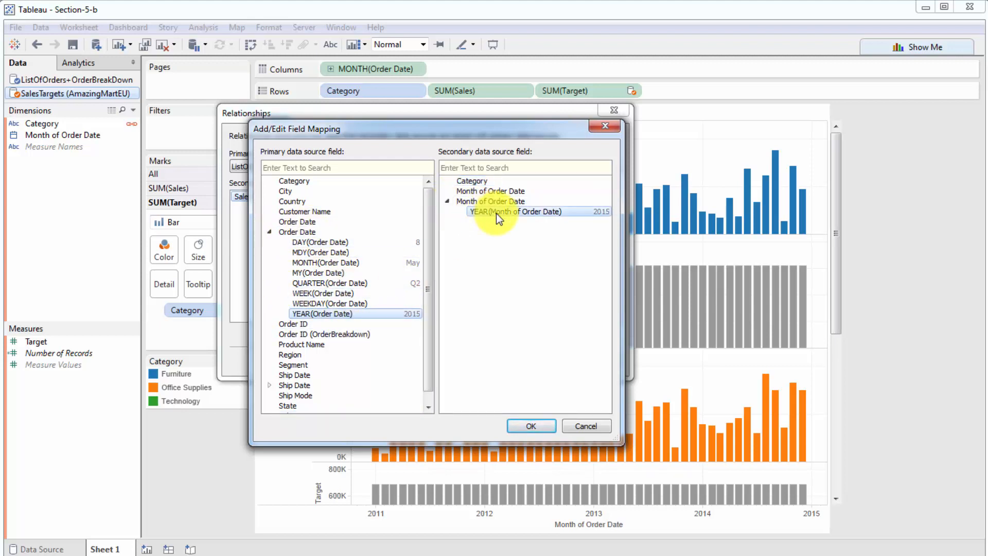
pyautogui.click(530, 425)
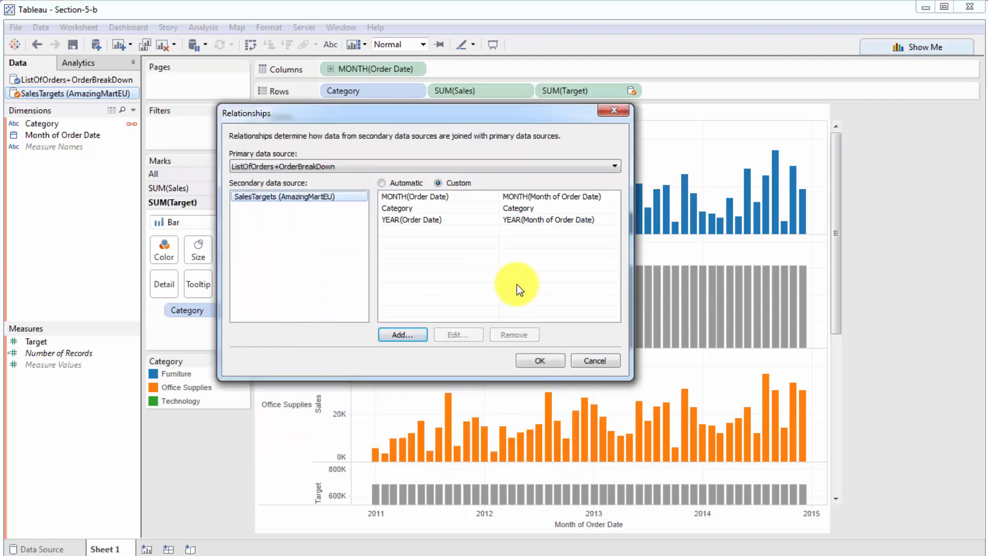
# - Confirm the custom Category, month and year relationships with OK
pyautogui.click(539, 360)
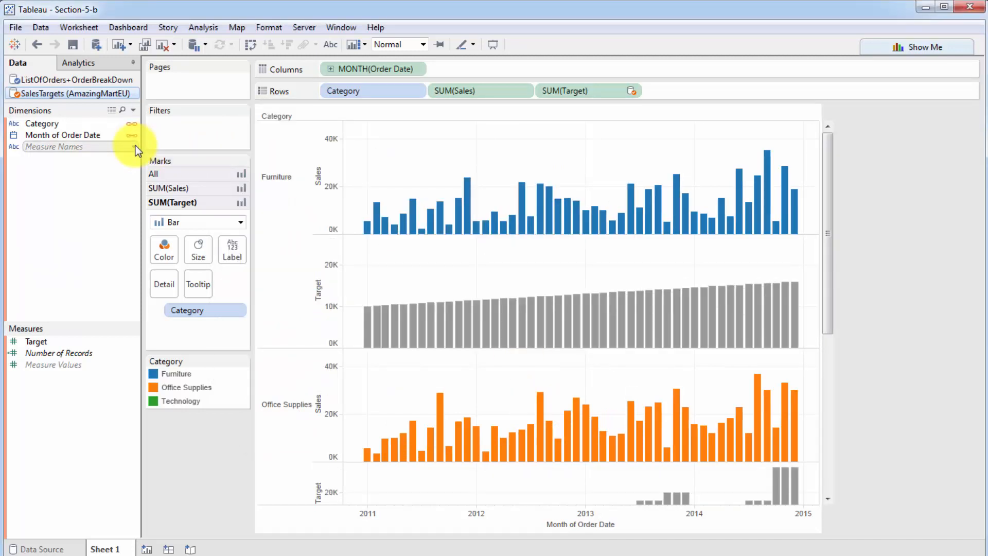
pyautogui.moveTo(460, 364)
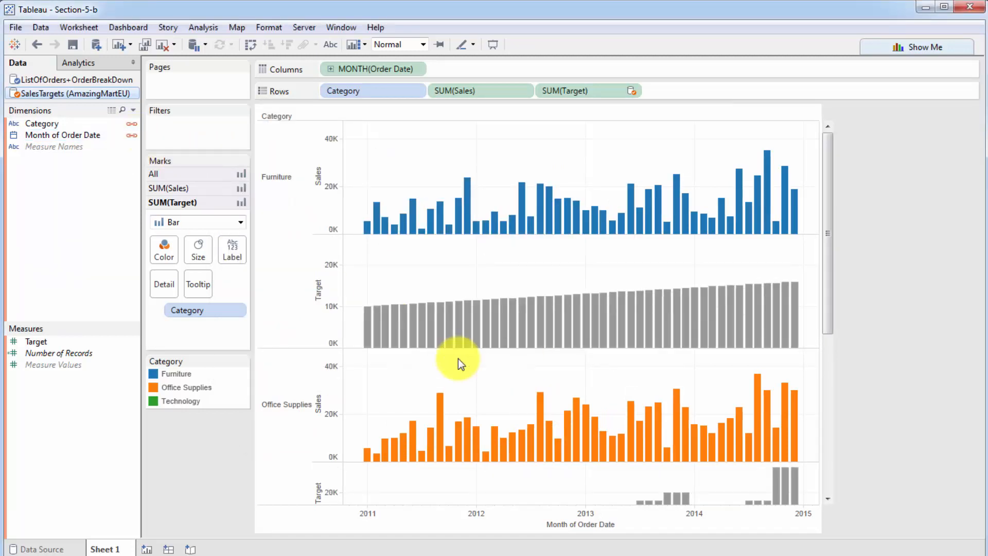
pyautogui.moveTo(483, 305)
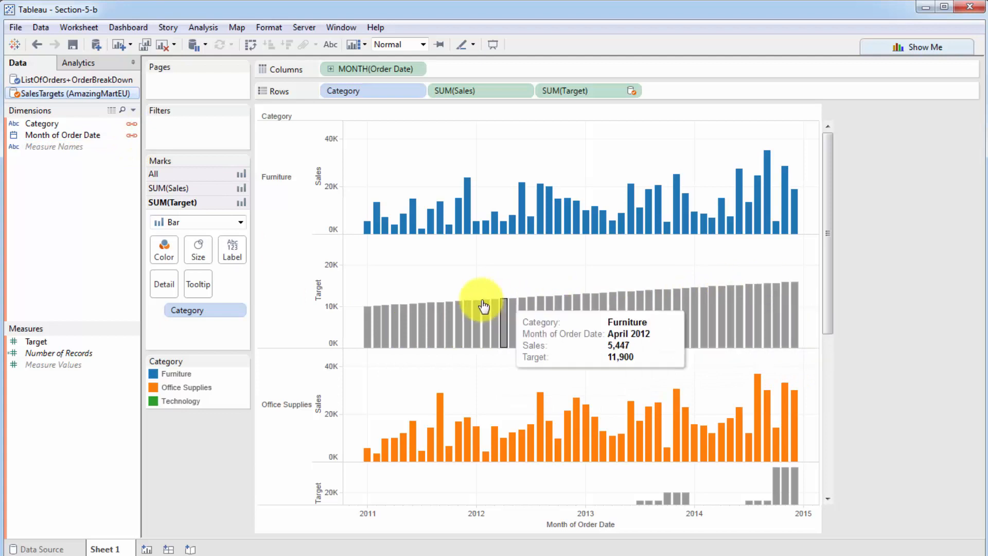
pyautogui.moveTo(446, 326)
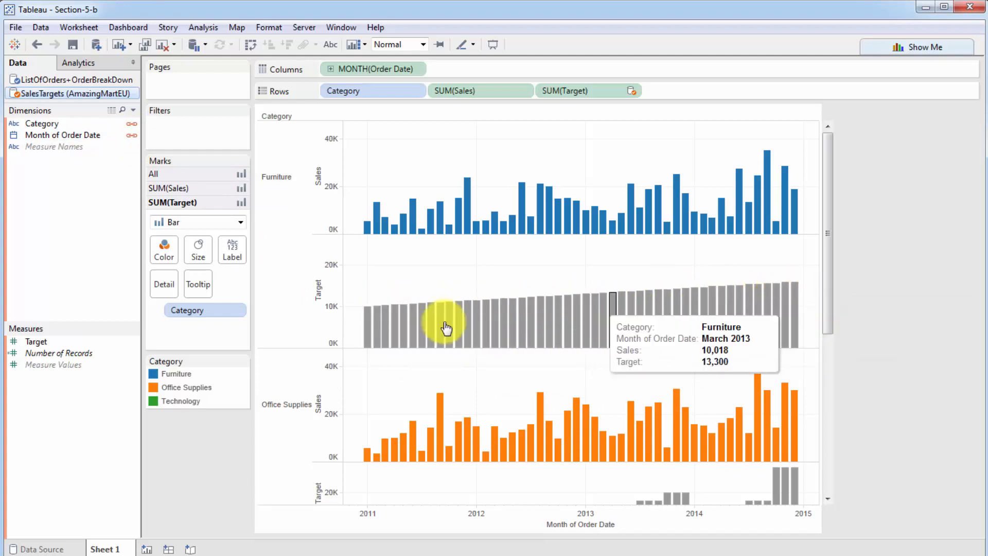
pyautogui.moveTo(773, 298)
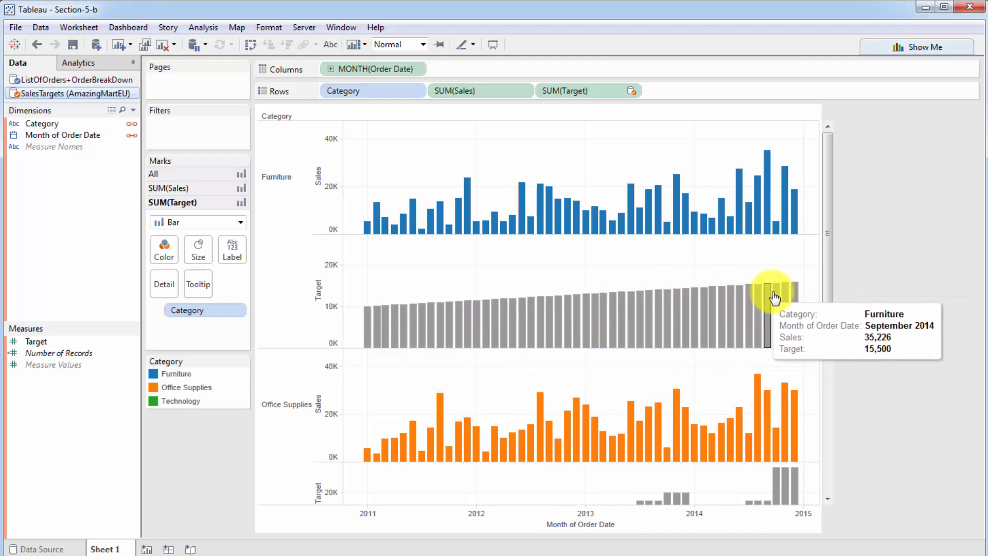
pyautogui.moveTo(447, 314)
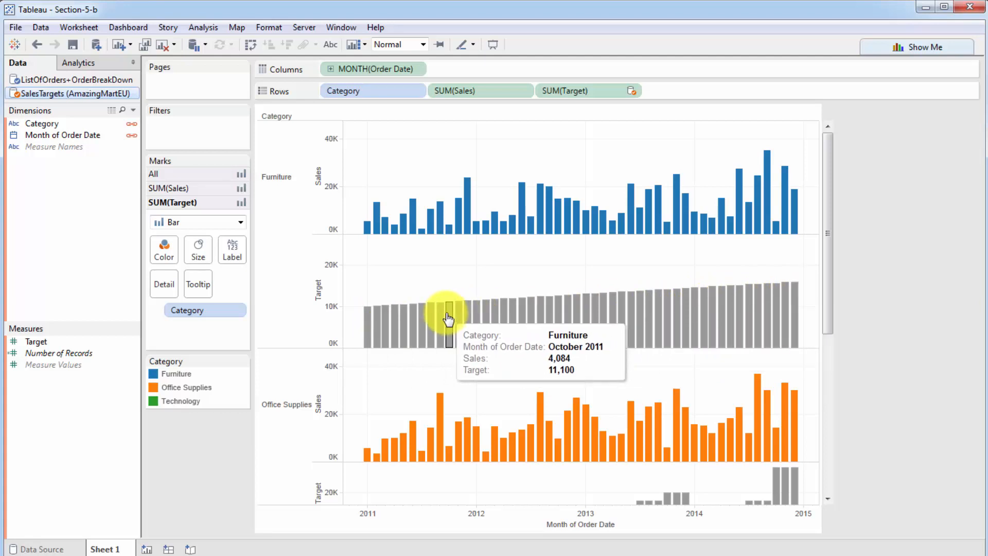
pyautogui.moveTo(369, 328)
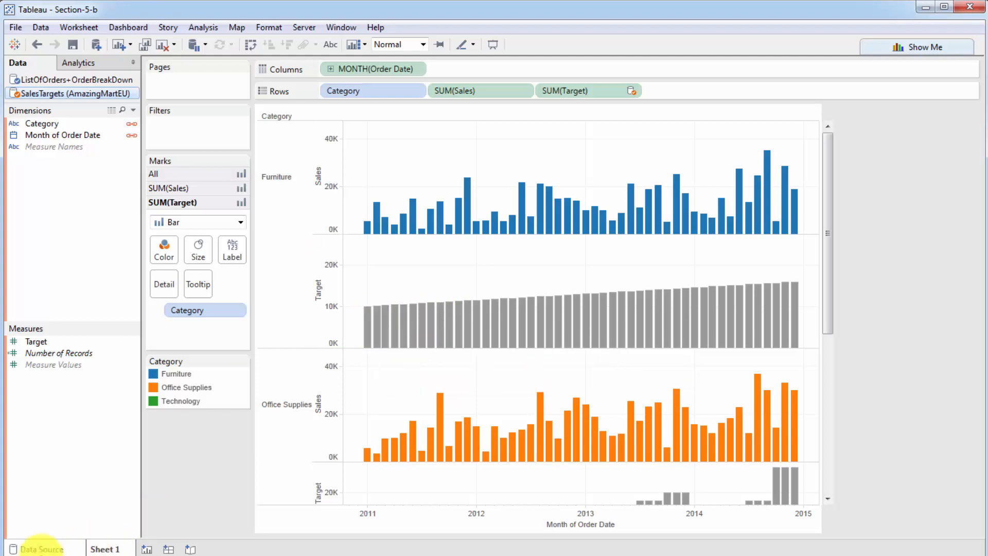
pyautogui.click(42, 549)
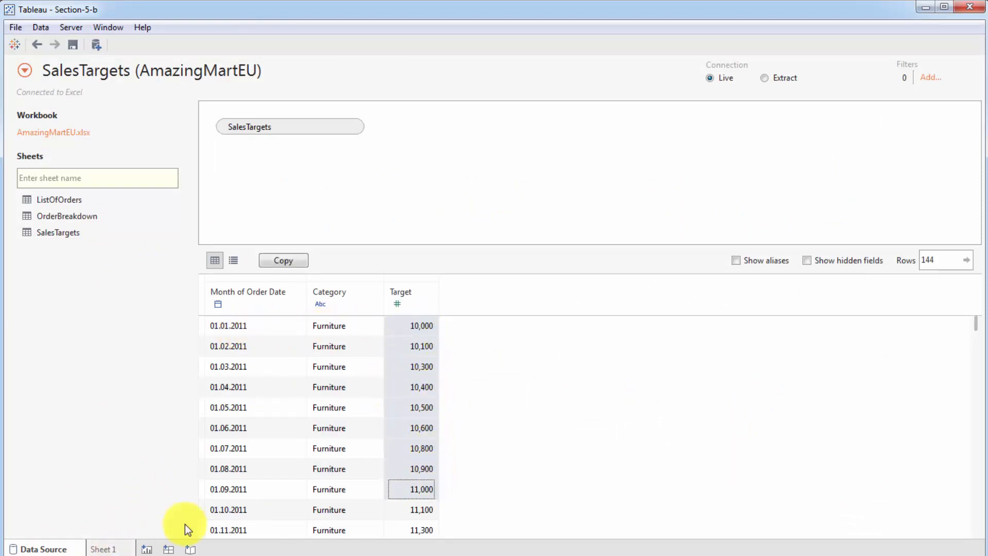
pyautogui.click(102, 549)
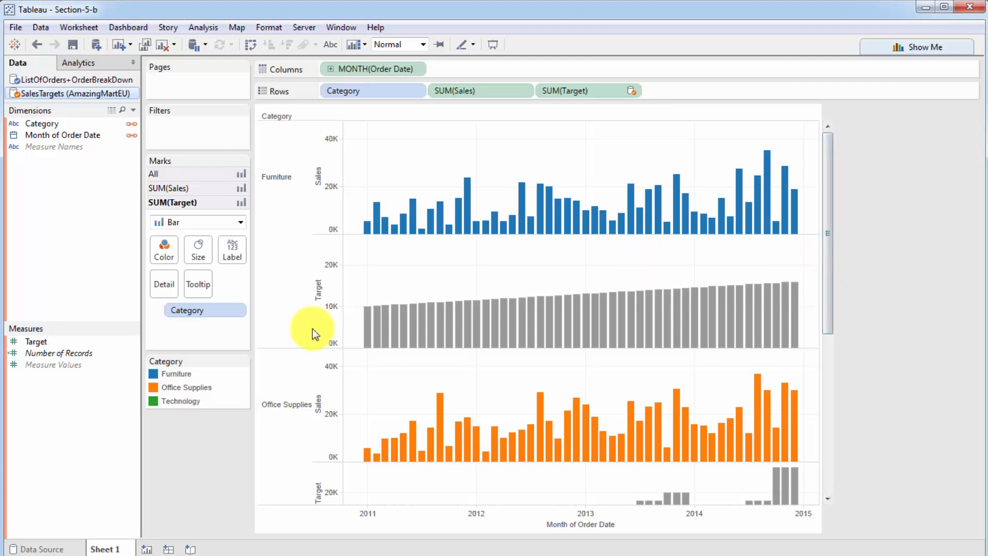
pyautogui.moveTo(214, 214)
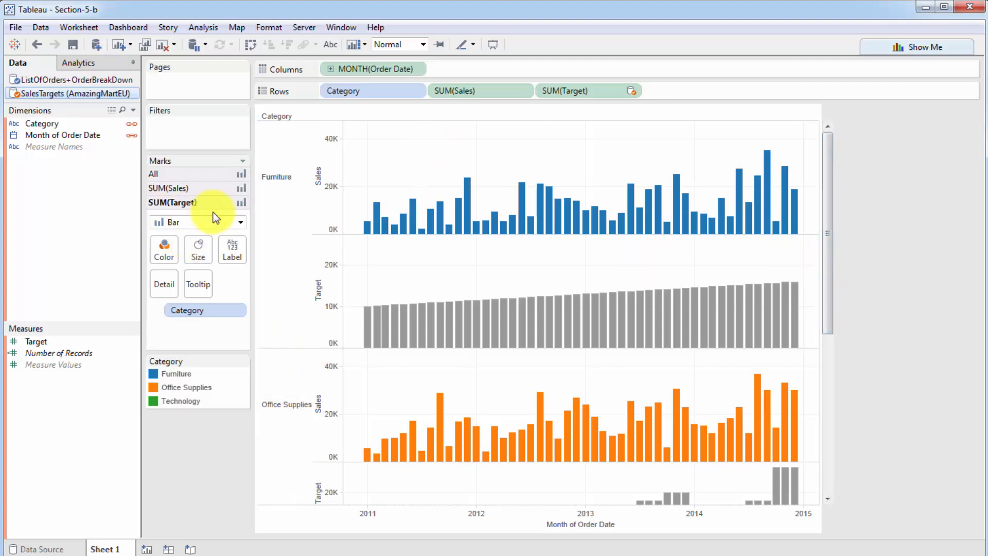
# - Change the SUM(Target) marks card's mark type from bars to Area
pyautogui.click(239, 221)
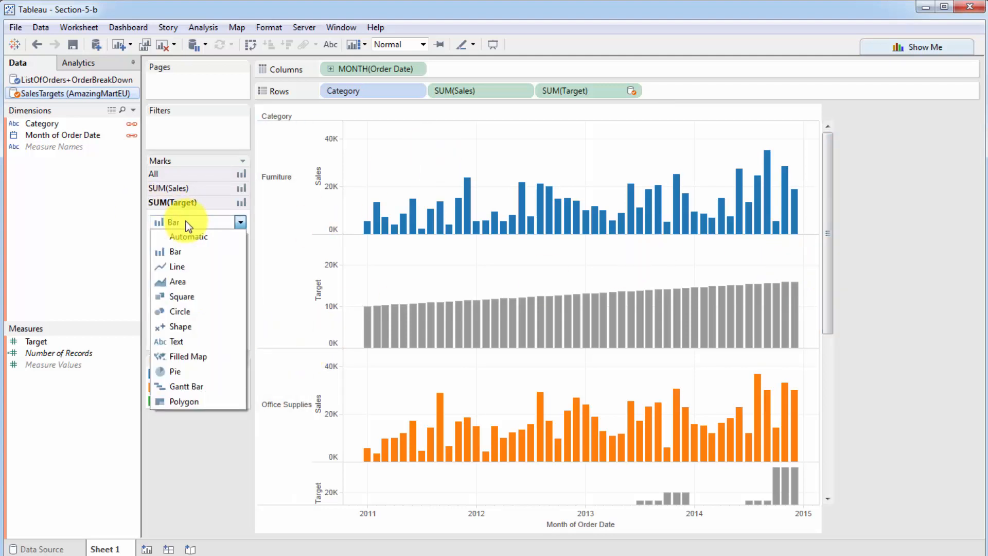
pyautogui.click(177, 282)
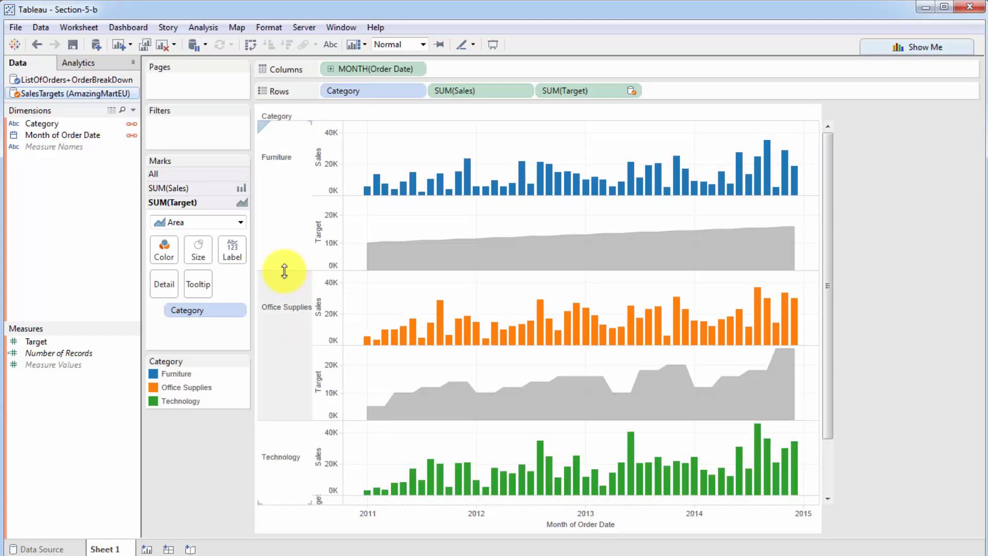
pyautogui.moveTo(429, 265)
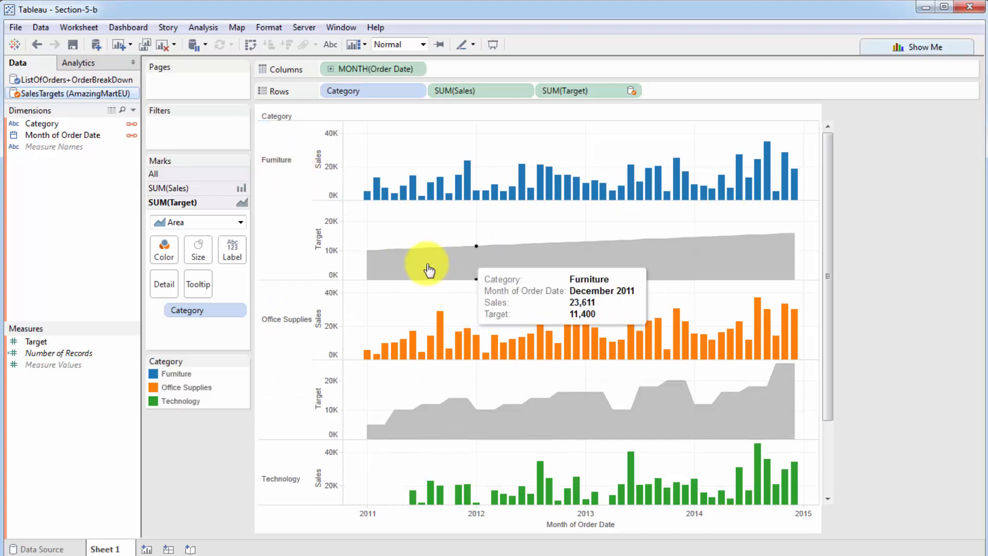
pyautogui.moveTo(502, 253)
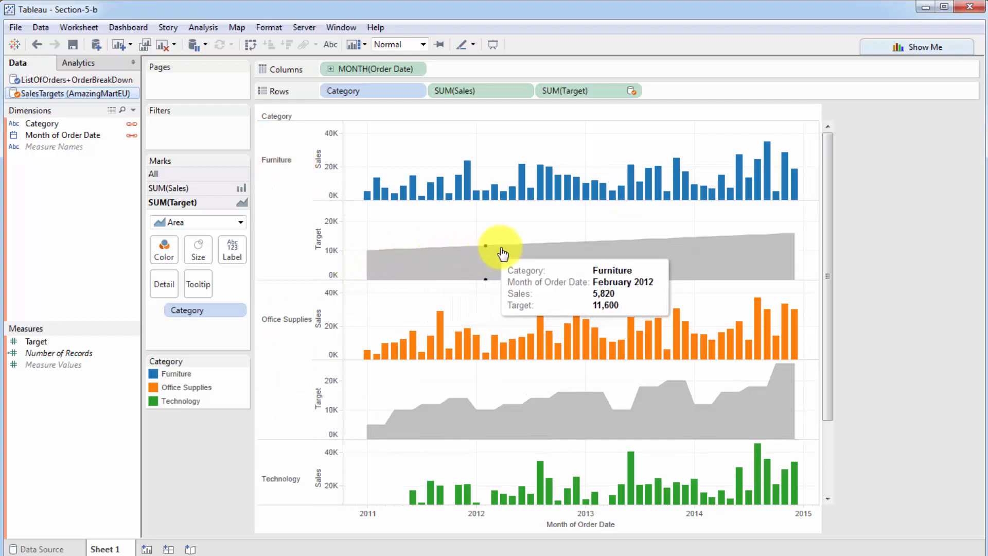
pyautogui.moveTo(375, 260)
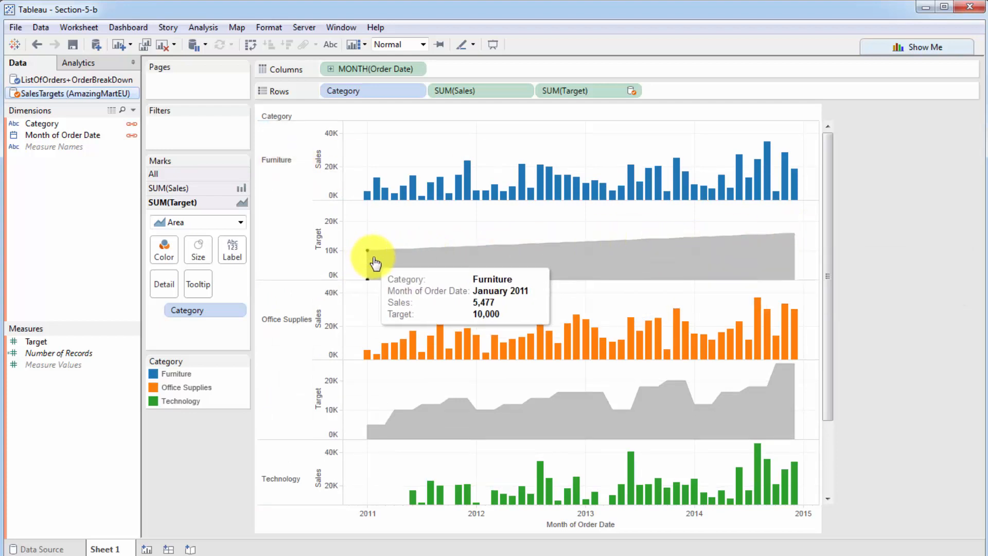
pyautogui.moveTo(397, 255)
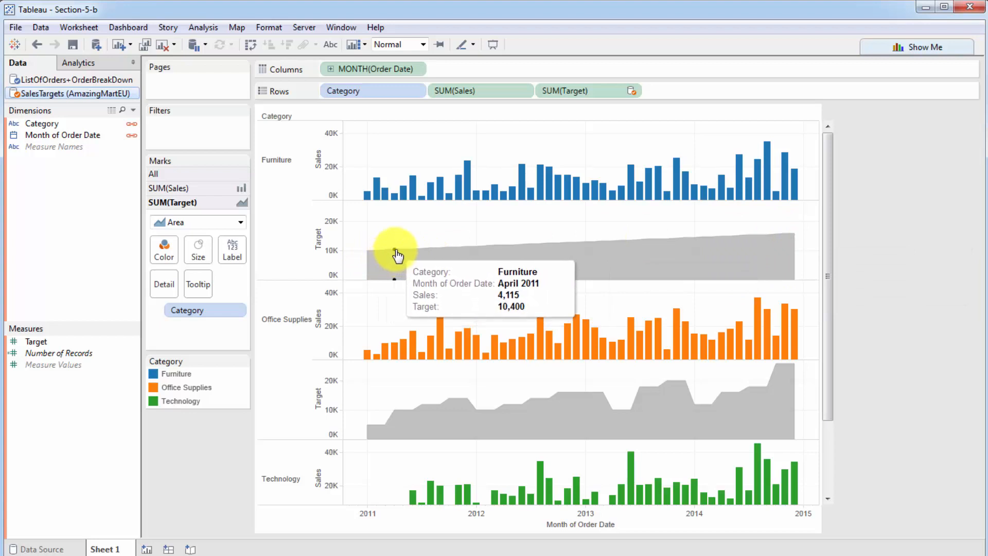
pyautogui.moveTo(415, 254)
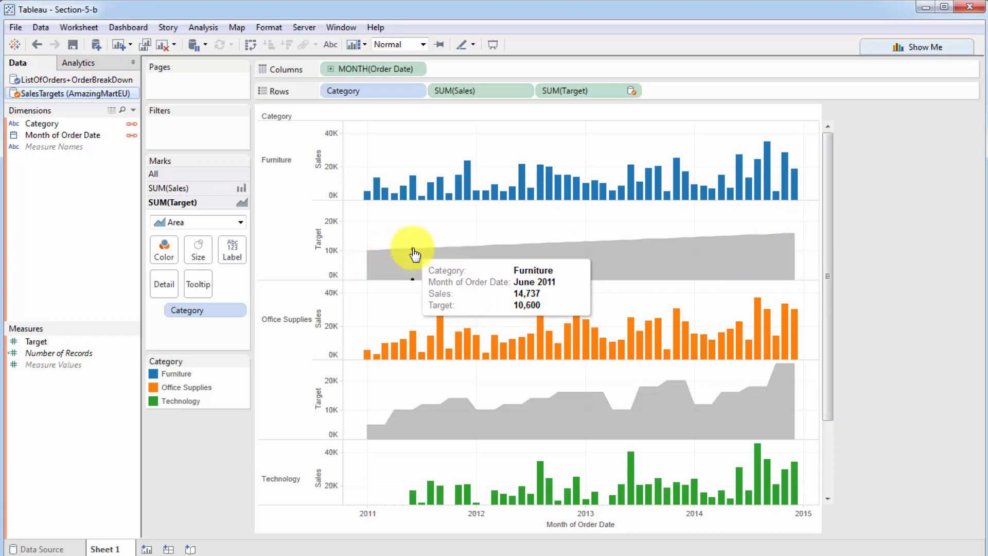
pyautogui.scroll(-3)
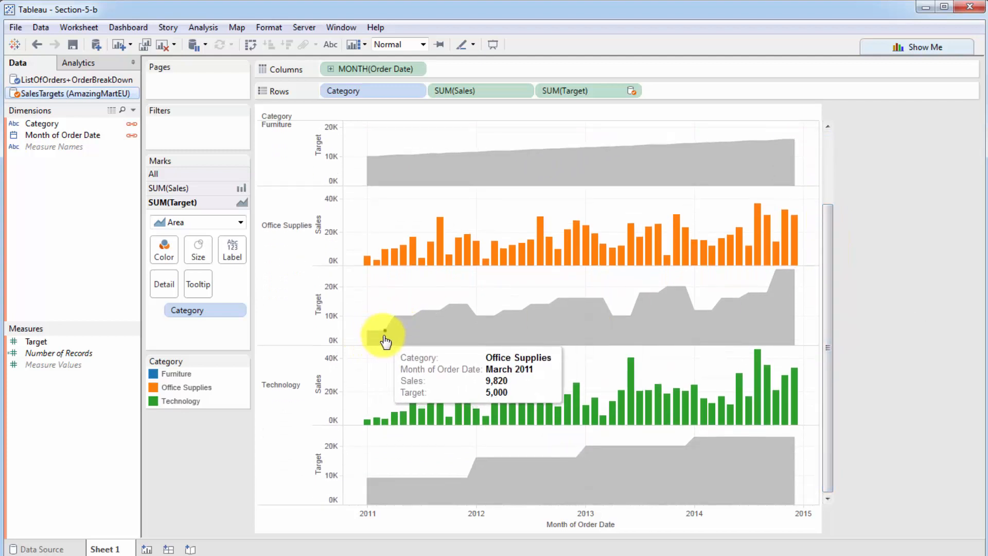
pyautogui.moveTo(437, 315)
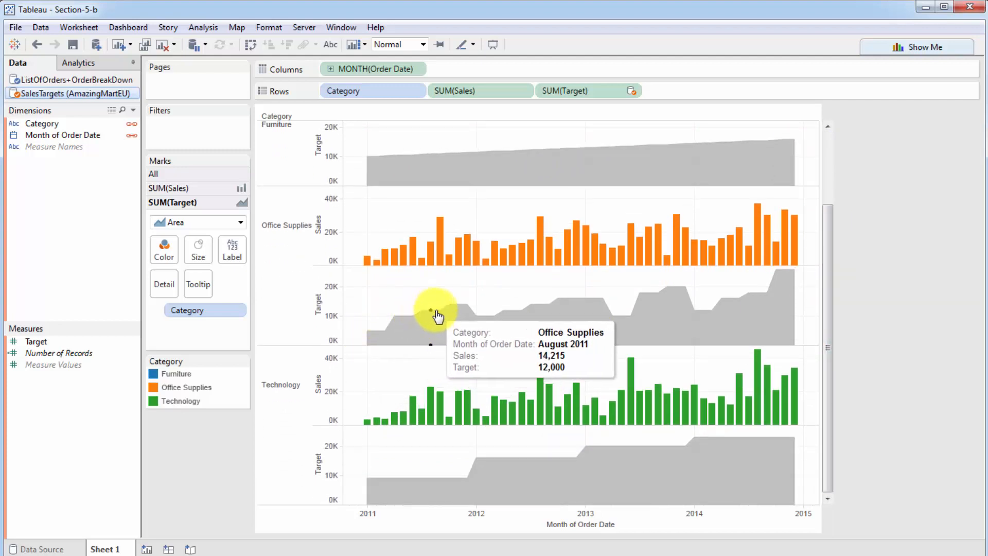
pyautogui.moveTo(507, 326)
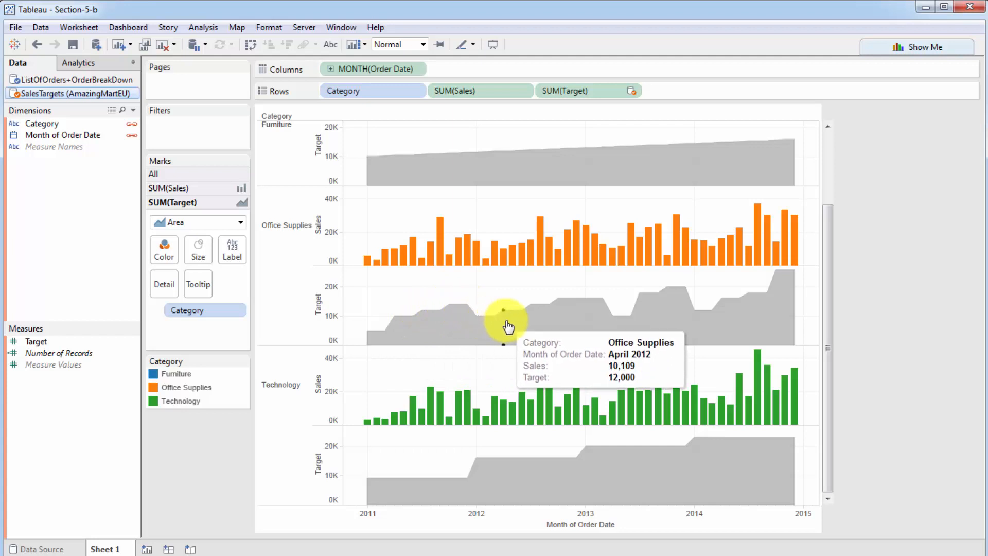
pyautogui.moveTo(563, 300)
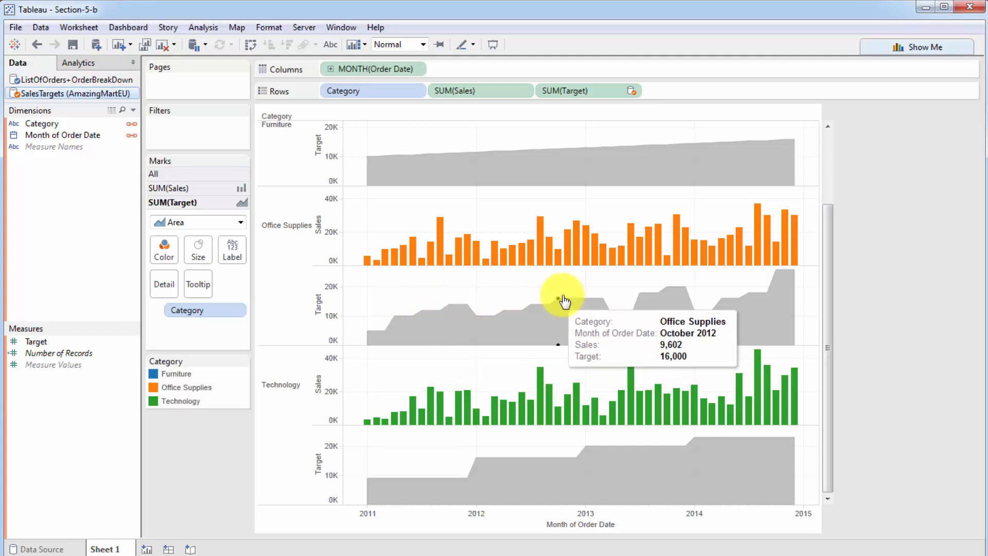
pyautogui.moveTo(667, 301)
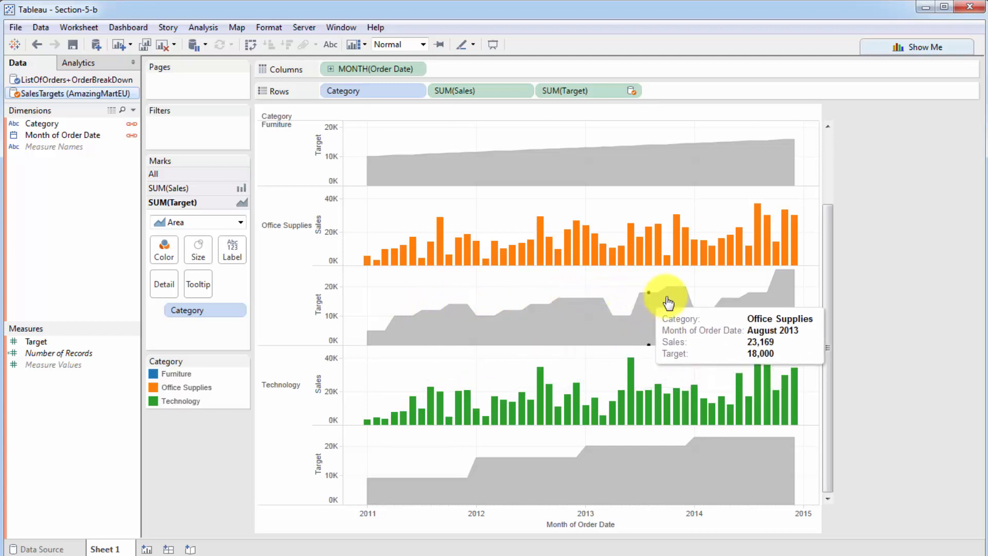
pyautogui.moveTo(722, 321)
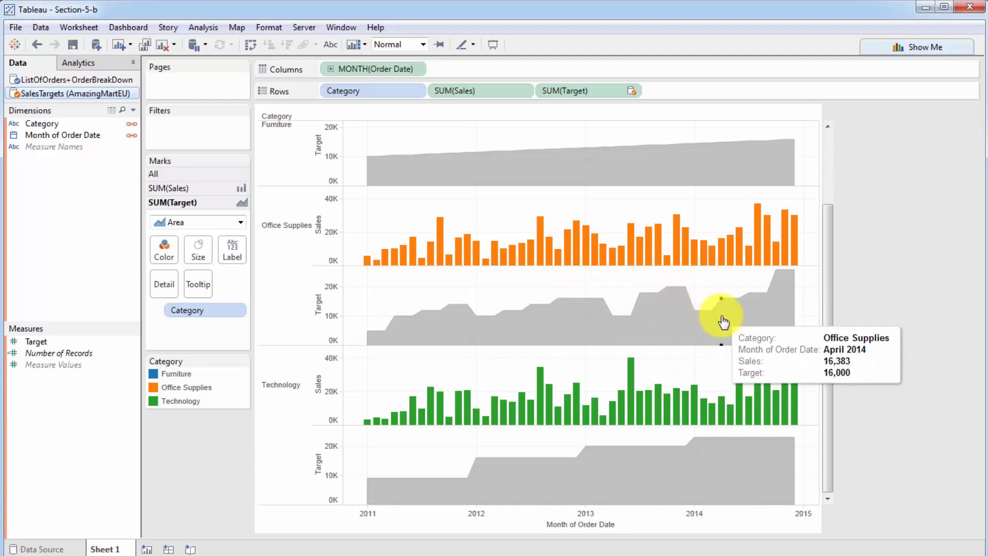
pyautogui.moveTo(787, 297)
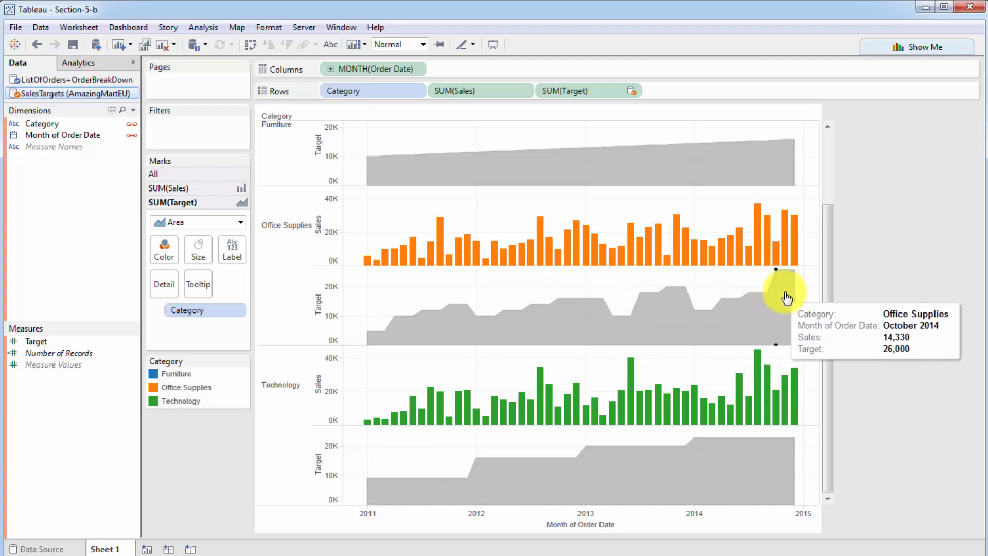
pyautogui.moveTo(667, 297)
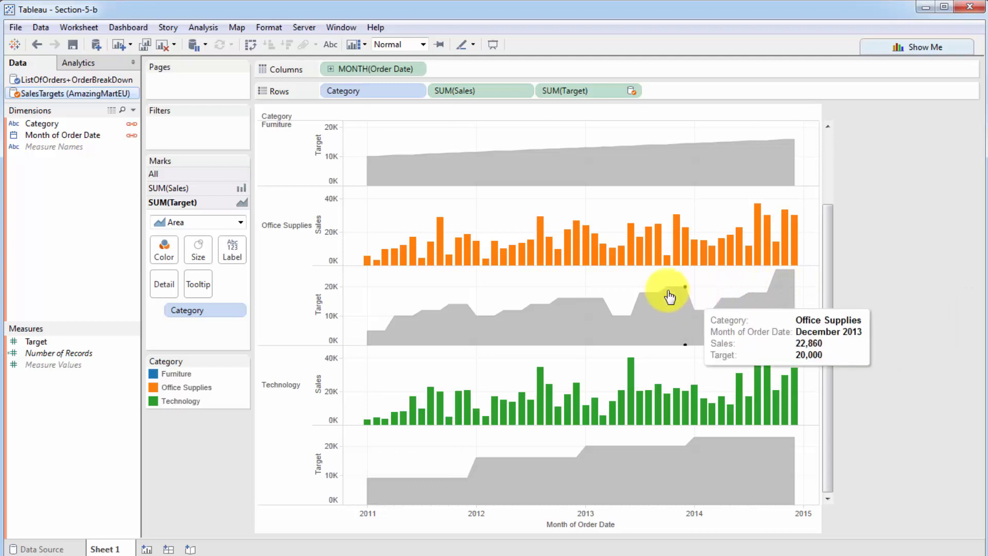
pyautogui.moveTo(446, 466)
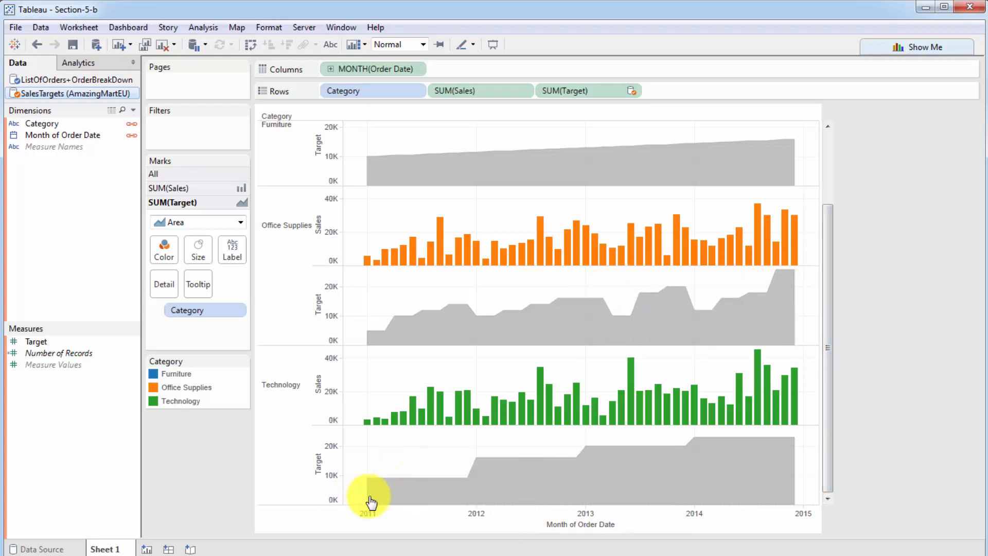
pyautogui.moveTo(477, 458)
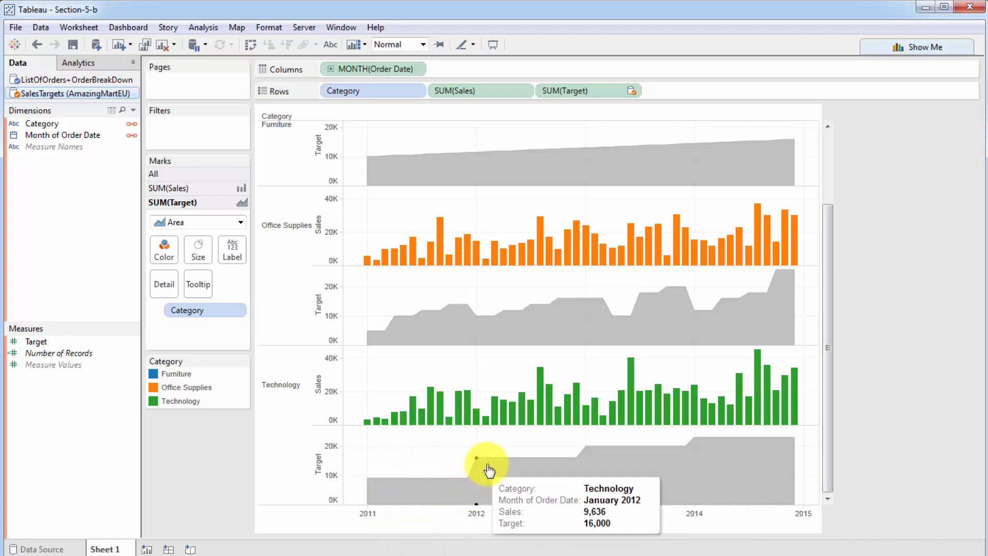
pyautogui.moveTo(485, 457)
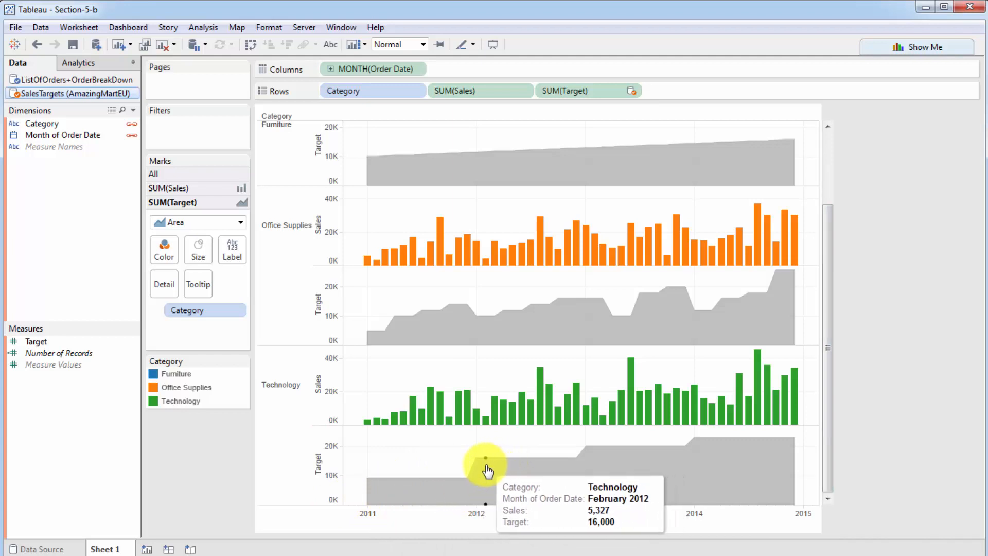
pyautogui.moveTo(595, 457)
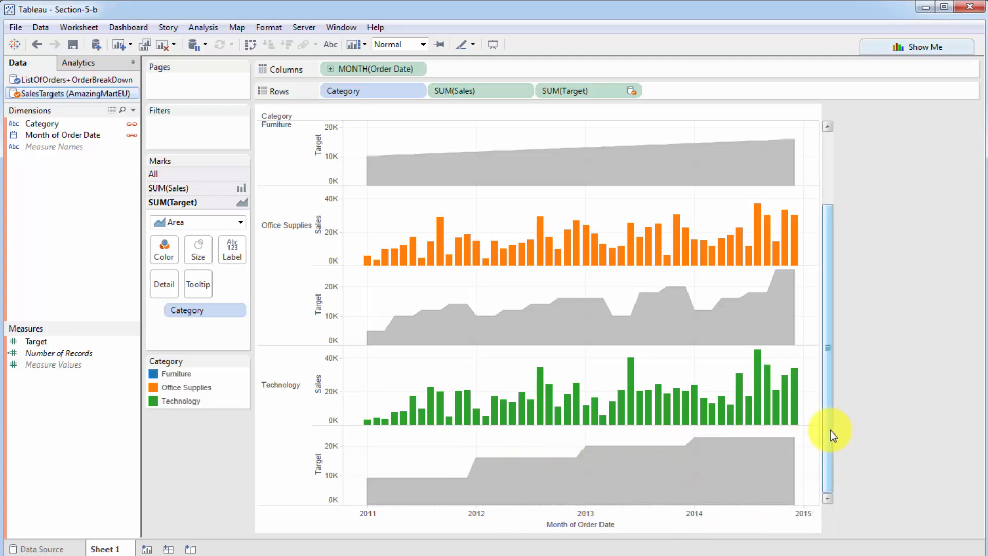
pyautogui.scroll(3)
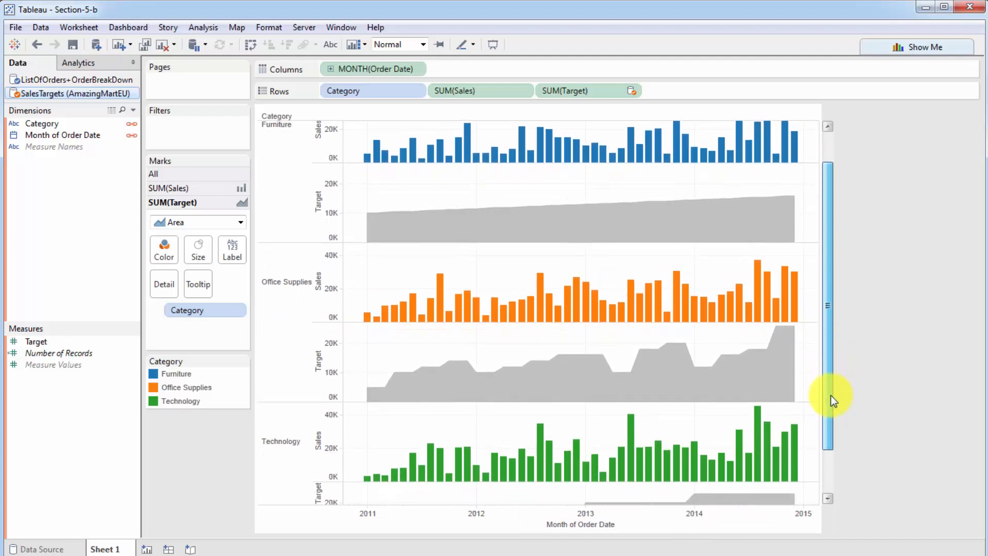
pyautogui.scroll(-3)
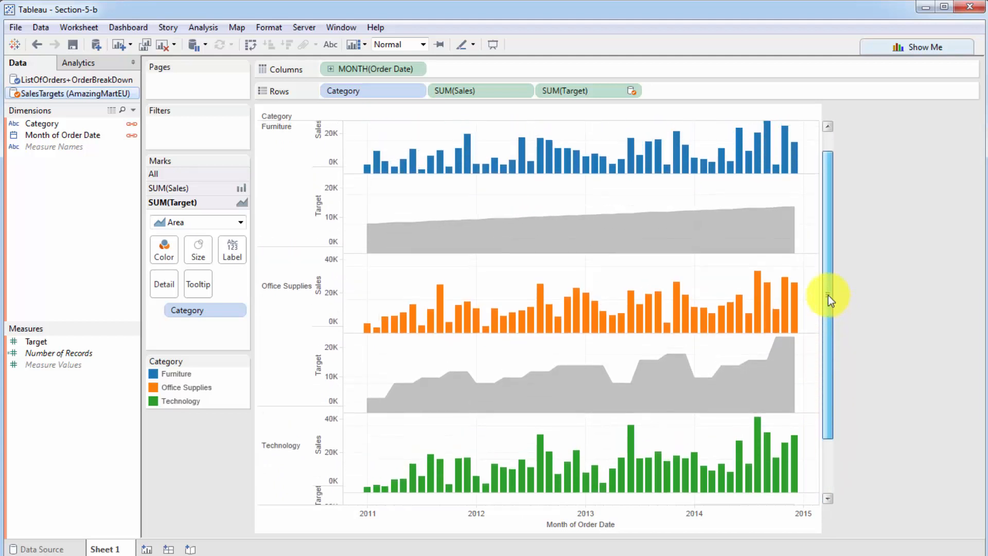
pyautogui.scroll(3)
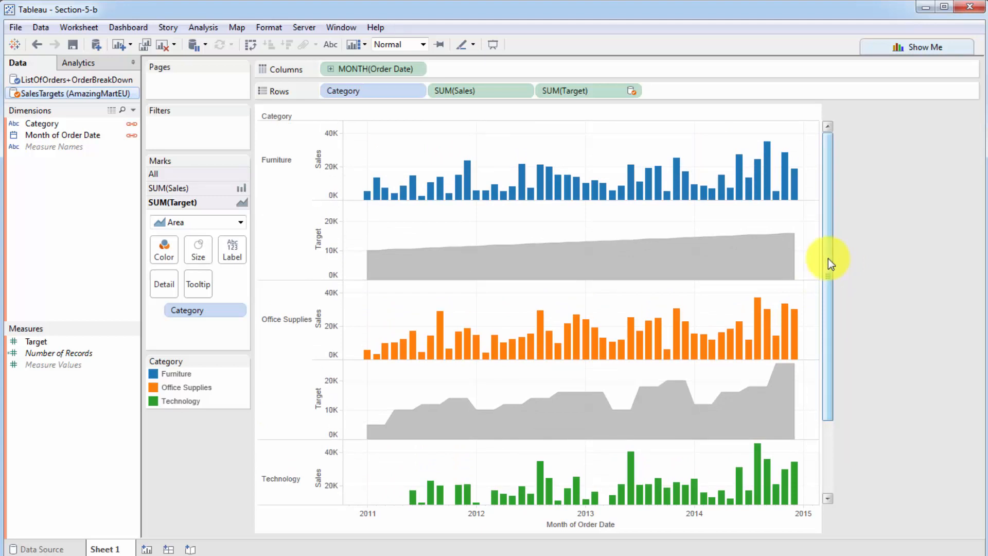
pyautogui.moveTo(831, 252)
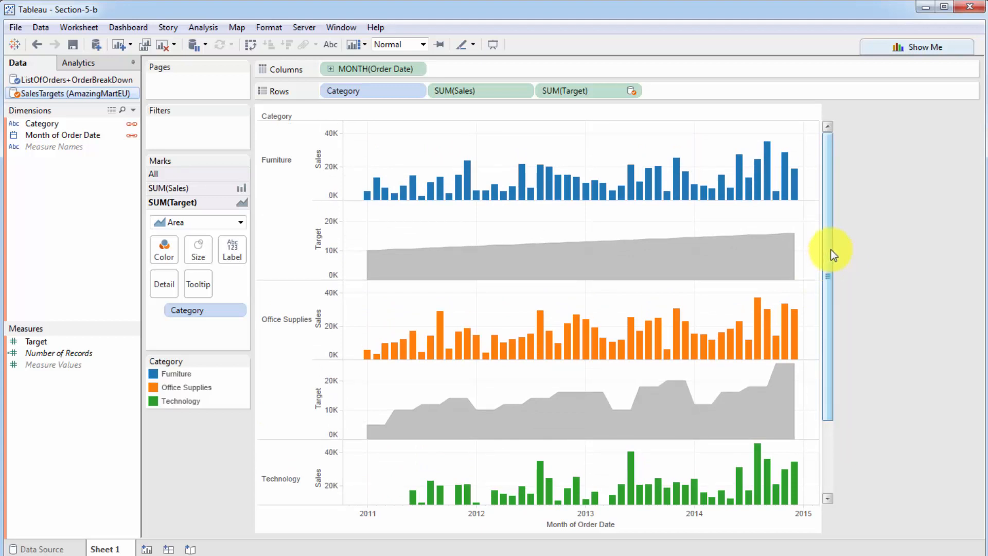
pyautogui.moveTo(847, 227)
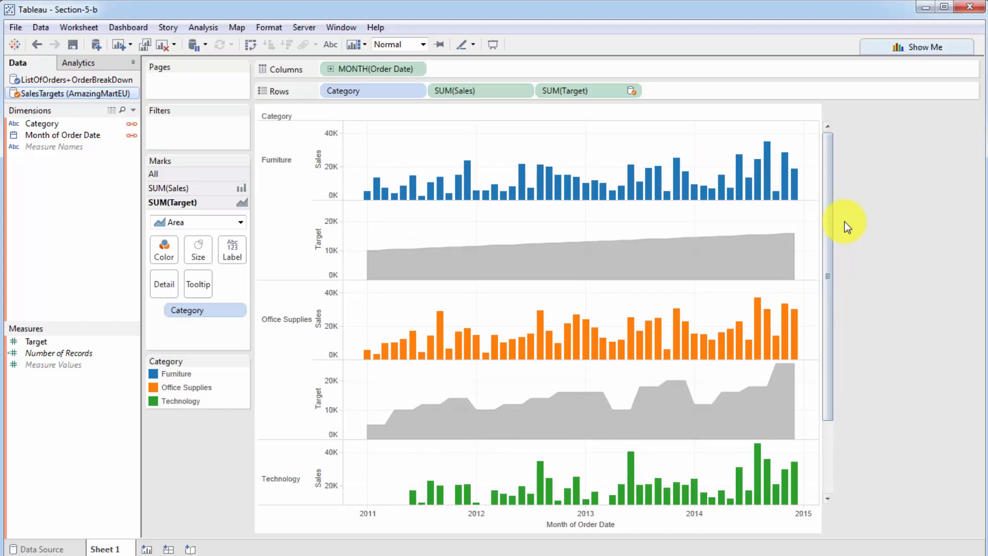
pyautogui.moveTo(835, 177)
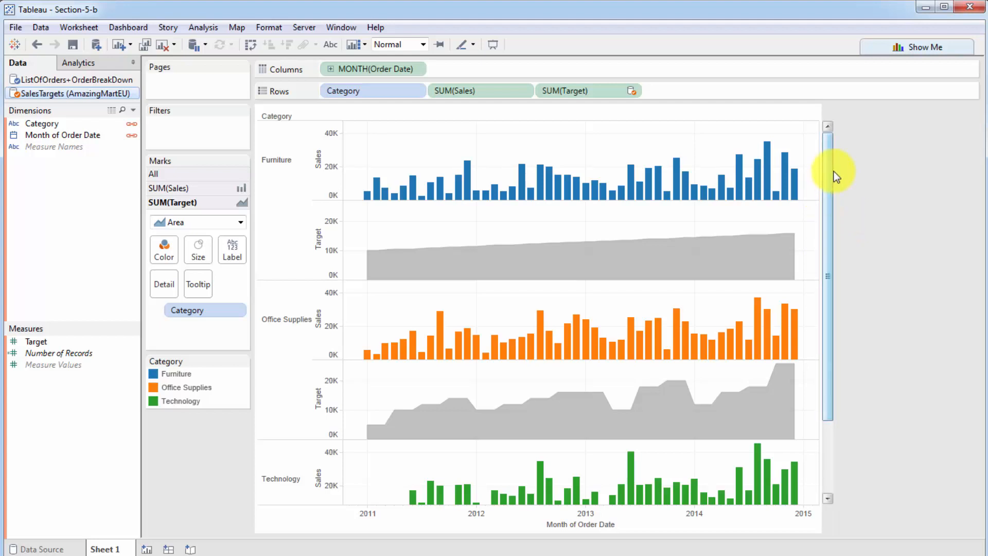
pyautogui.moveTo(838, 211)
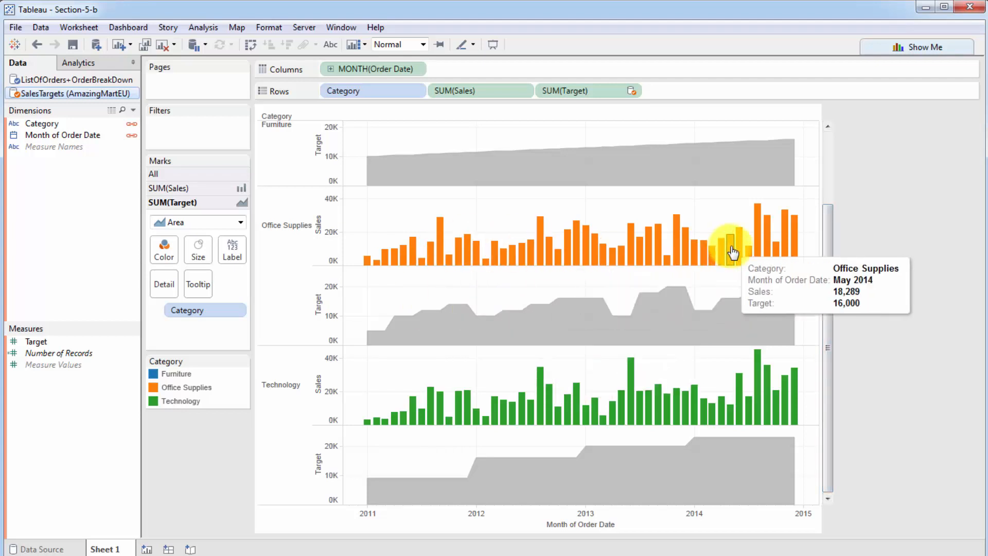
pyautogui.moveTo(789, 285)
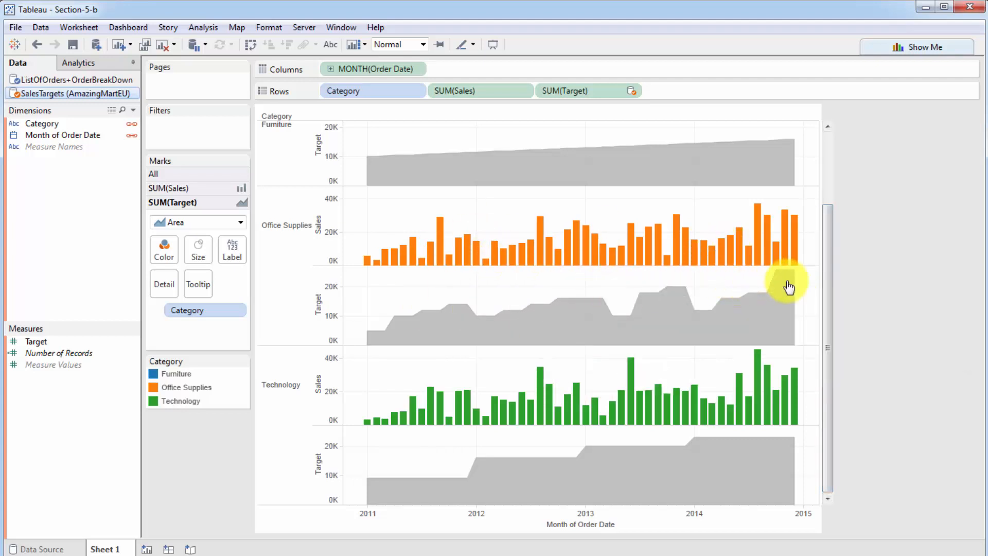
pyautogui.scroll(-3)
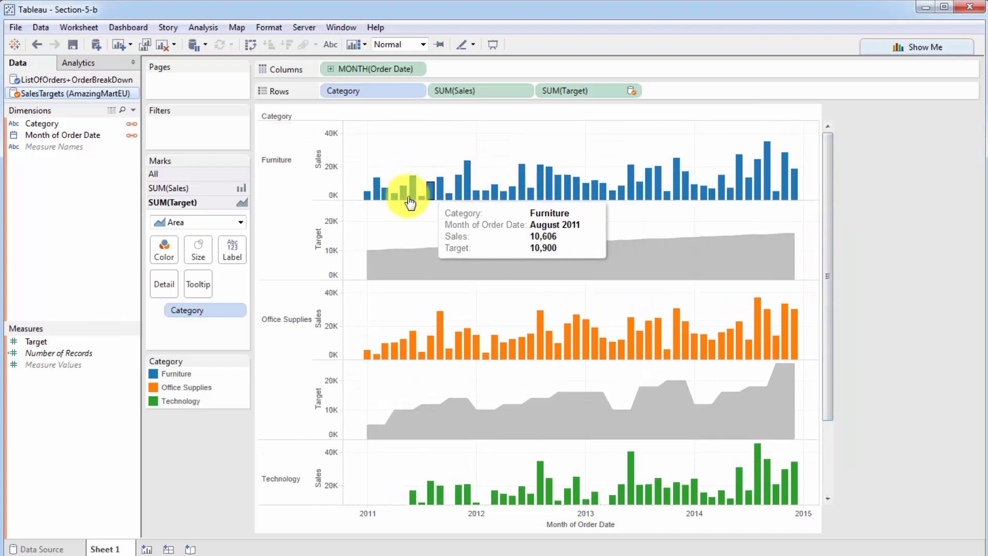
pyautogui.moveTo(376, 287)
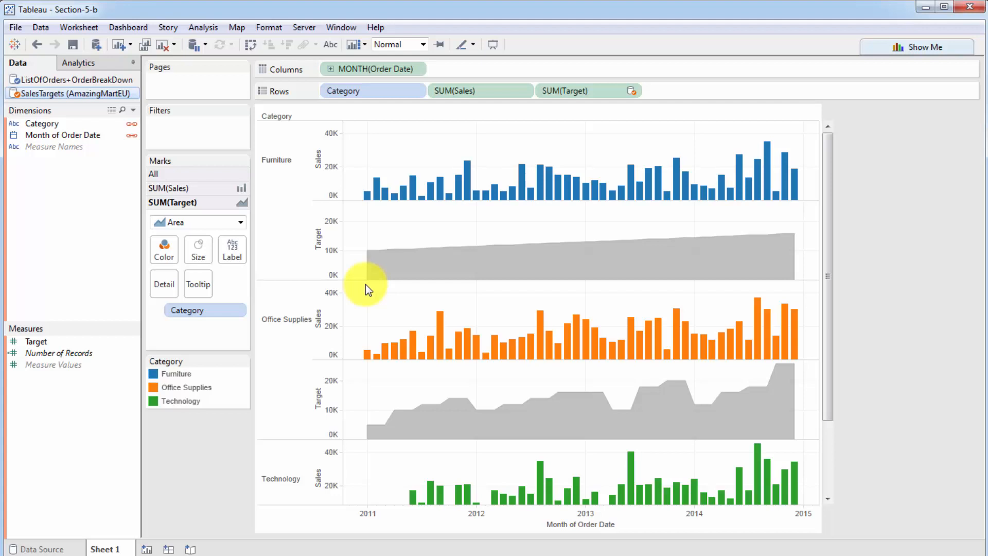
pyautogui.moveTo(384, 281)
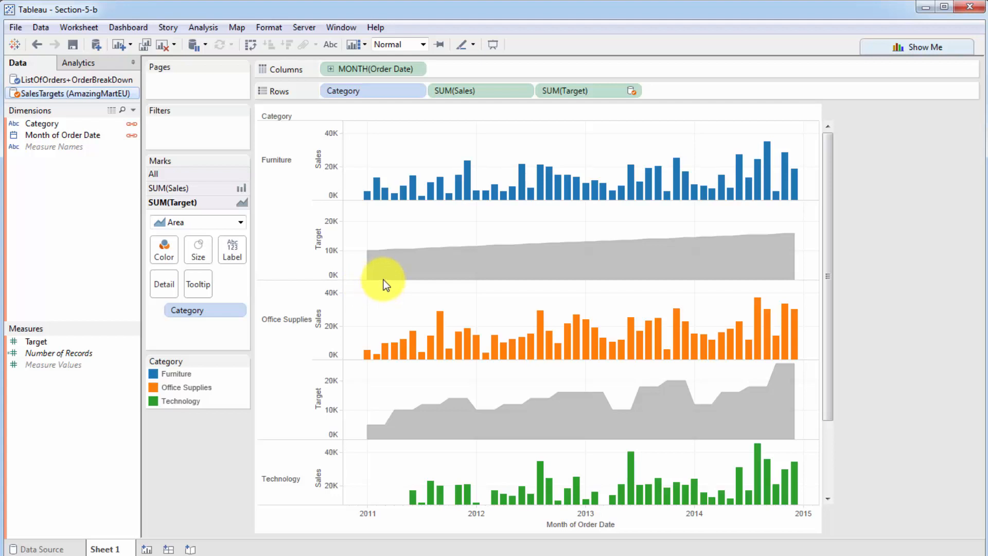
pyautogui.moveTo(383, 278)
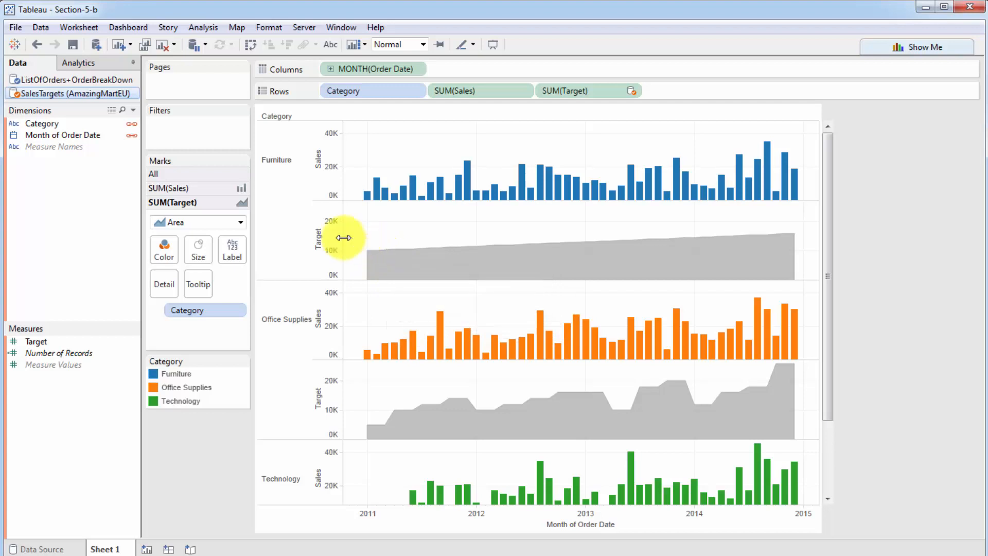
pyautogui.moveTo(367, 239)
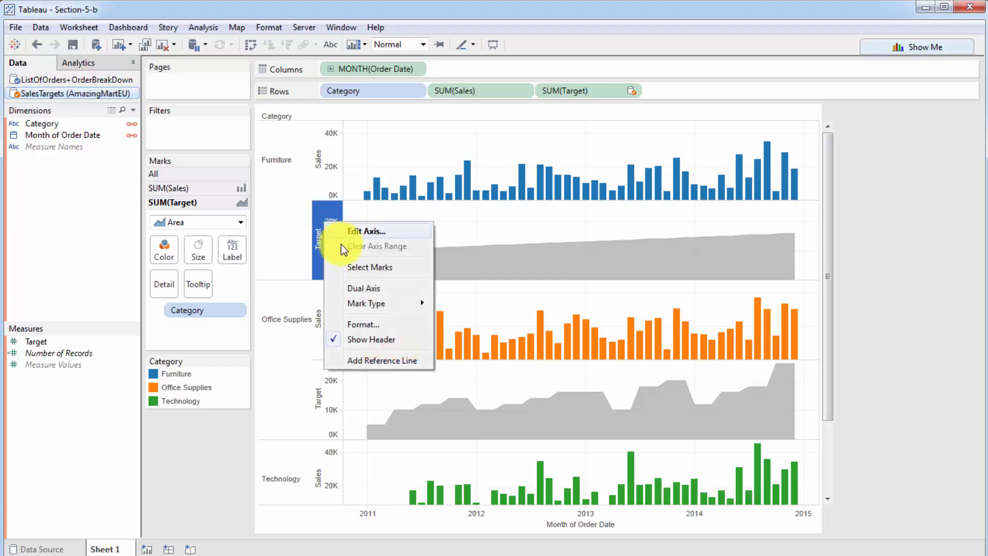
# - Make Target a dual axis so its grey areas overlay the Sales bars
pyautogui.click(363, 288)
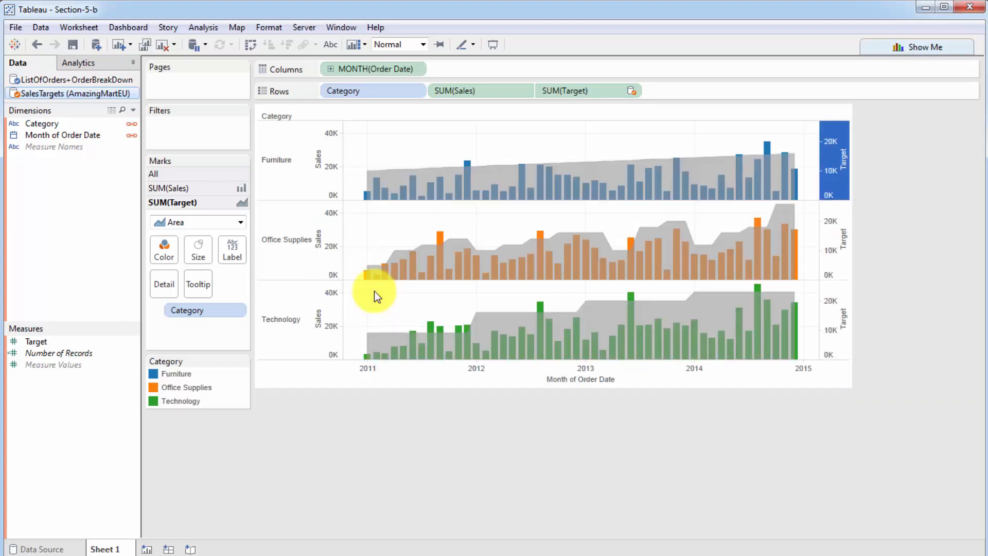
pyautogui.moveTo(869, 192)
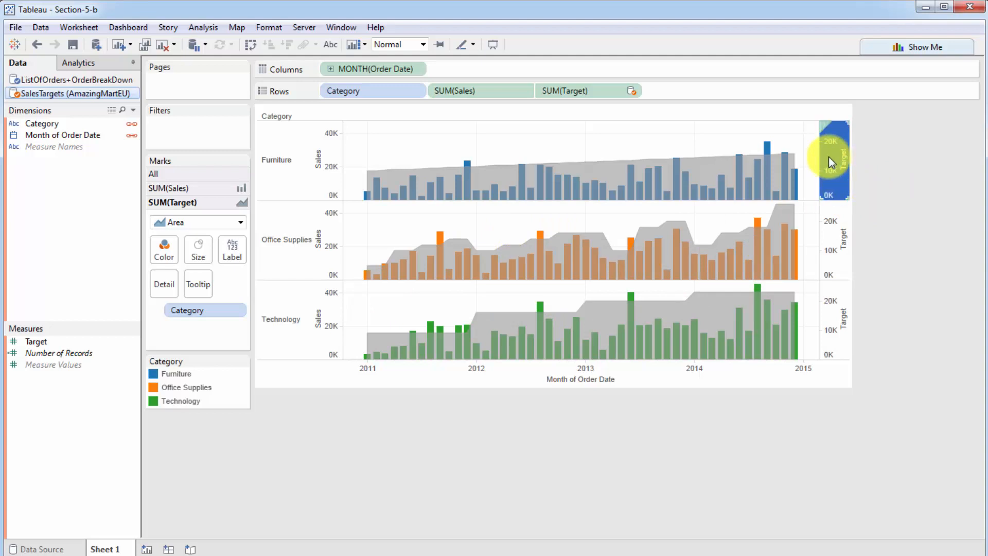
pyautogui.moveTo(841, 340)
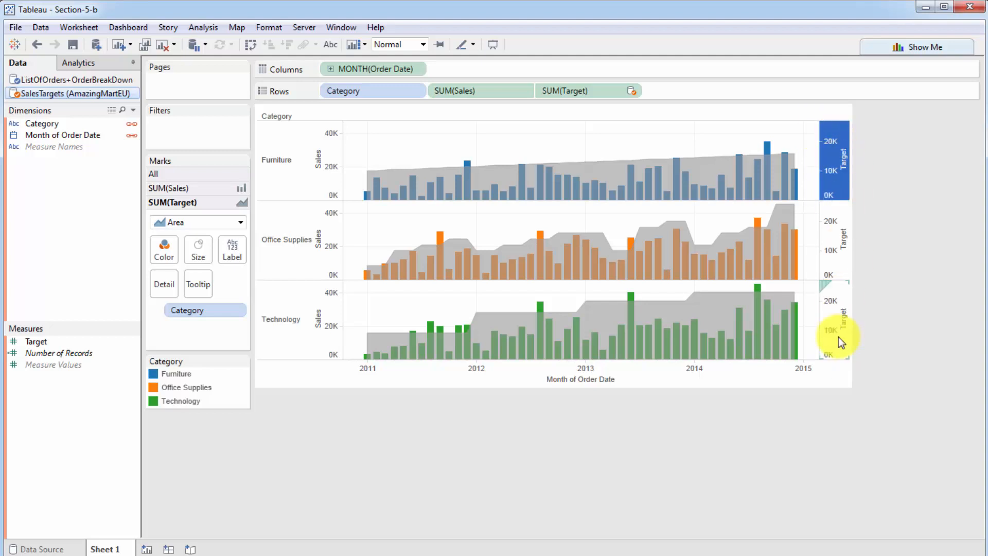
# - Synchronize the Target axis with the Sales axis, then reopen the Target axis menu
pyautogui.rightClick(835, 158)
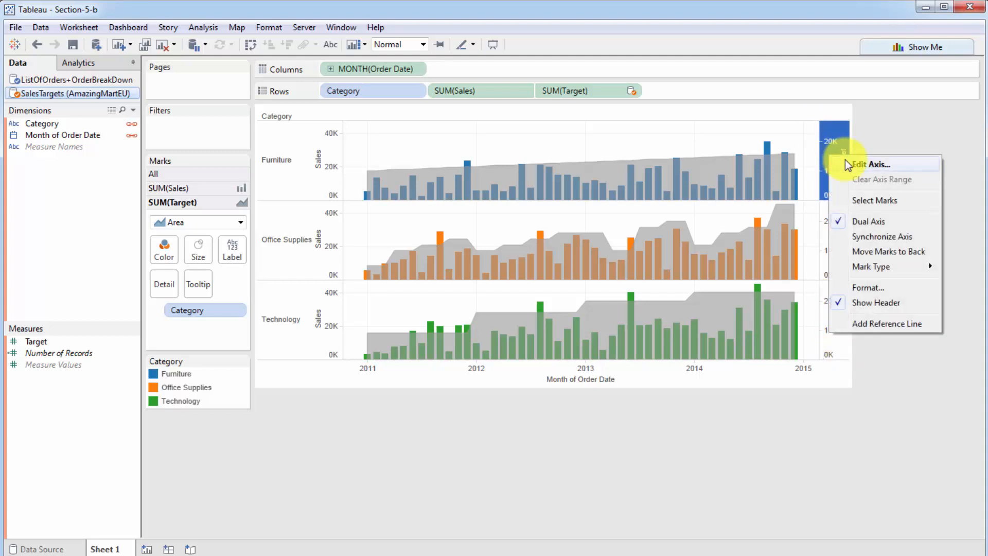
pyautogui.moveTo(882, 236)
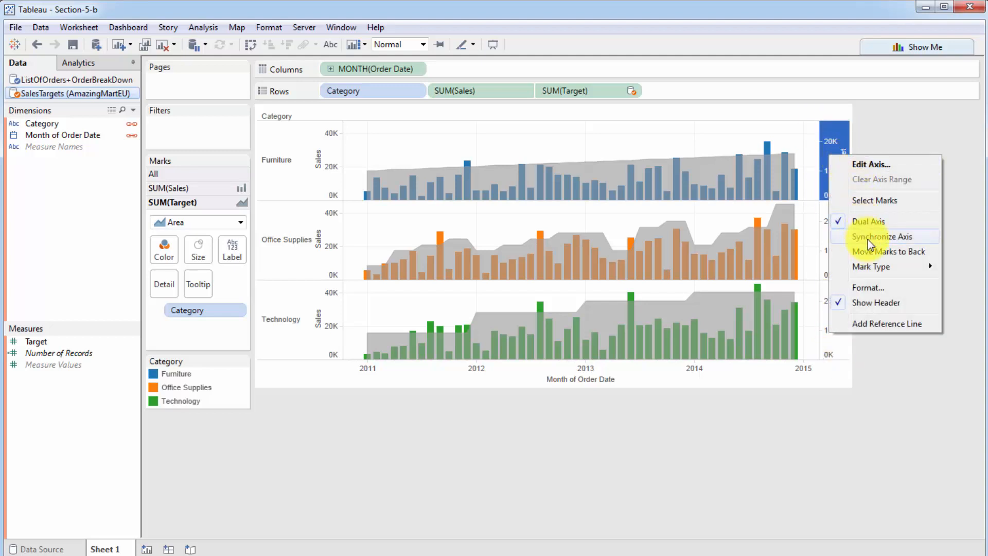
pyautogui.click(883, 236)
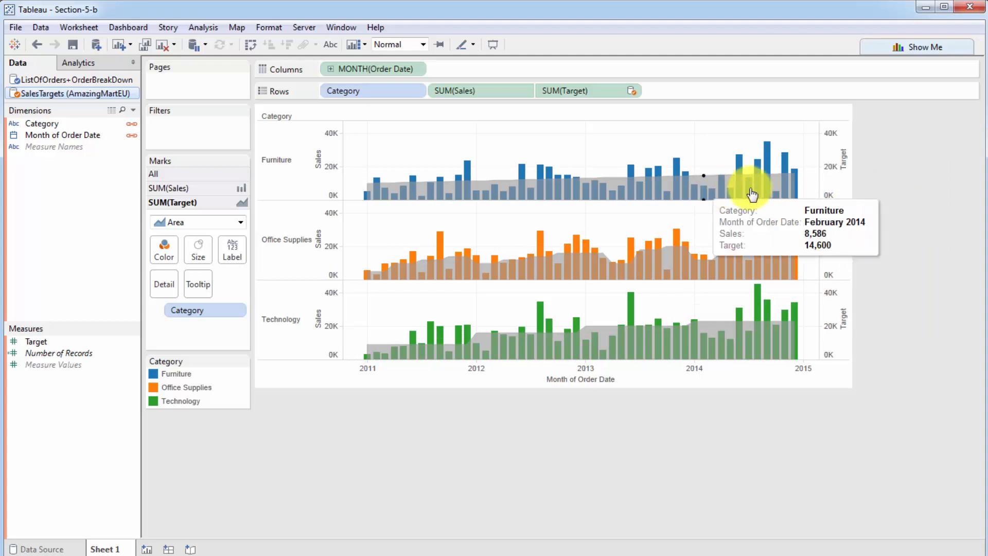
pyautogui.moveTo(838, 154)
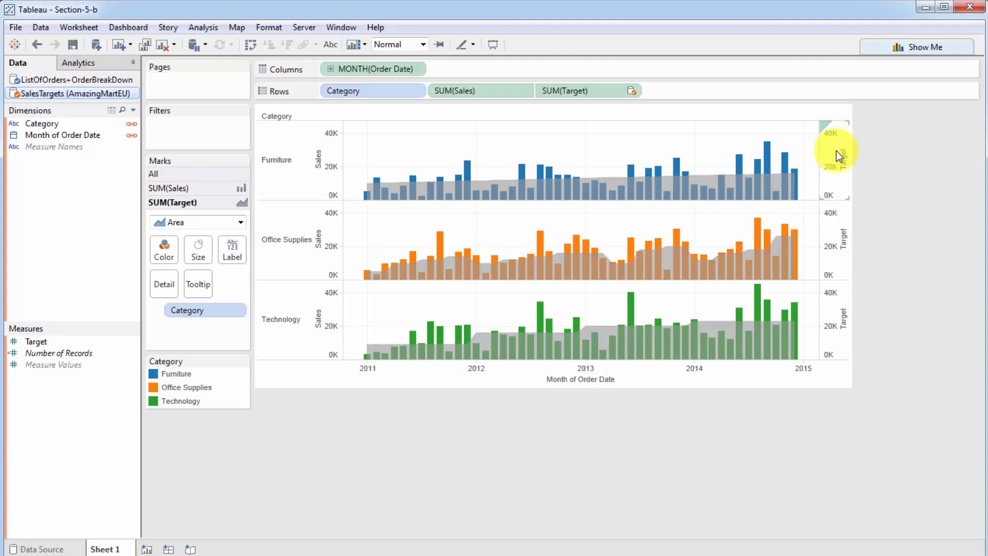
pyautogui.moveTo(337, 138)
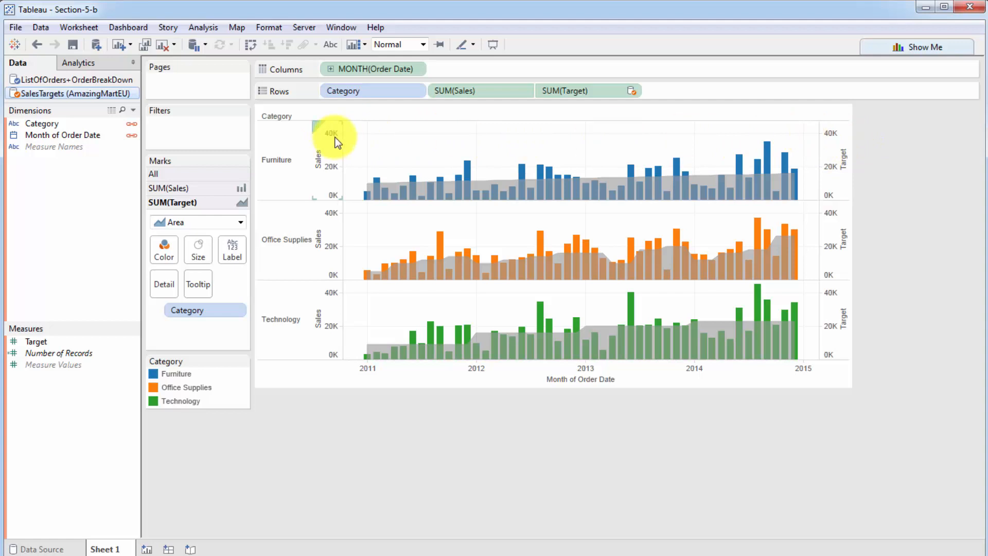
pyautogui.moveTo(838, 137)
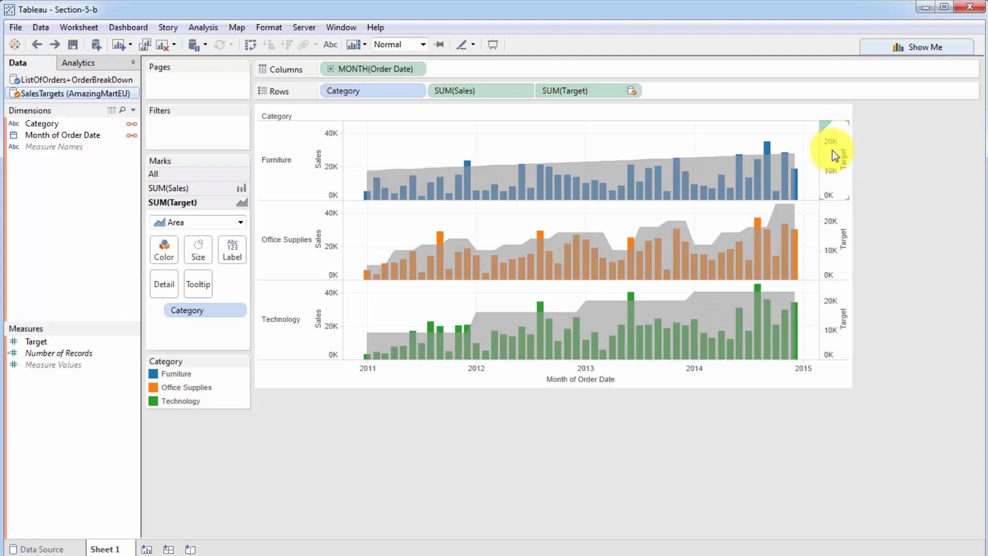
pyautogui.rightClick(834, 151)
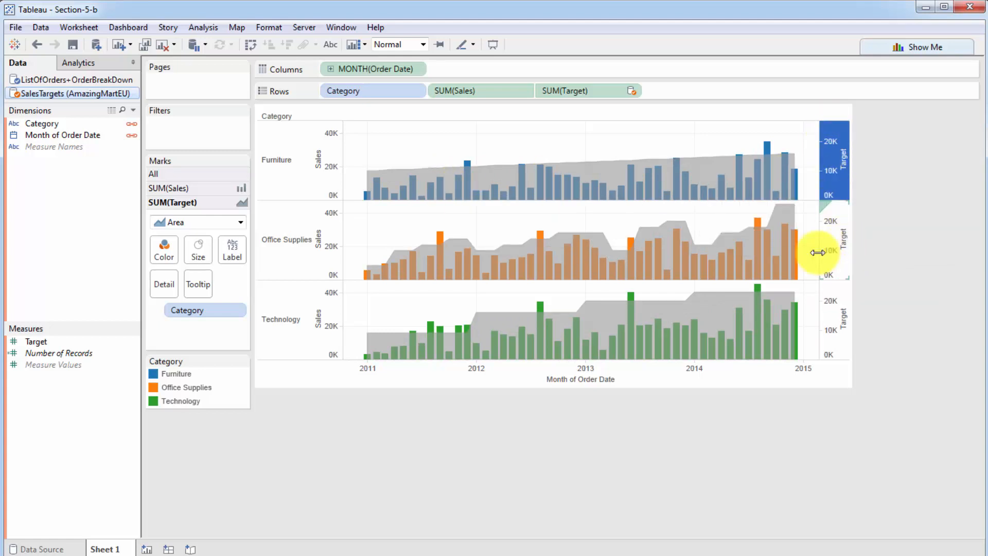
pyautogui.moveTo(327, 330)
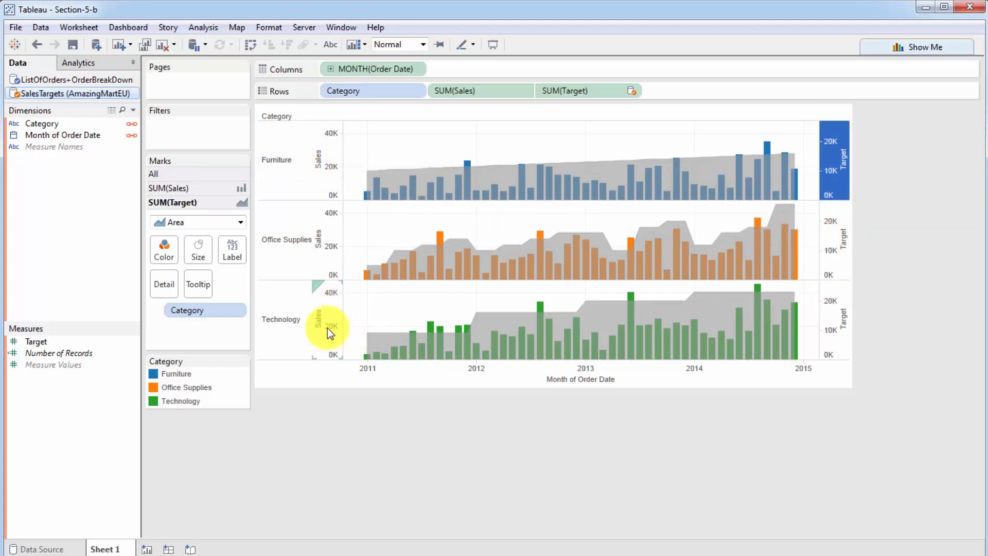
pyautogui.moveTo(818, 353)
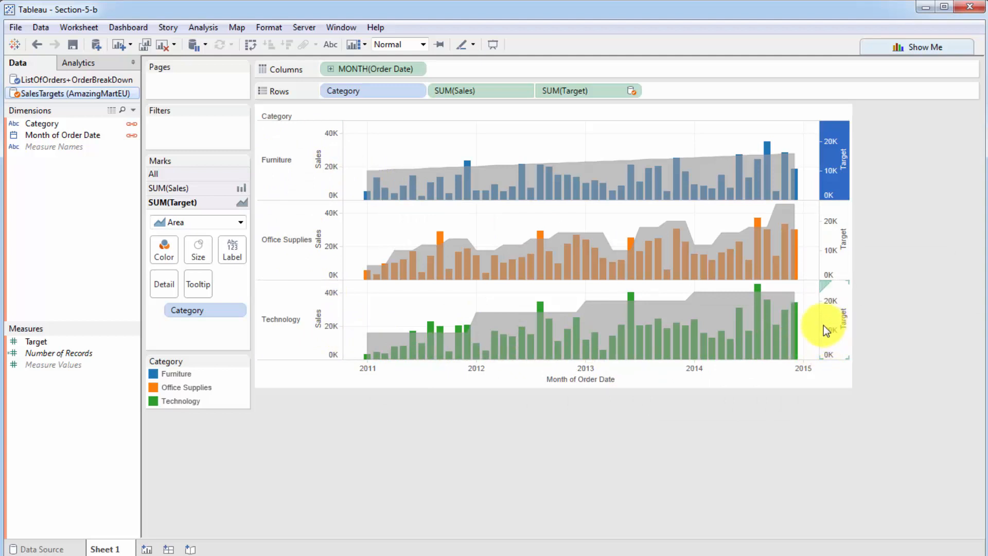
pyautogui.moveTo(838, 153)
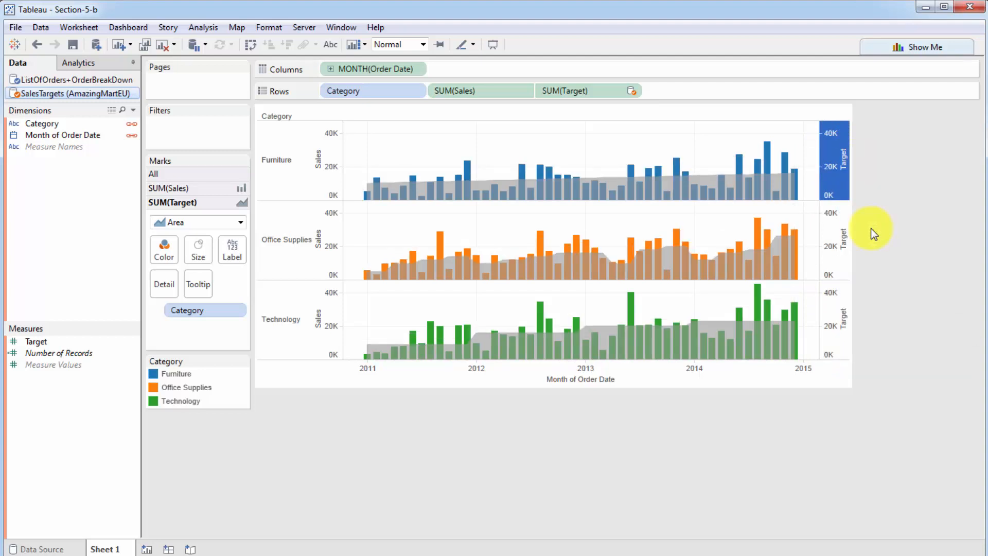
pyautogui.moveTo(874, 198)
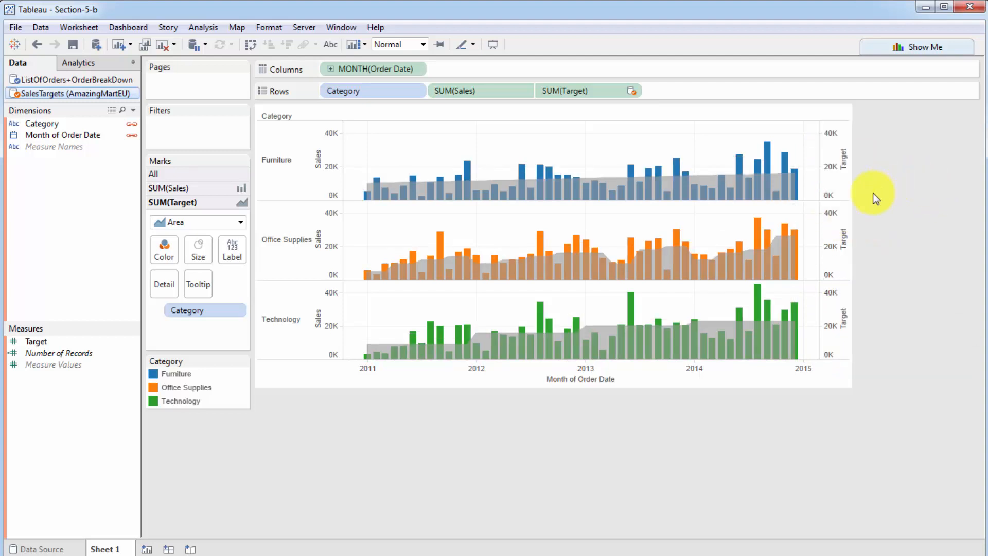
pyautogui.moveTo(841, 224)
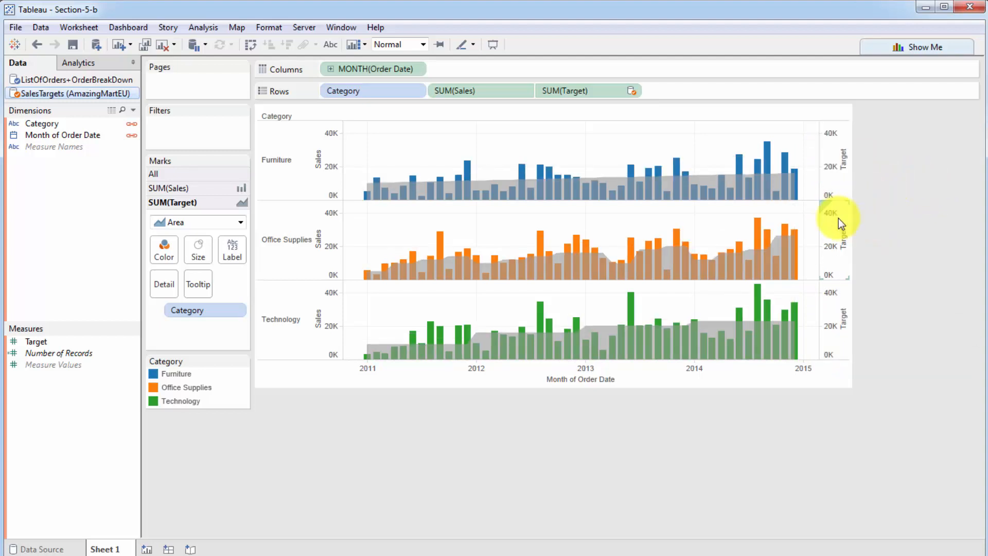
pyautogui.moveTo(903, 249)
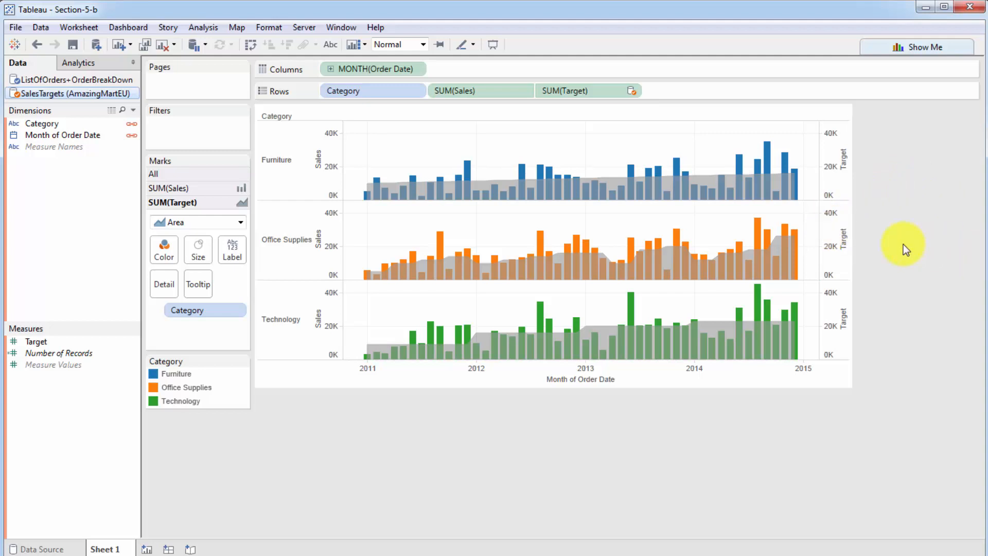
pyautogui.moveTo(419, 389)
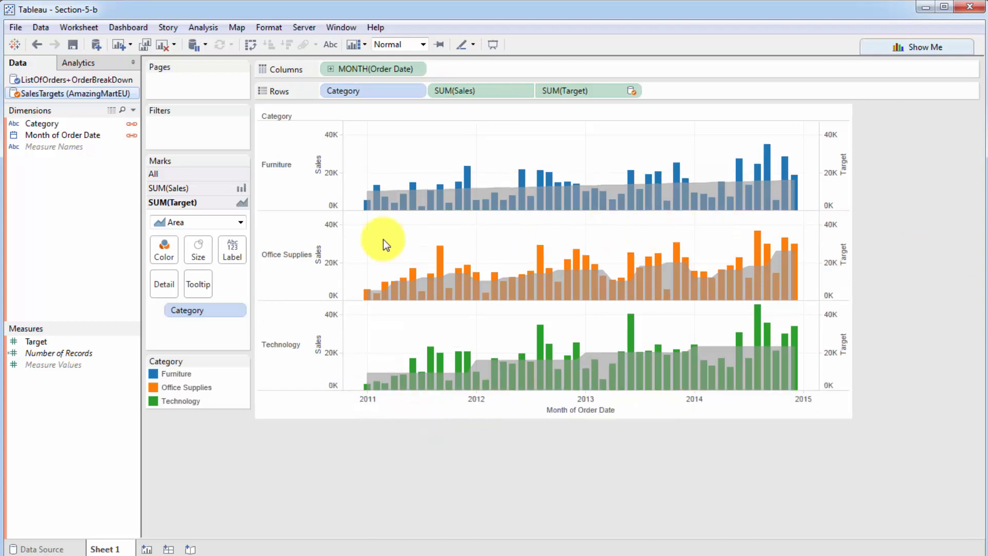
pyautogui.moveTo(416, 195)
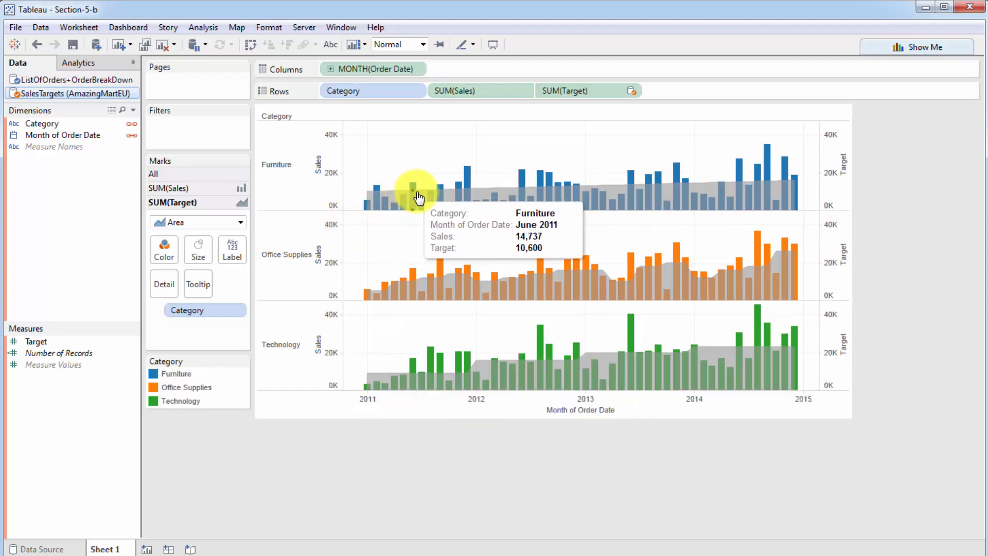
pyautogui.moveTo(668, 180)
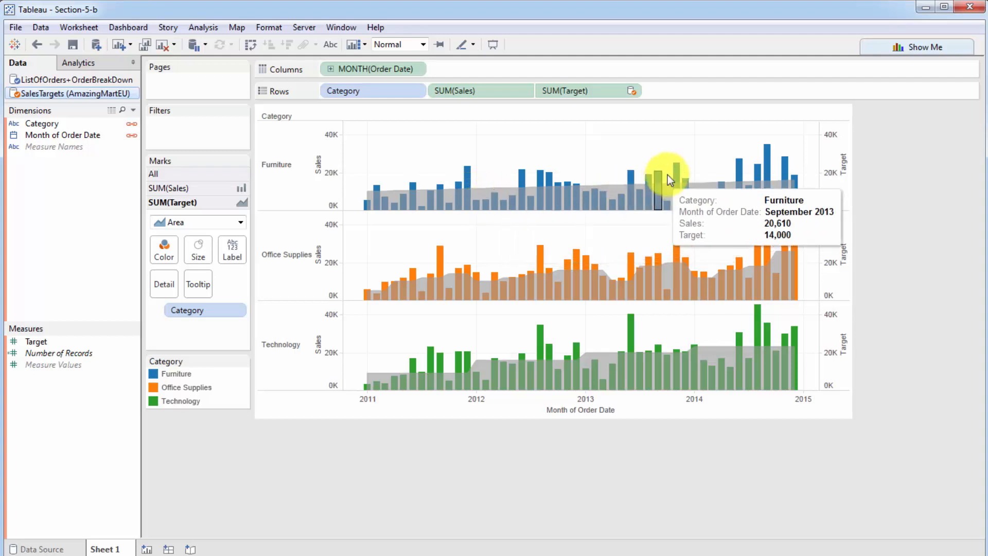
pyautogui.moveTo(500, 190)
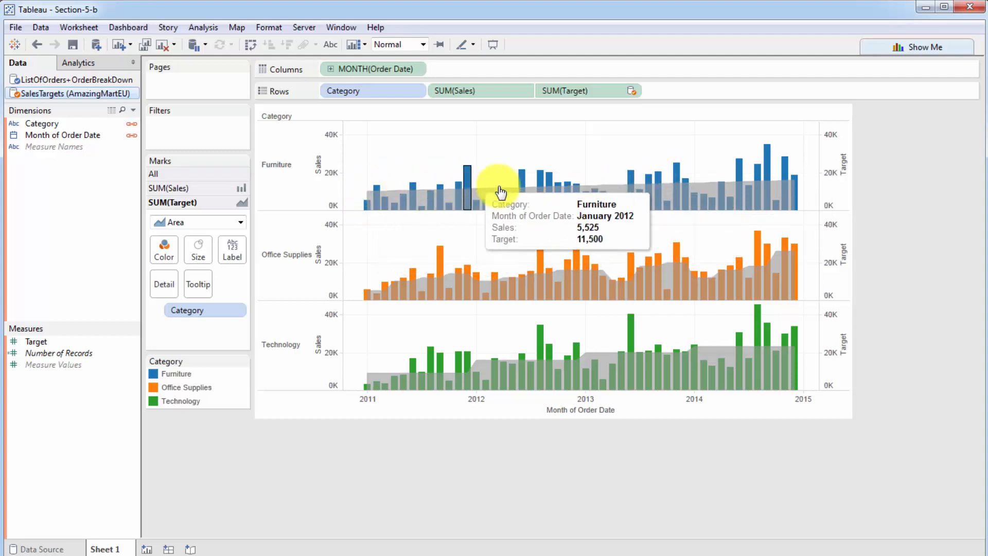
pyautogui.moveTo(358, 200)
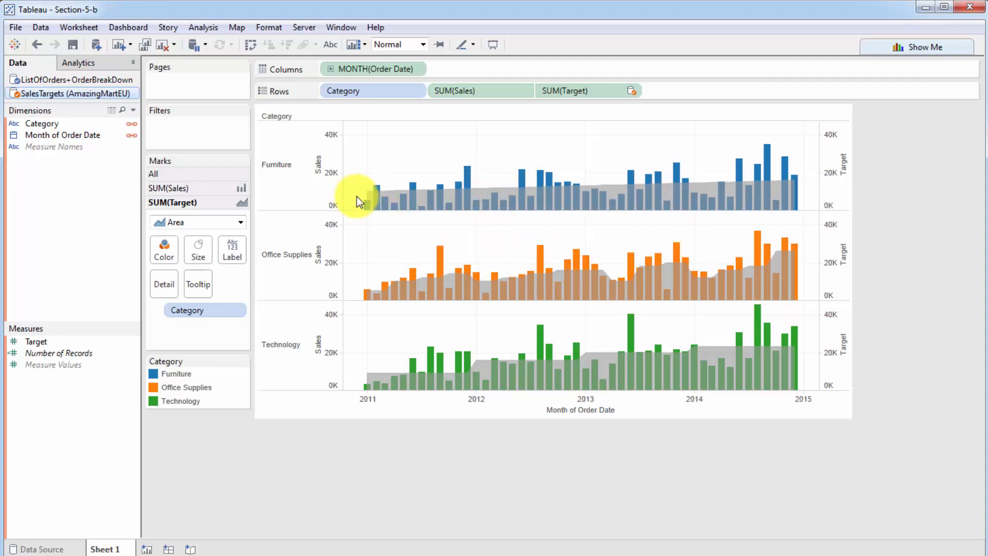
pyautogui.moveTo(552, 193)
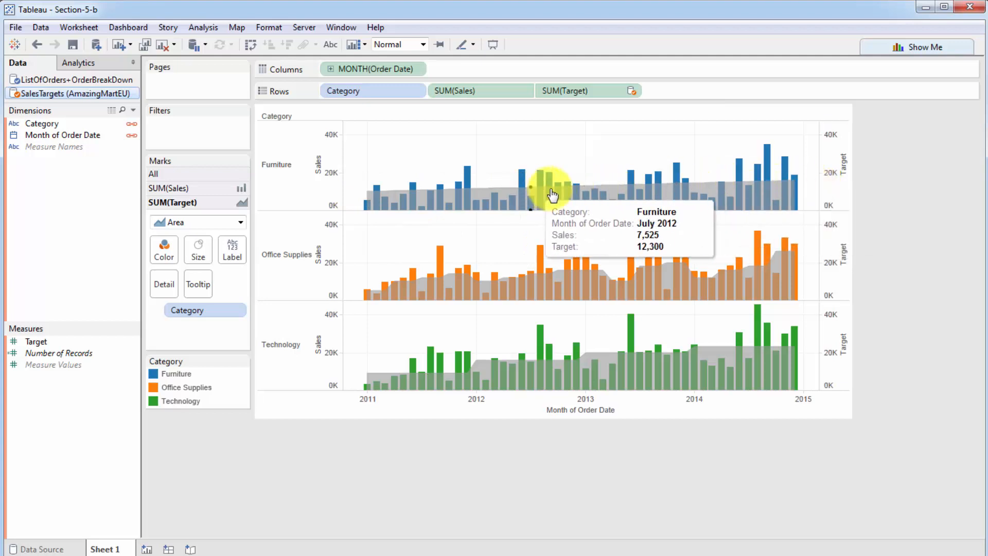
pyautogui.moveTo(509, 195)
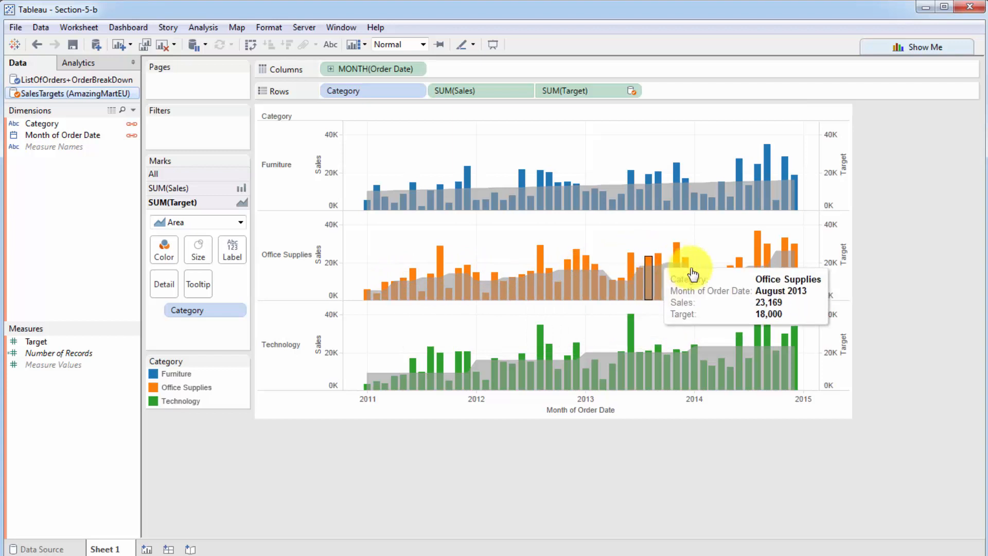
pyautogui.moveTo(667, 289)
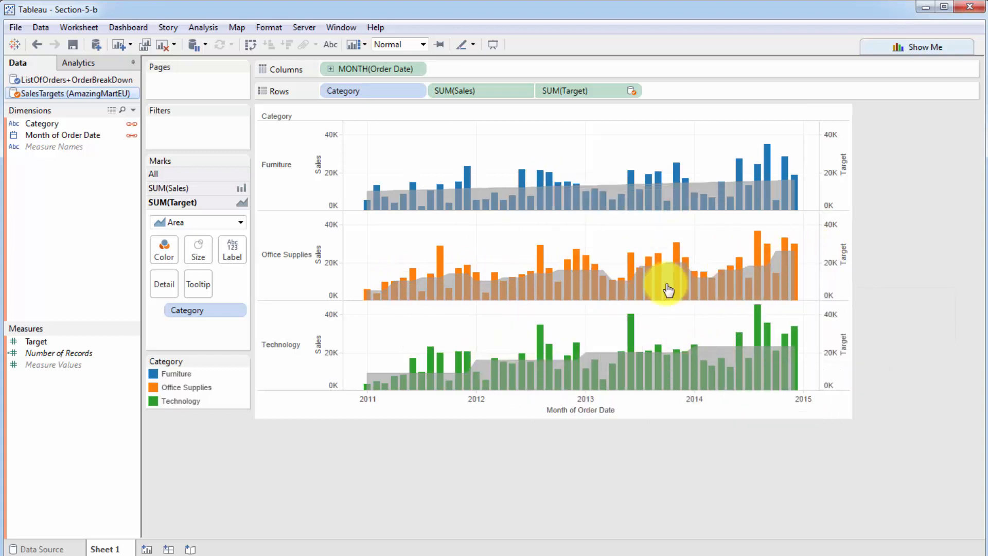
pyautogui.moveTo(486, 189)
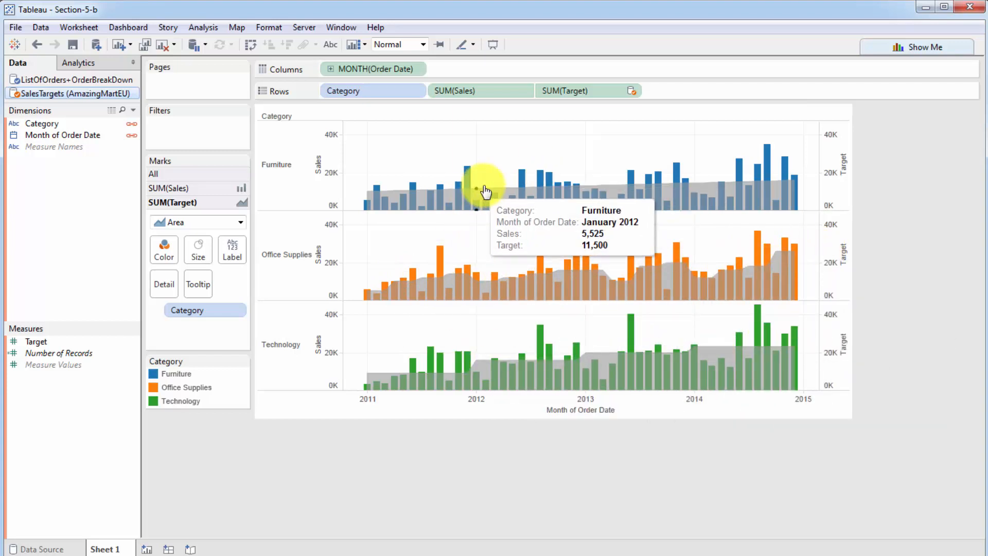
pyautogui.moveTo(490, 194)
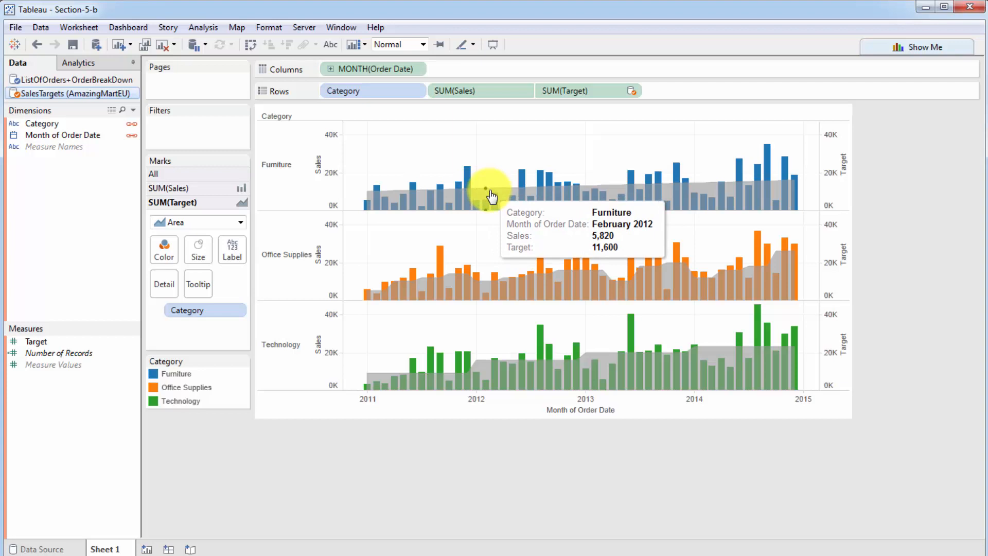
pyautogui.moveTo(645, 153)
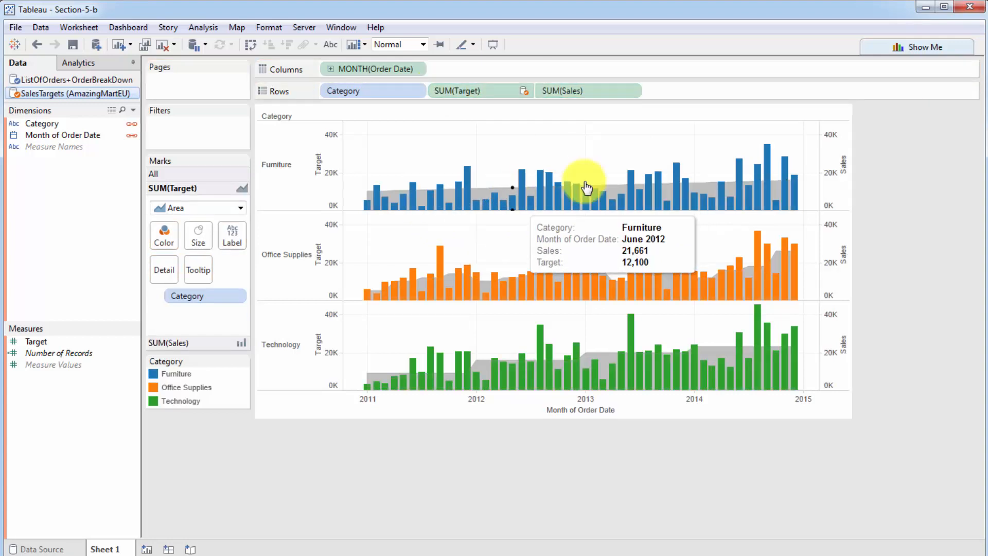
pyautogui.moveTo(396, 225)
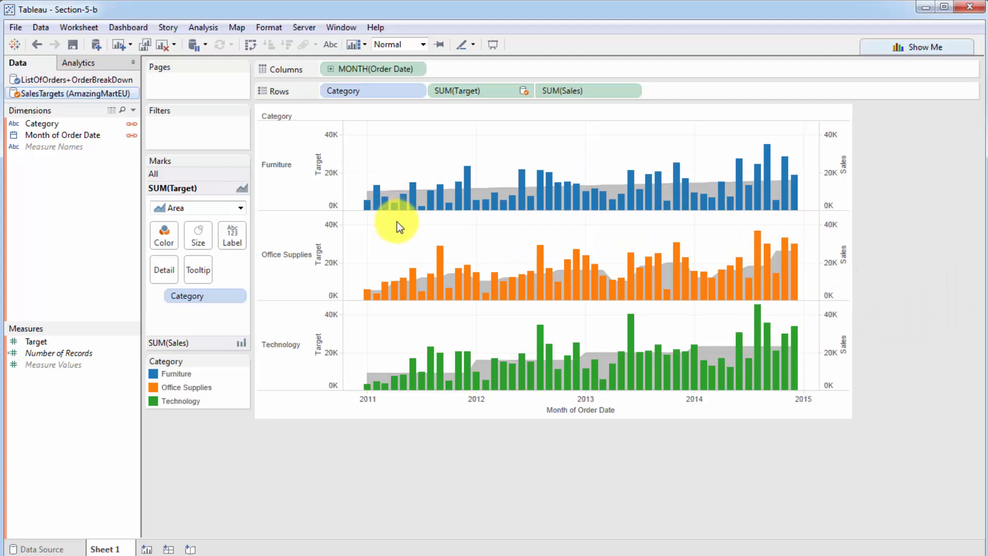
pyautogui.moveTo(491, 296)
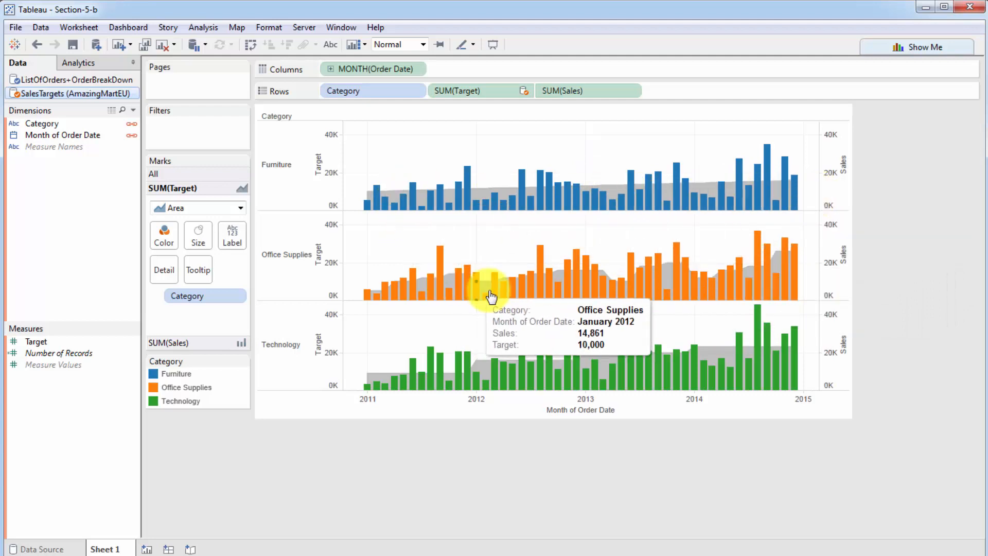
pyautogui.moveTo(482, 159)
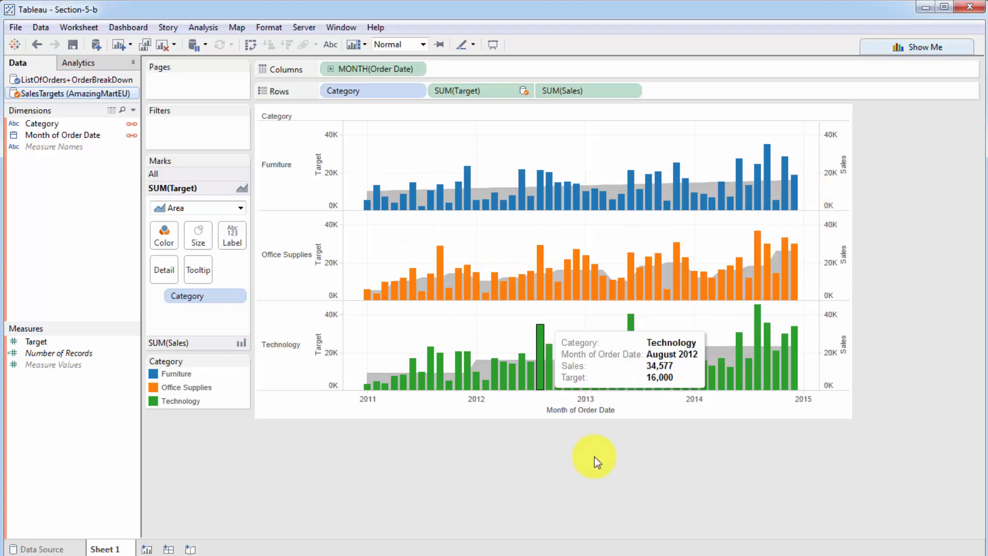
pyautogui.moveTo(296, 19)
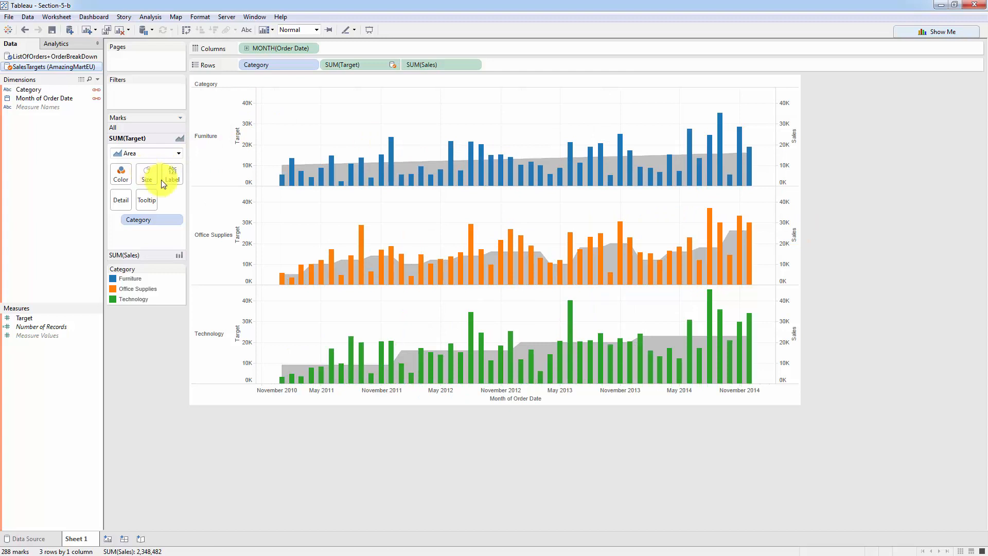
pyautogui.moveTo(135, 162)
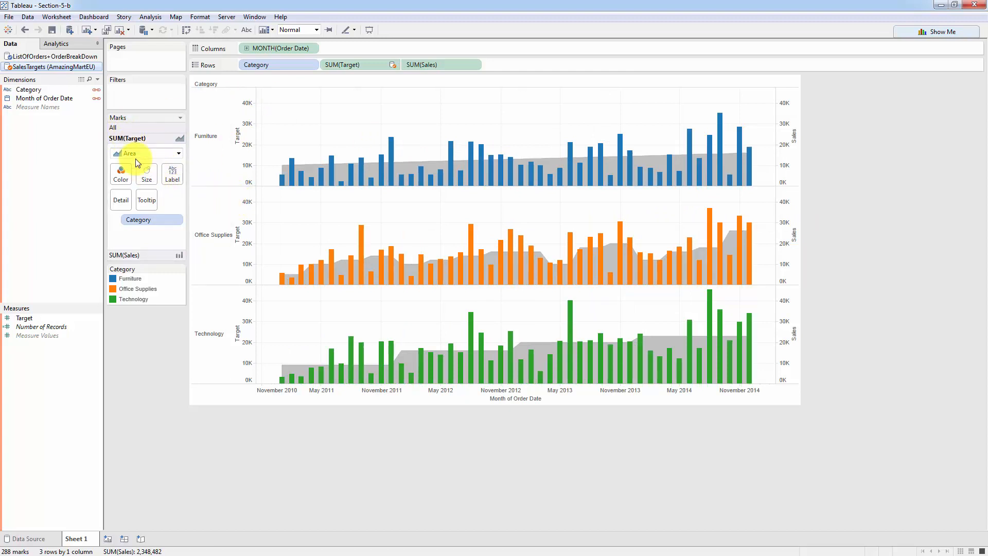